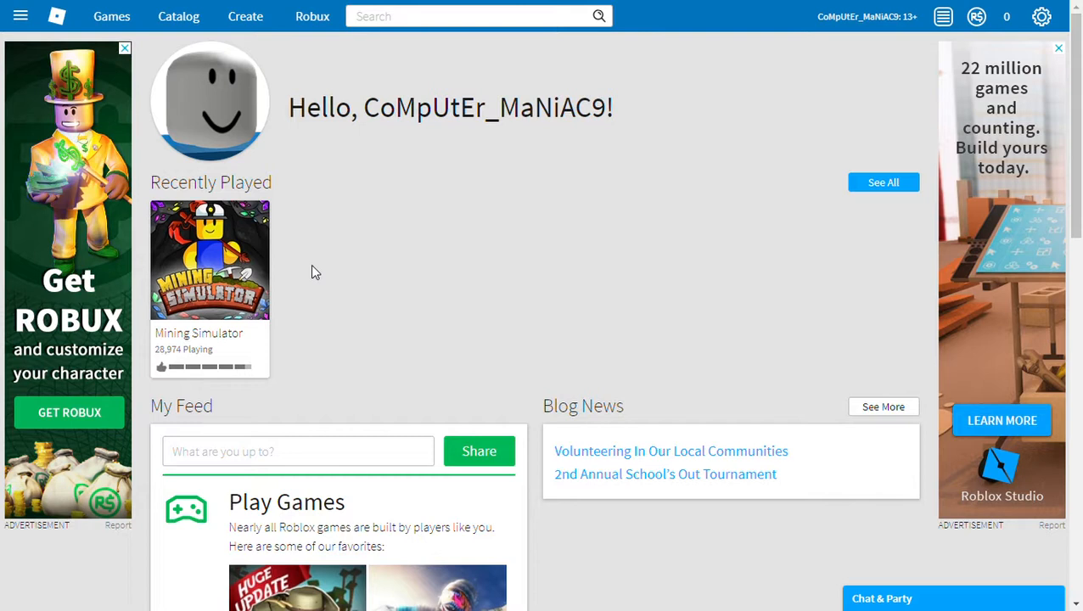
pyautogui.moveTo(225, 140)
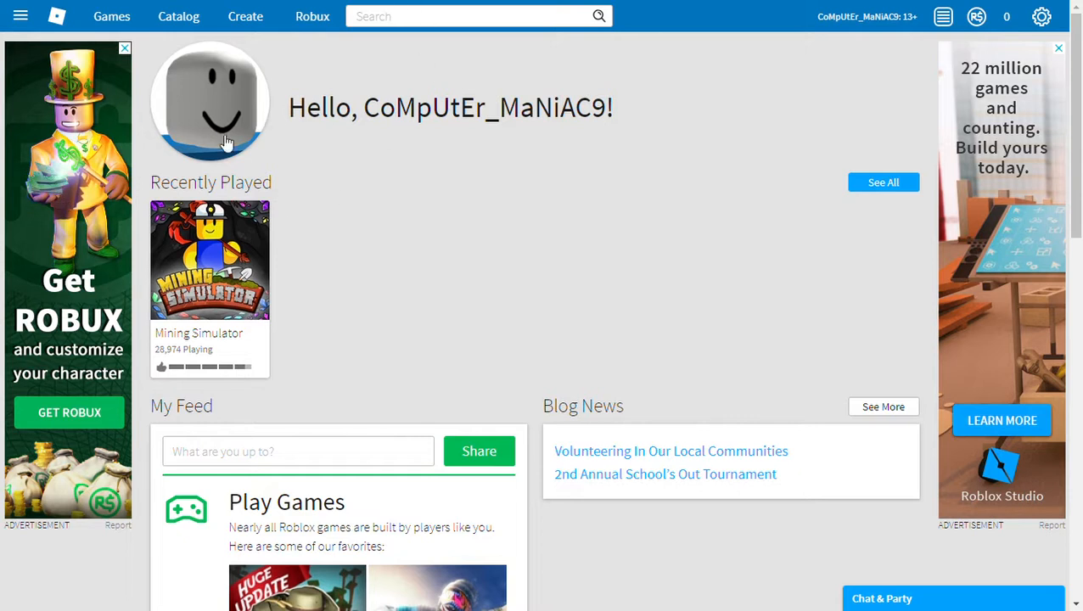
pyautogui.moveTo(250, 53)
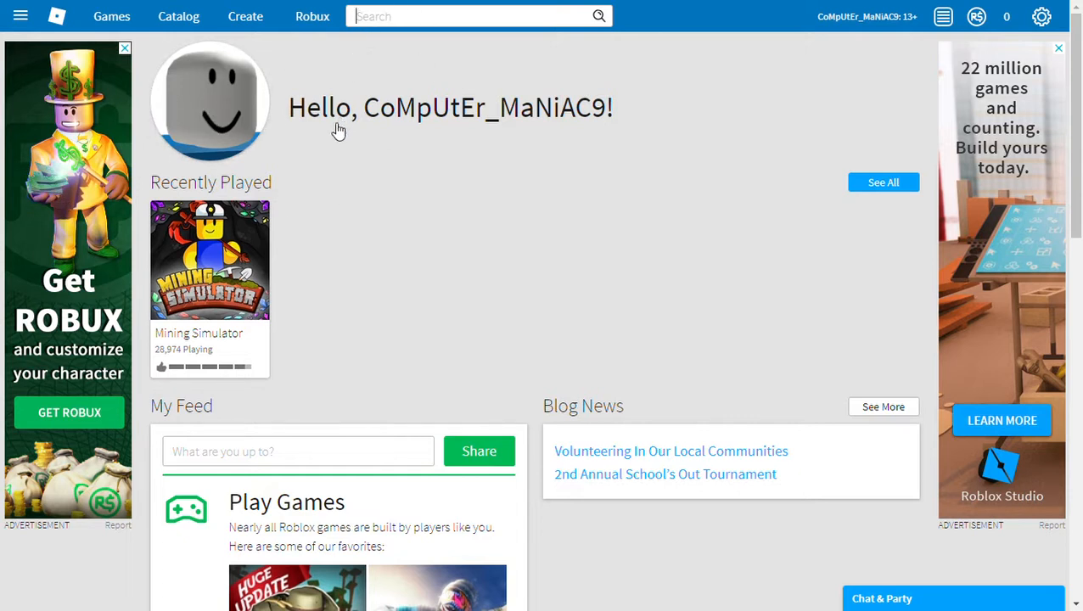
pyautogui.moveTo(441, 507)
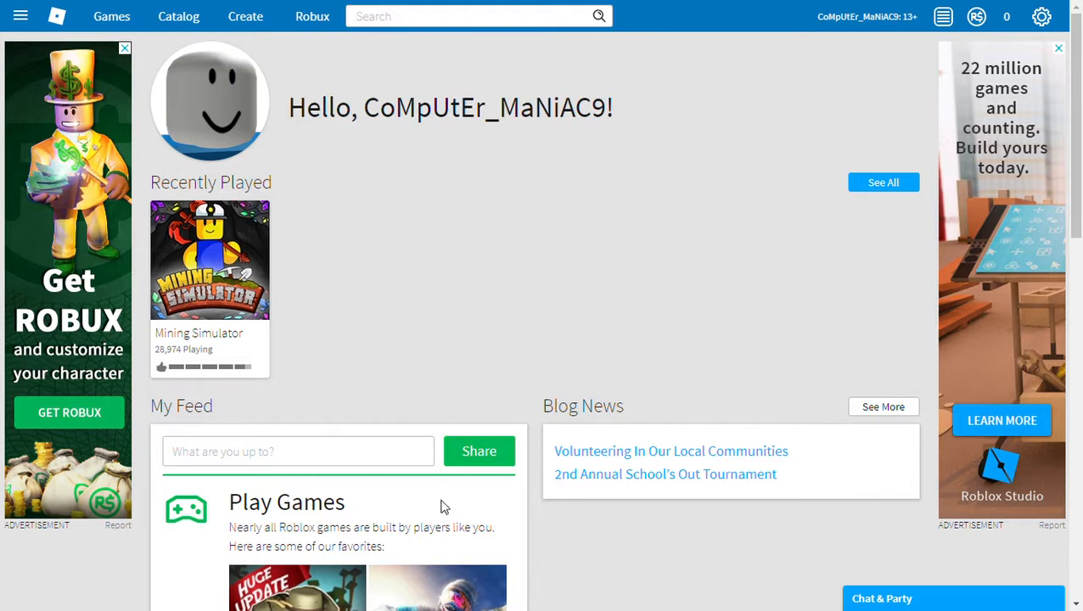
pyautogui.moveTo(915, 254)
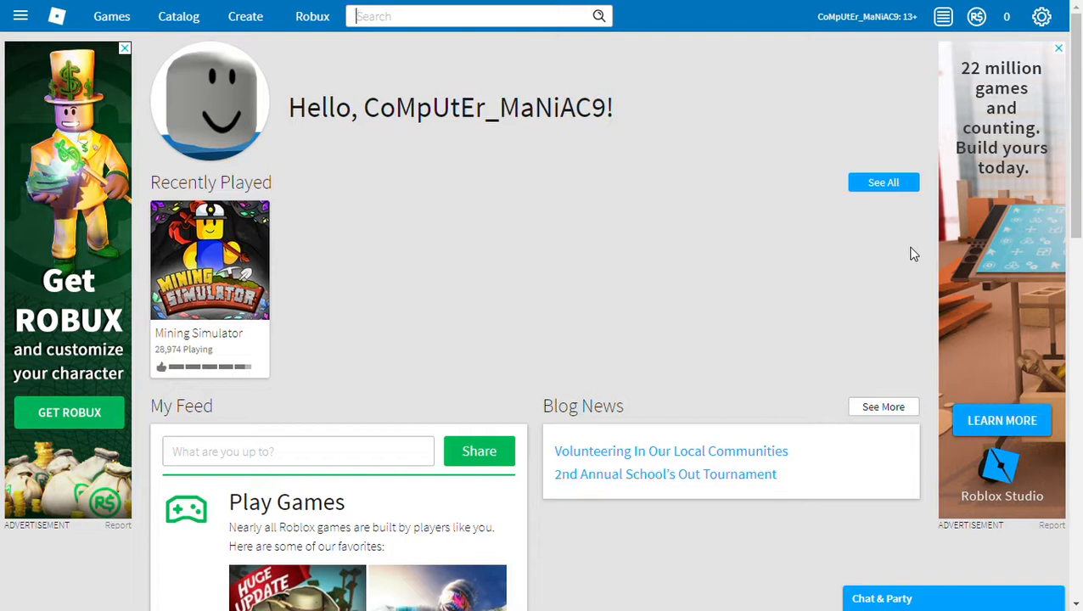
# - Search the Catalog for 'Blue Jacket', correcting the misspelled word, and find no items
pyautogui.write('B')
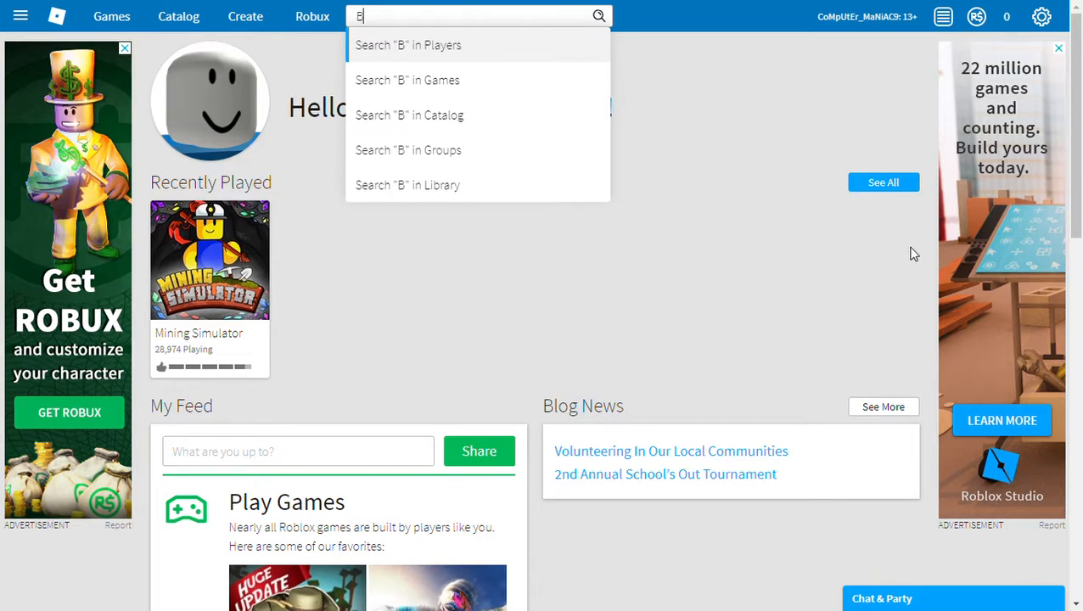
pyautogui.write('lue')
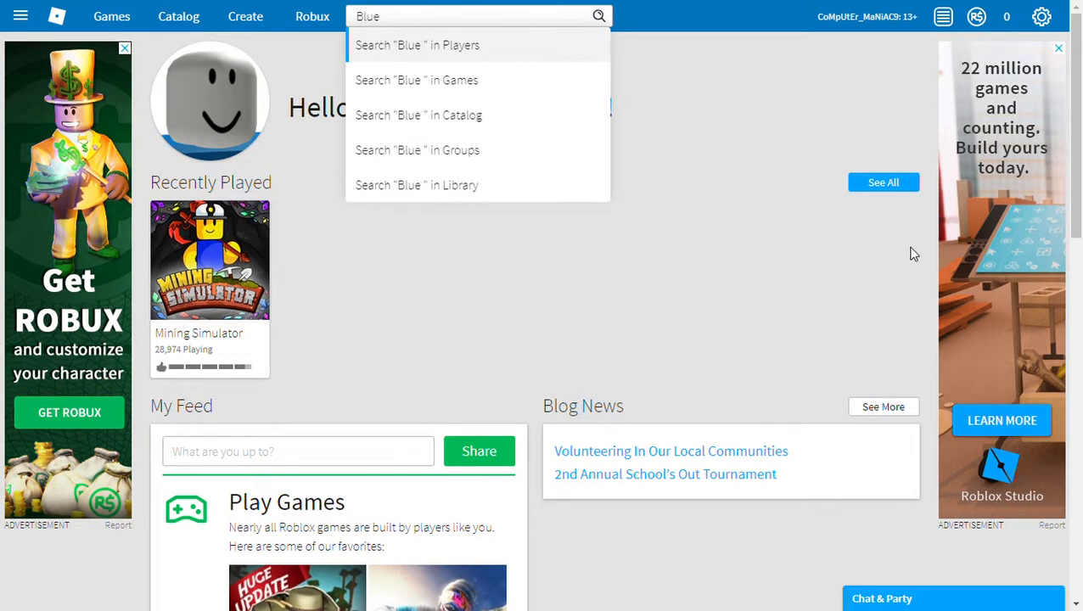
pyautogui.write('Jac')
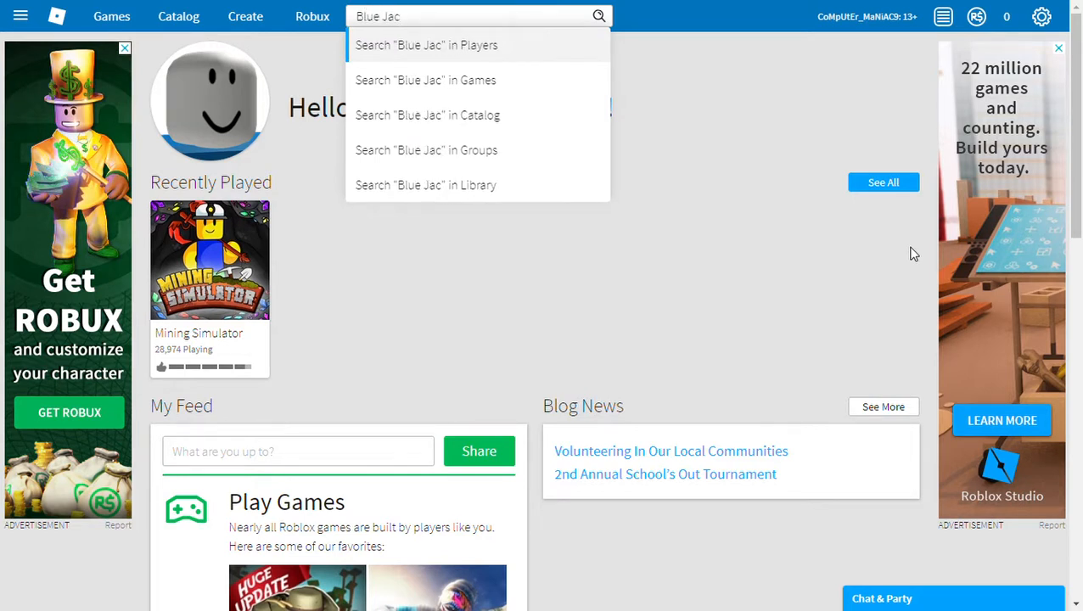
pyautogui.write('et')
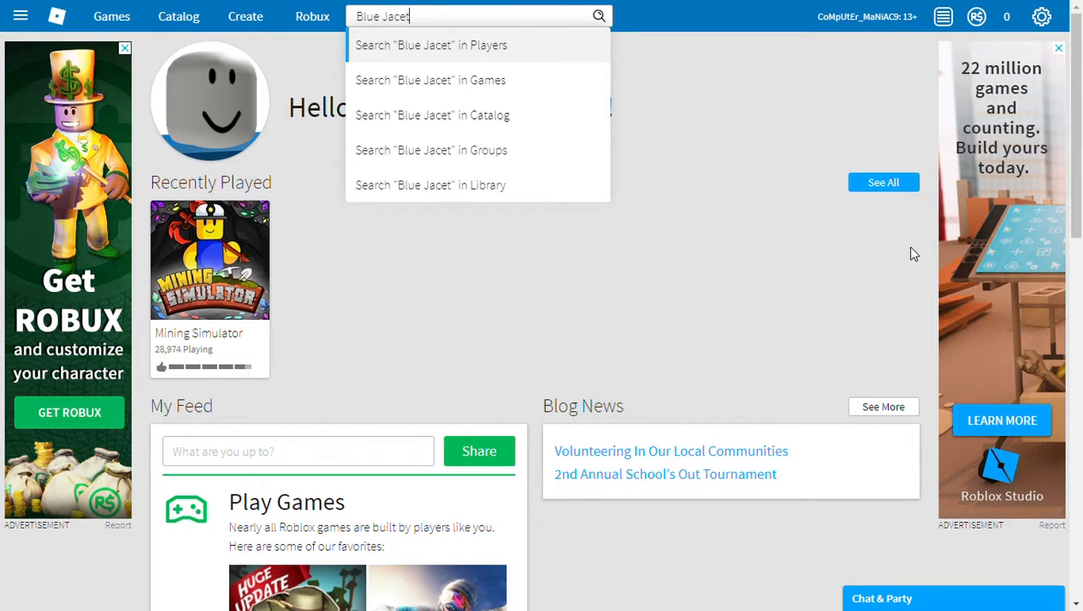
pyautogui.write('k')
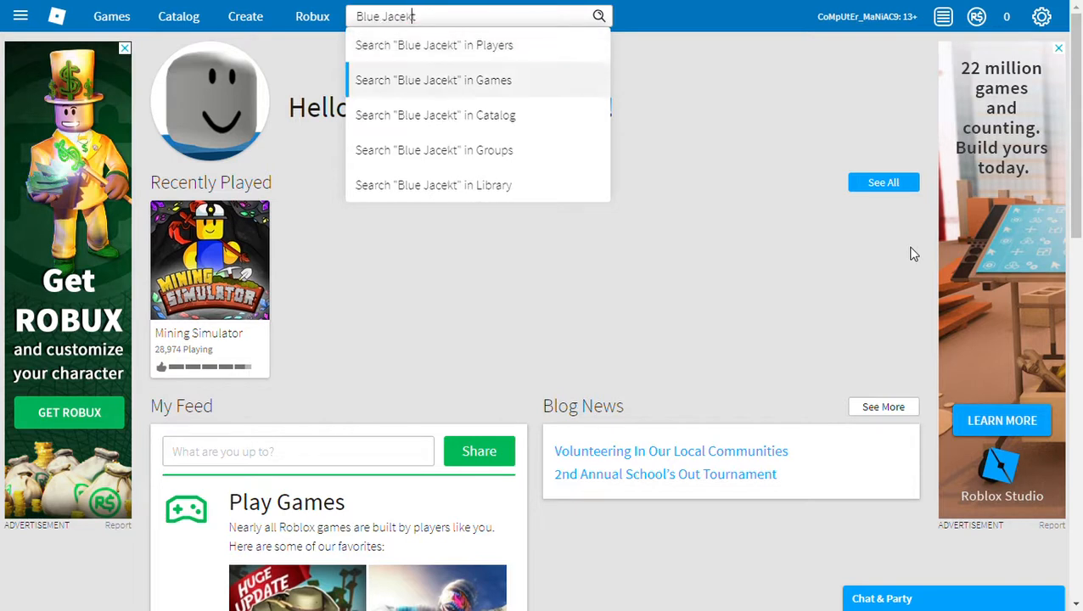
pyautogui.moveTo(436, 114)
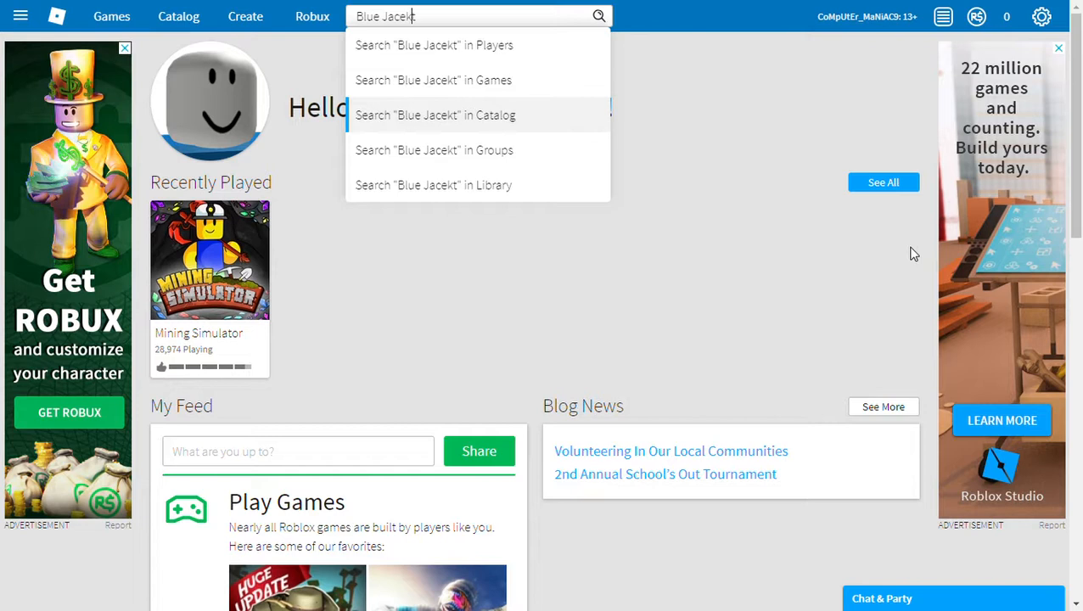
pyautogui.press('BackSpace')
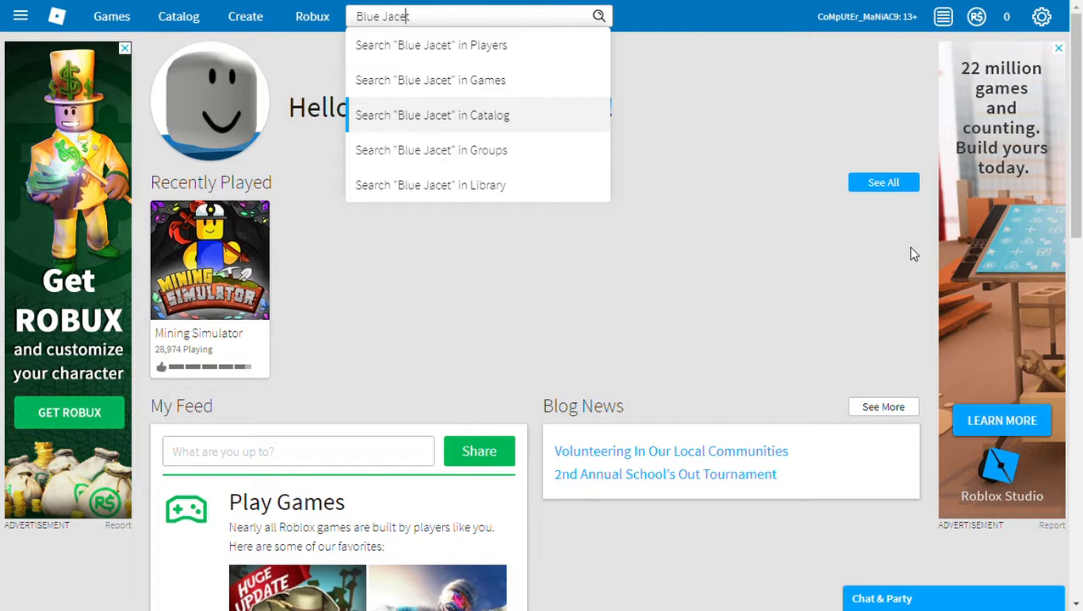
pyautogui.press('Backspace')
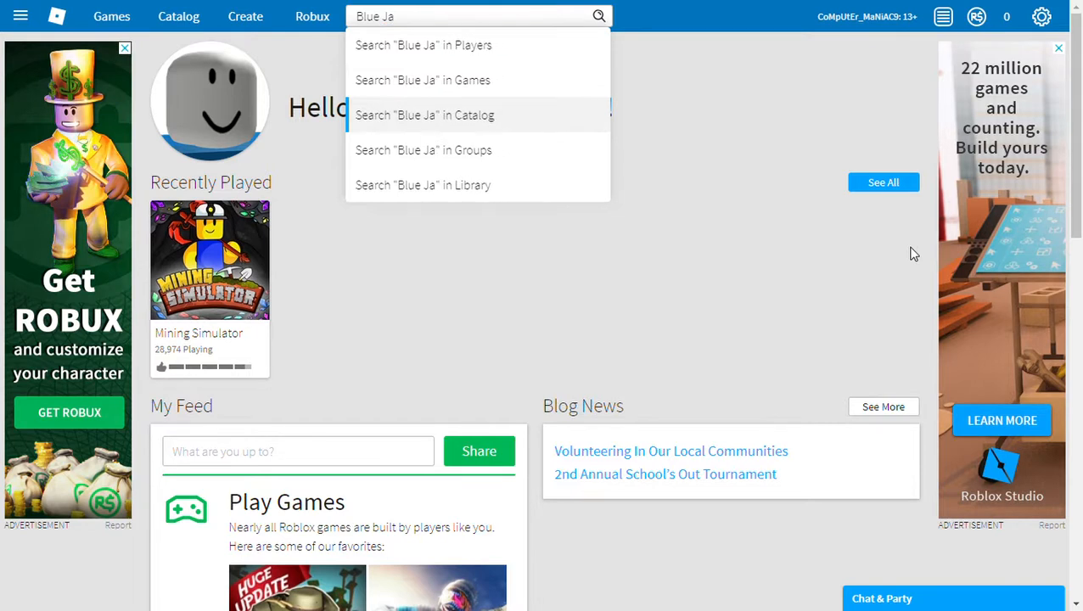
pyautogui.write('ckc')
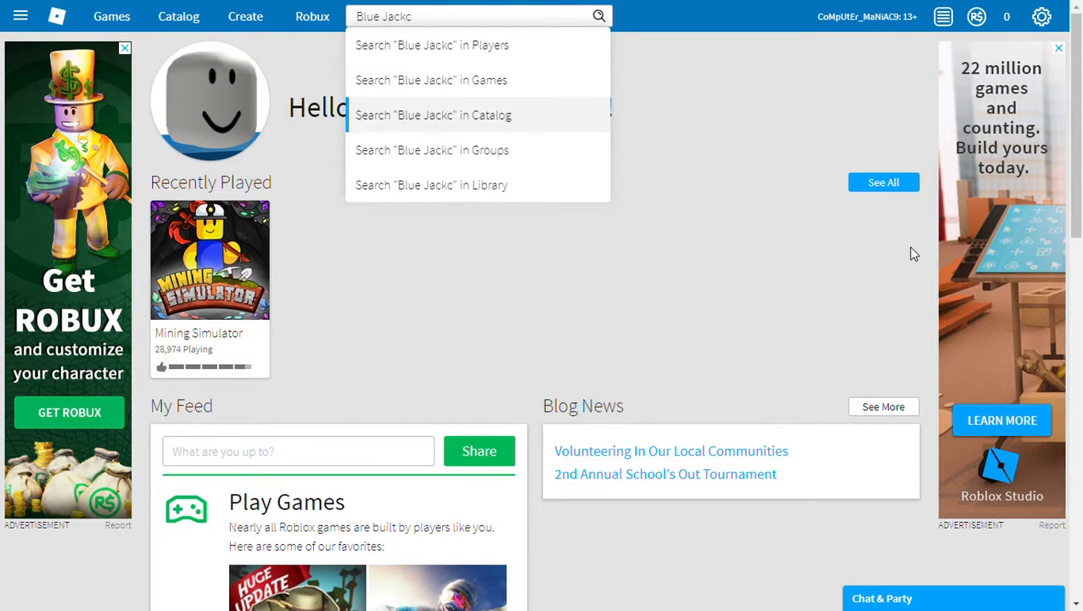
pyautogui.write('et')
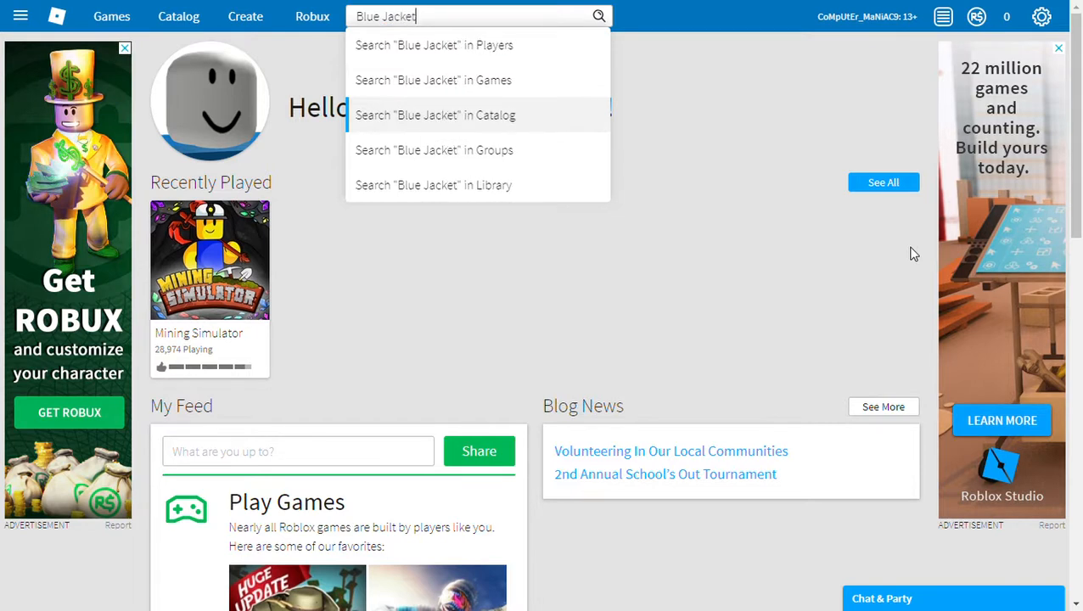
pyautogui.moveTo(643, 511)
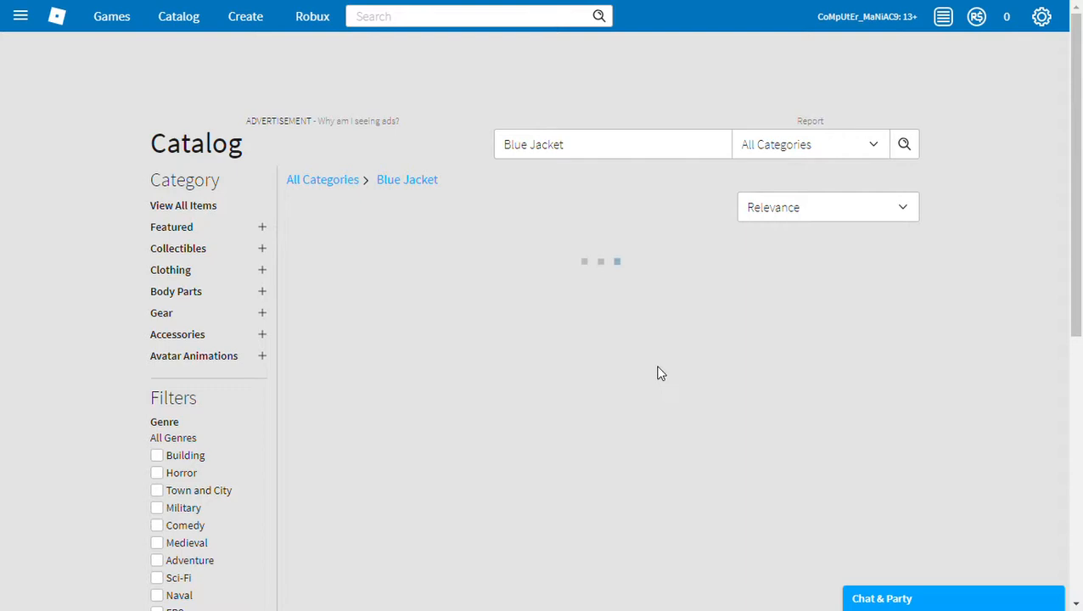
pyautogui.scroll(-3)
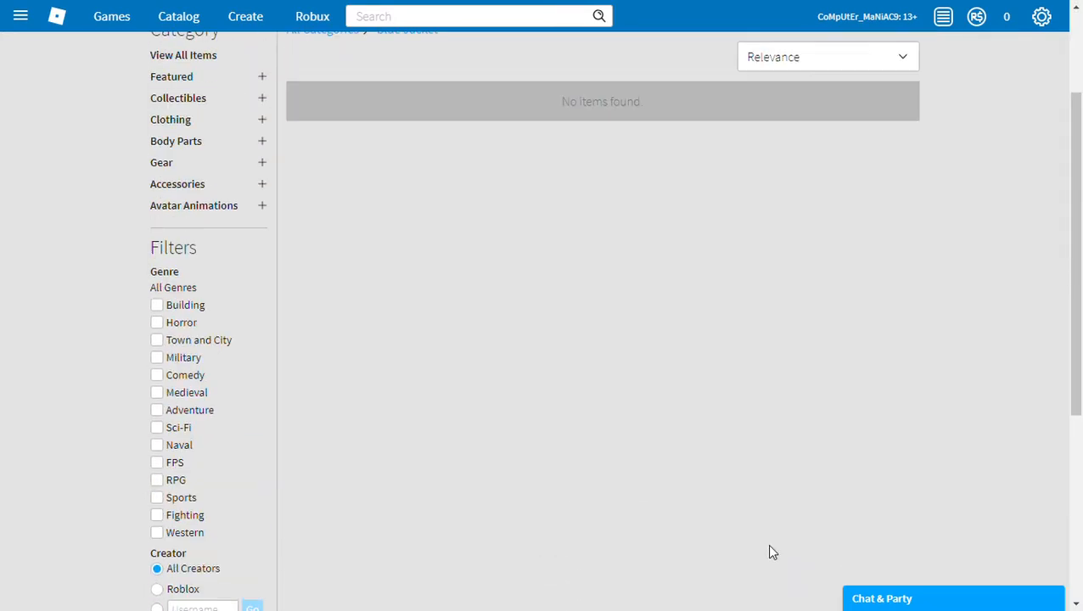
pyautogui.scroll(3)
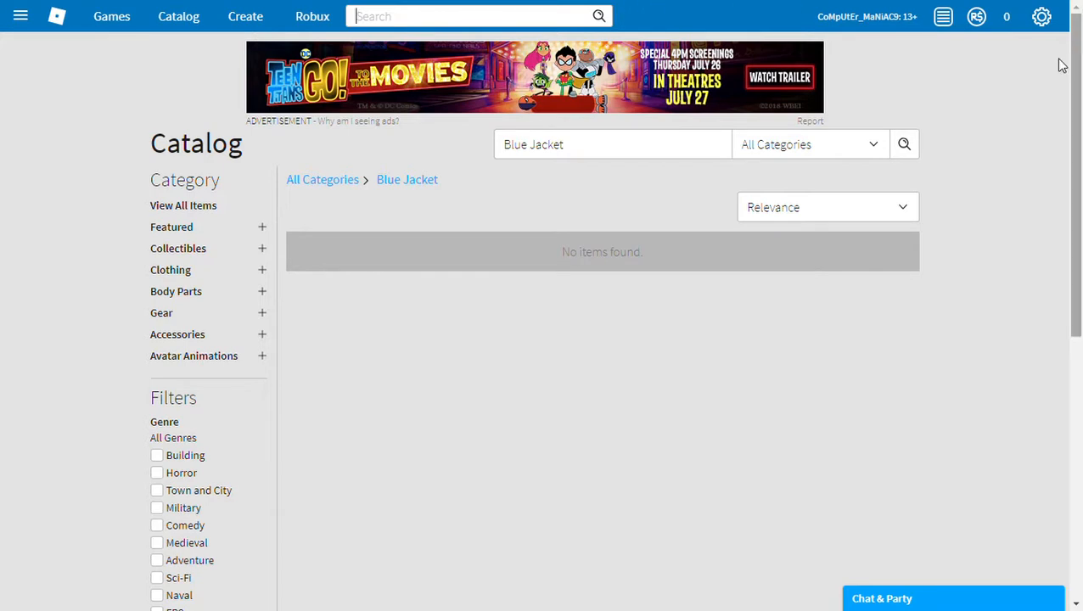
# - Search the Catalog for 'Denim Jacet' and browse the jacket shirt results
pyautogui.write('Den')
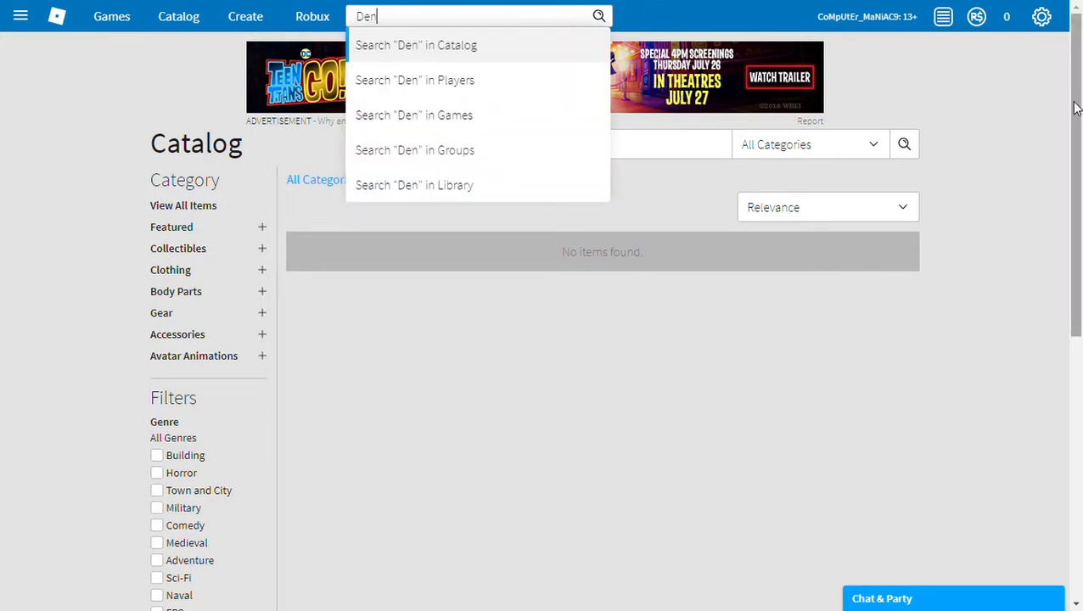
pyautogui.write('im')
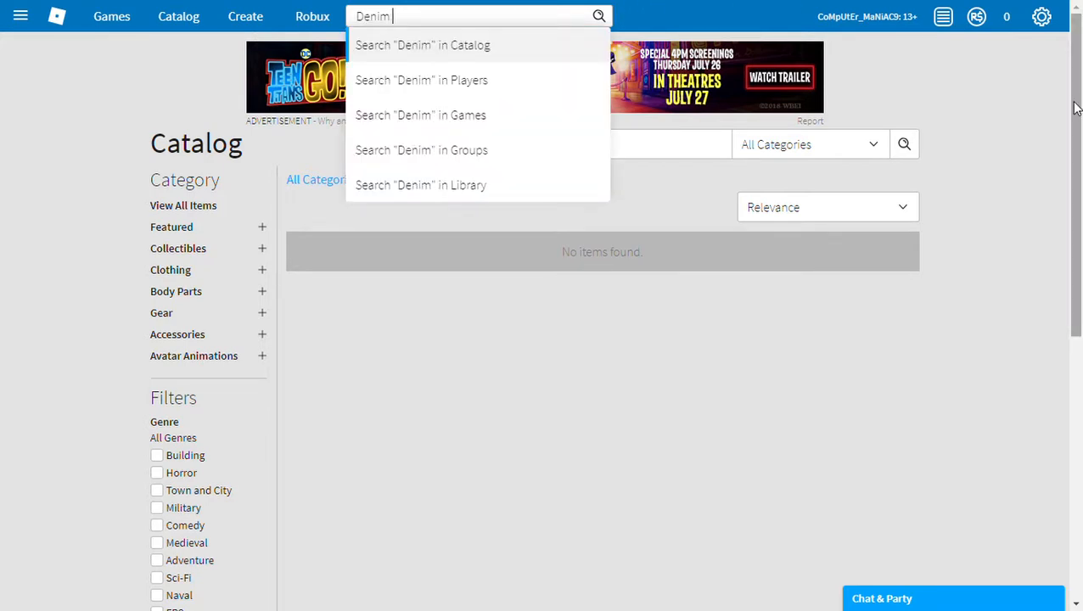
pyautogui.write('Ja')
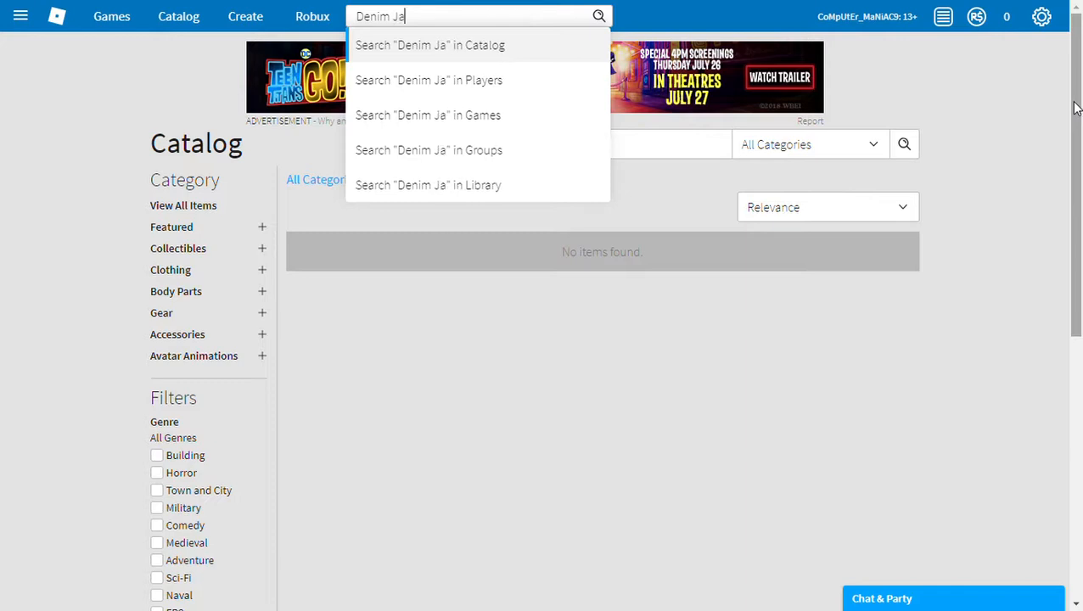
pyautogui.write('cet')
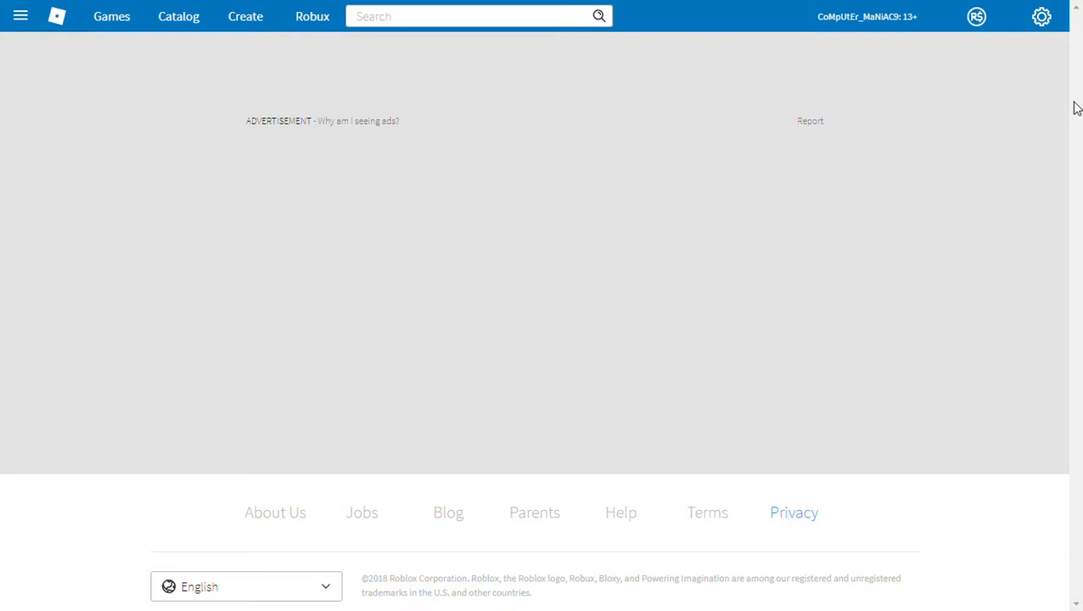
pyautogui.click(178, 15)
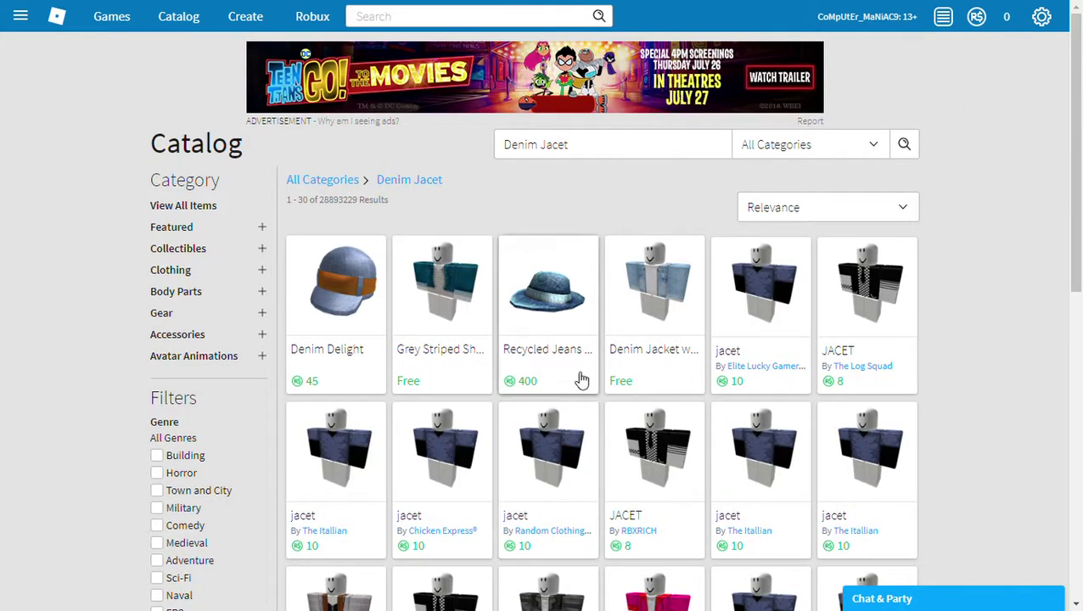
pyautogui.moveTo(723, 351)
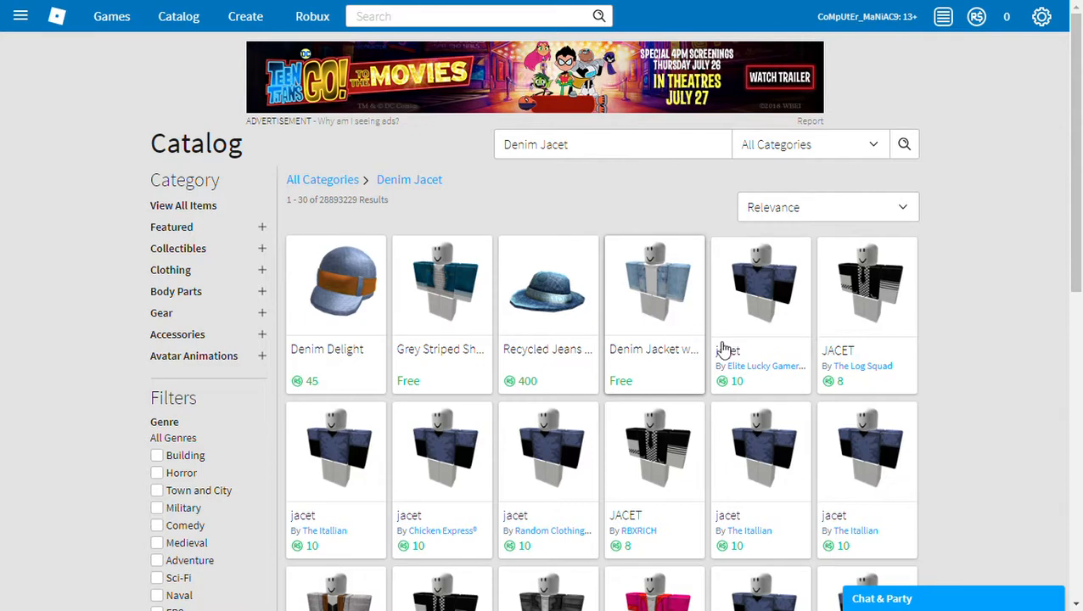
pyautogui.moveTo(689, 484)
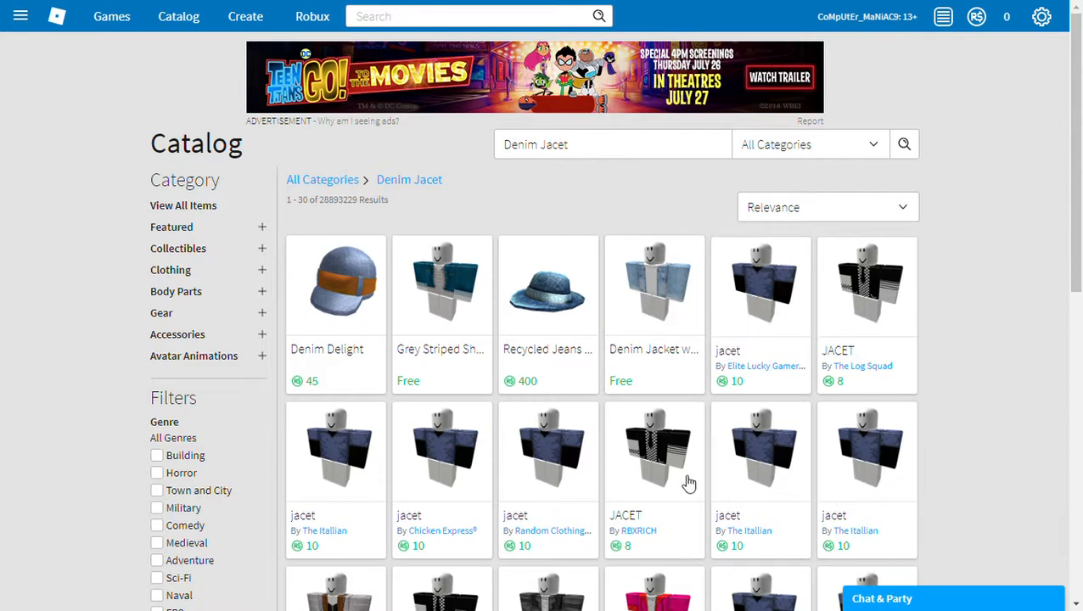
pyautogui.scroll(-3)
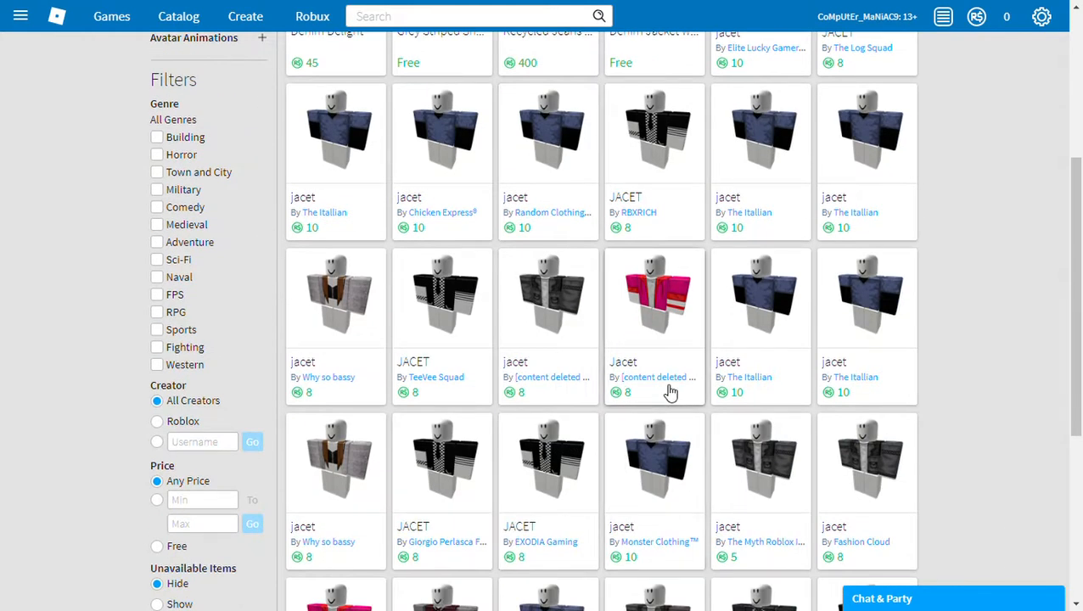
pyautogui.moveTo(578, 467)
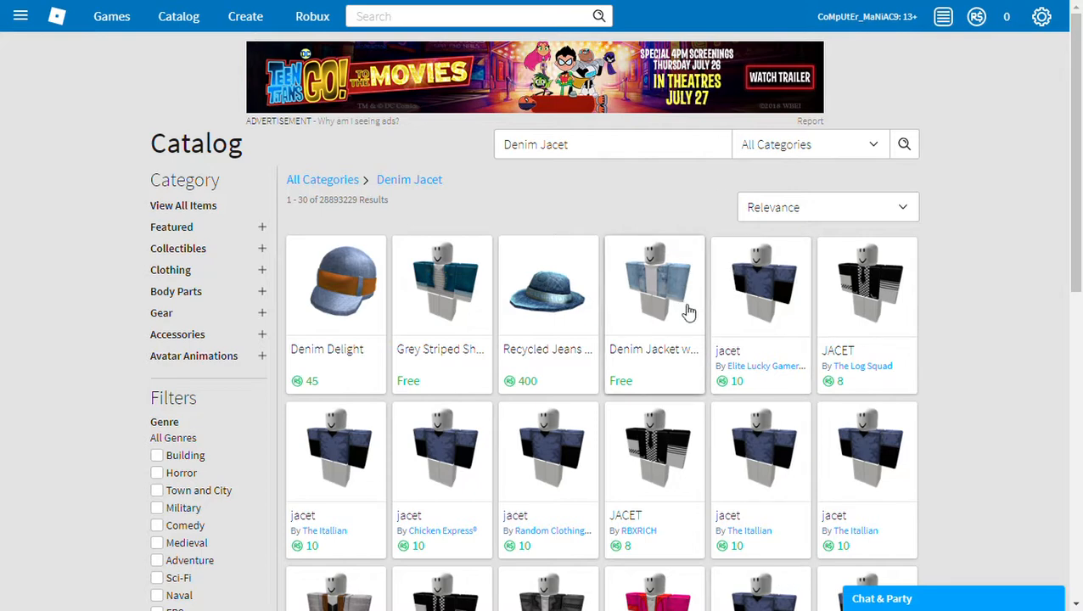
pyautogui.moveTo(736, 320)
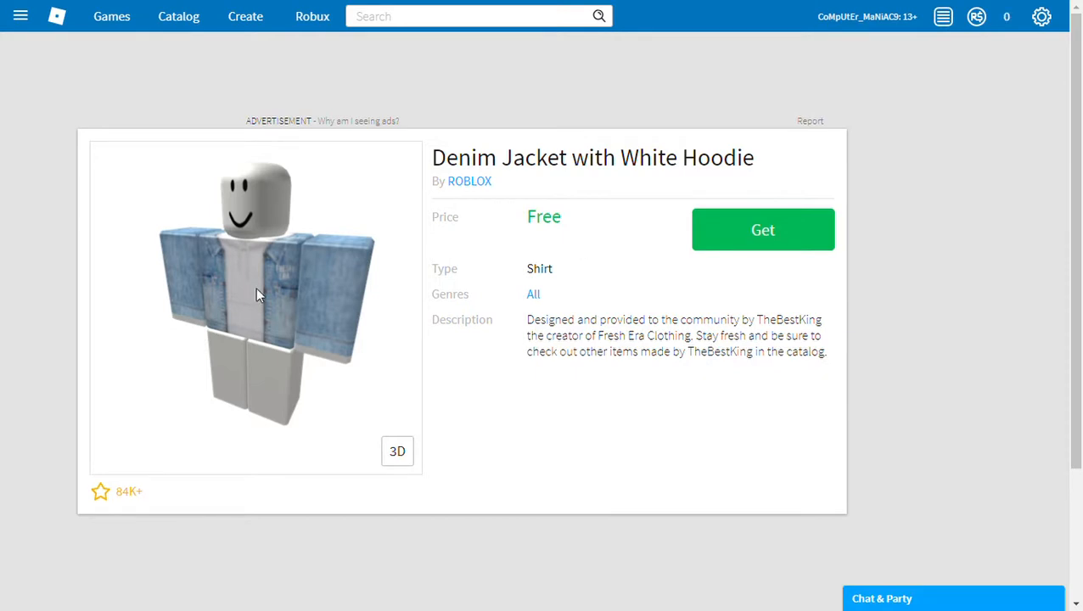
# - Get the free Denim Jacket with White Hoodie shirt via Get Now
pyautogui.scroll(-3)
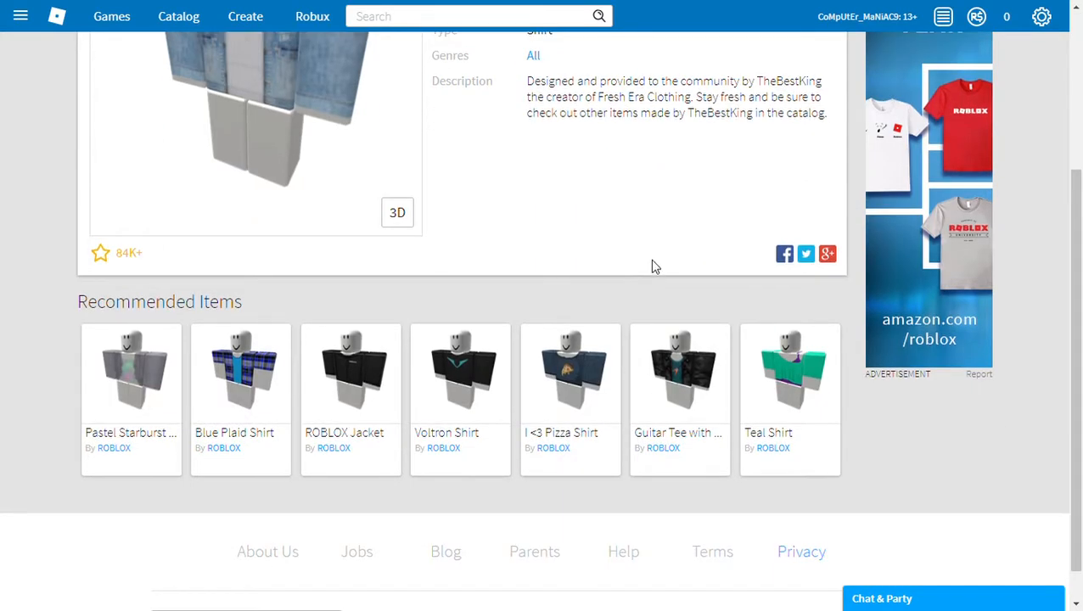
pyautogui.scroll(3)
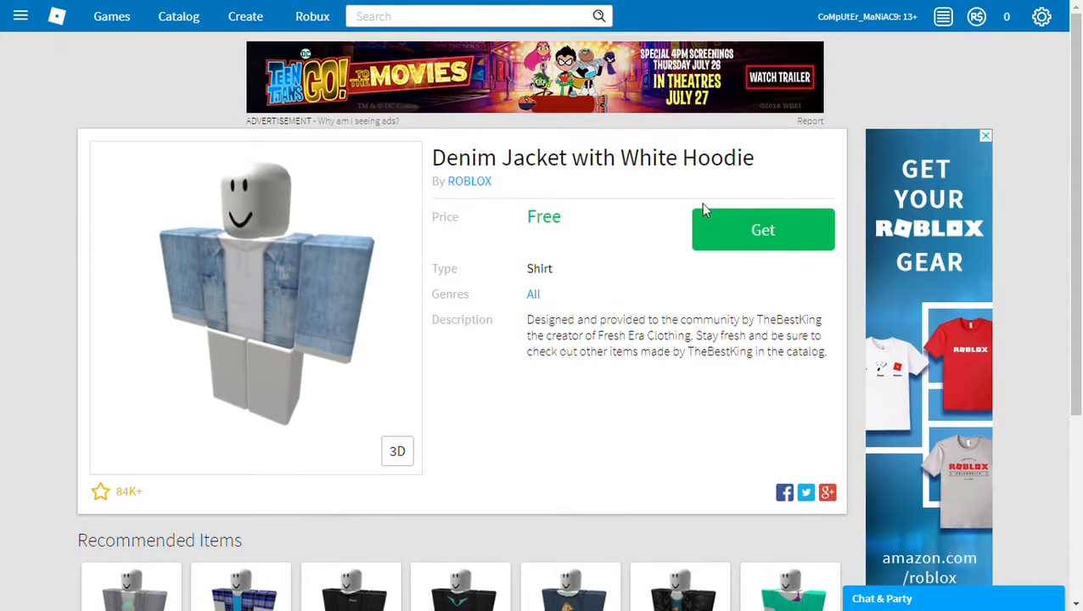
pyautogui.click(763, 229)
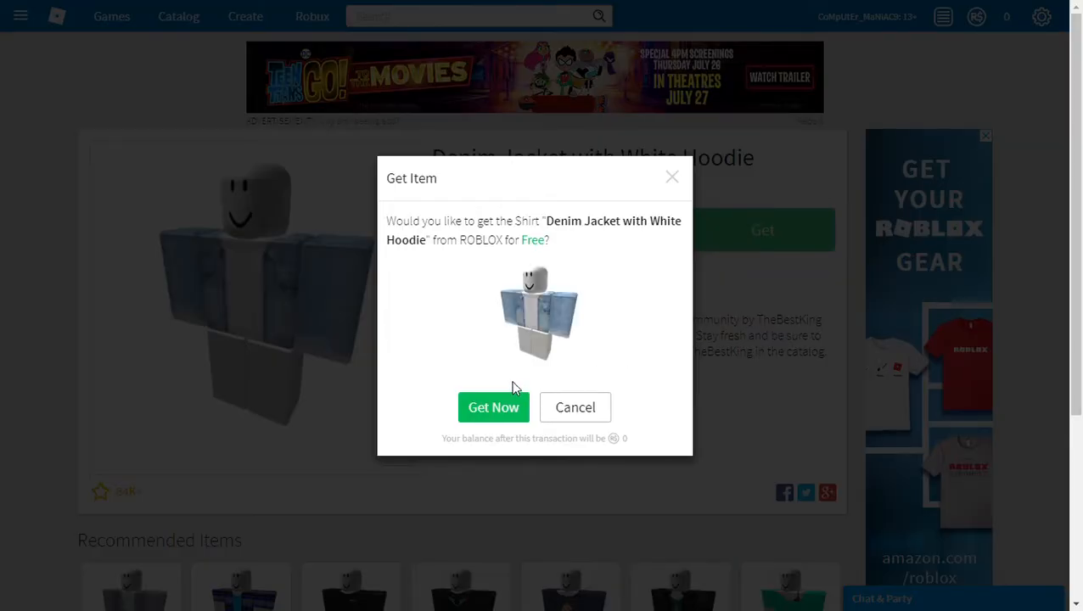
pyautogui.click(493, 407)
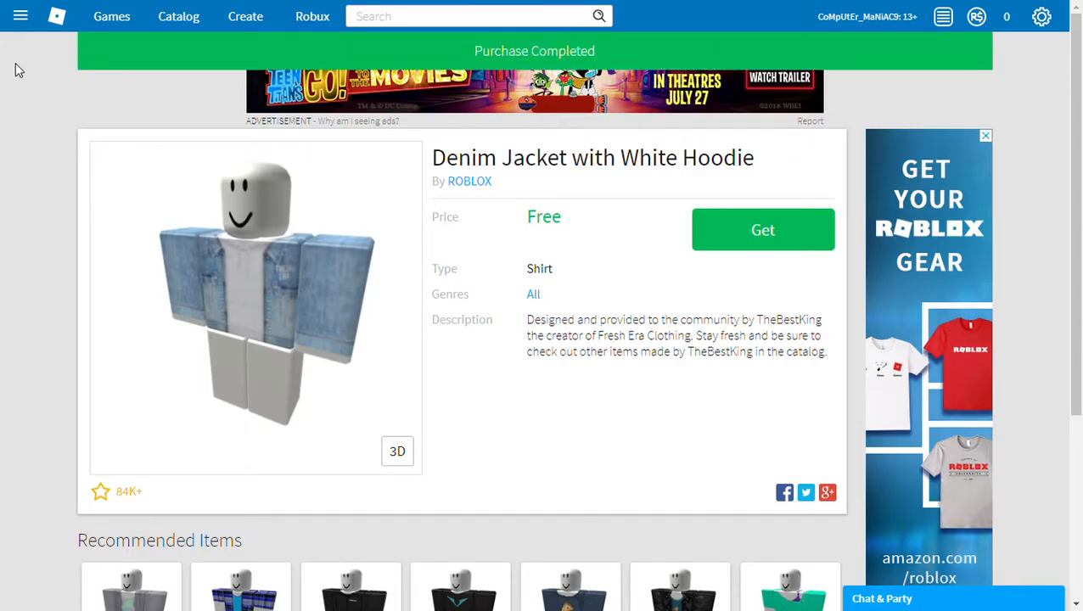
pyautogui.click(762, 229)
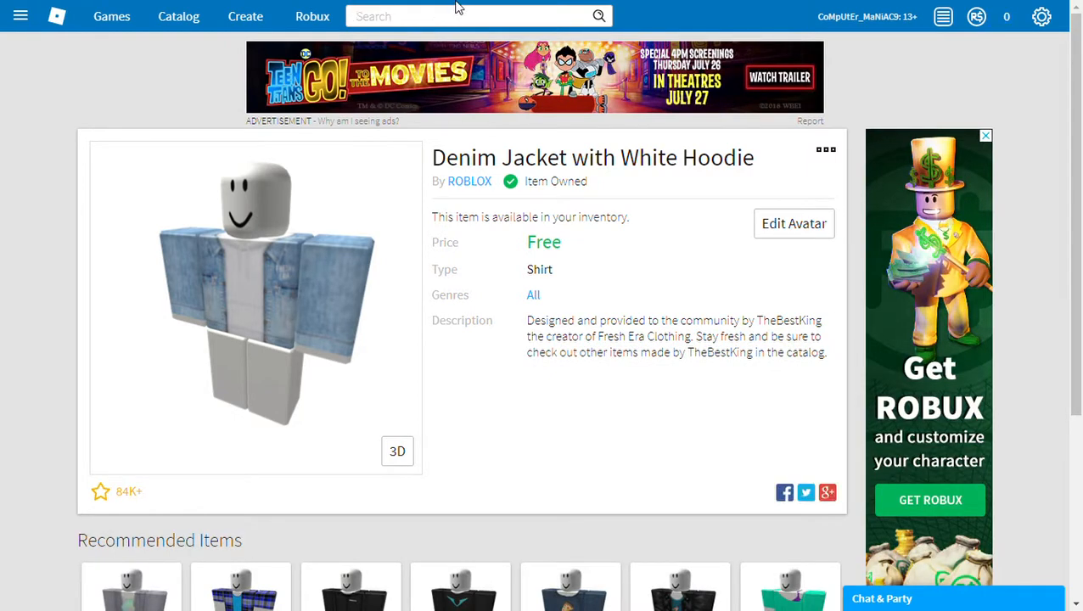
# - Search the Catalog for 'pants' limited to the Clothing category
pyautogui.write('pan')
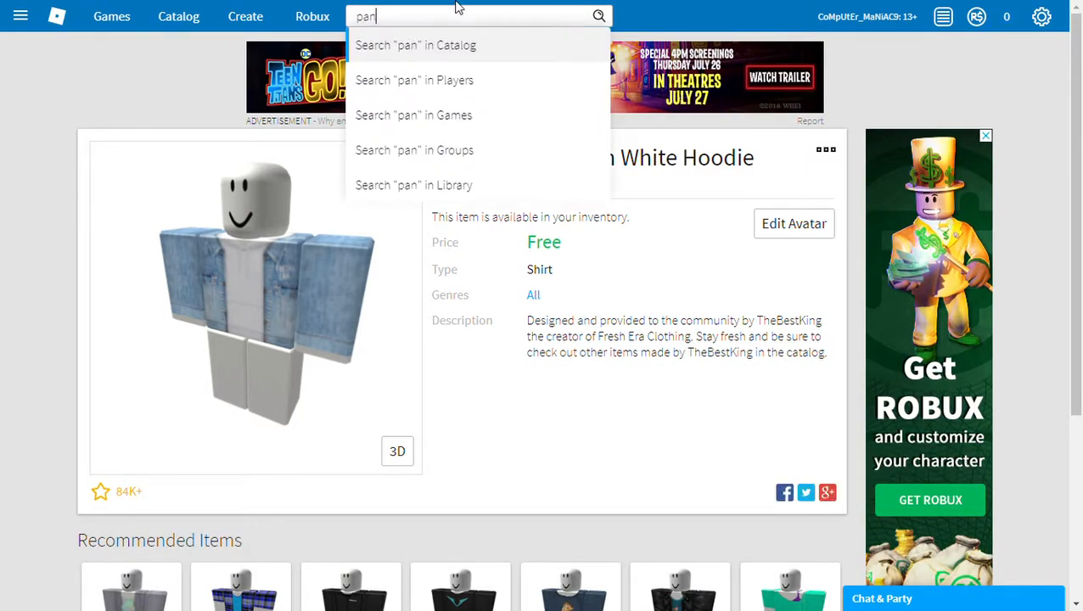
pyautogui.write('ts')
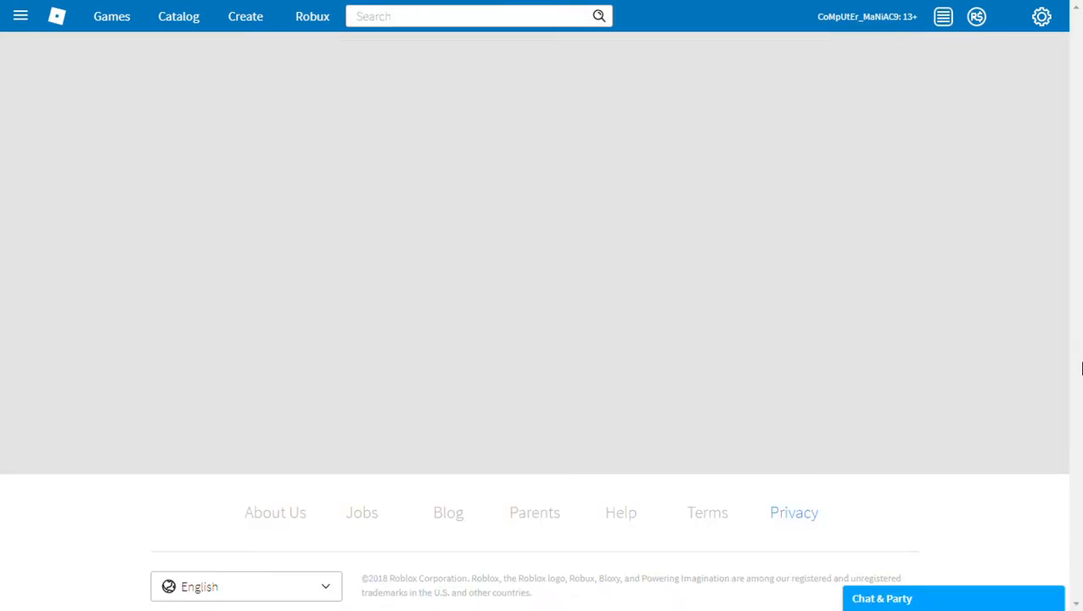
pyautogui.click(179, 16)
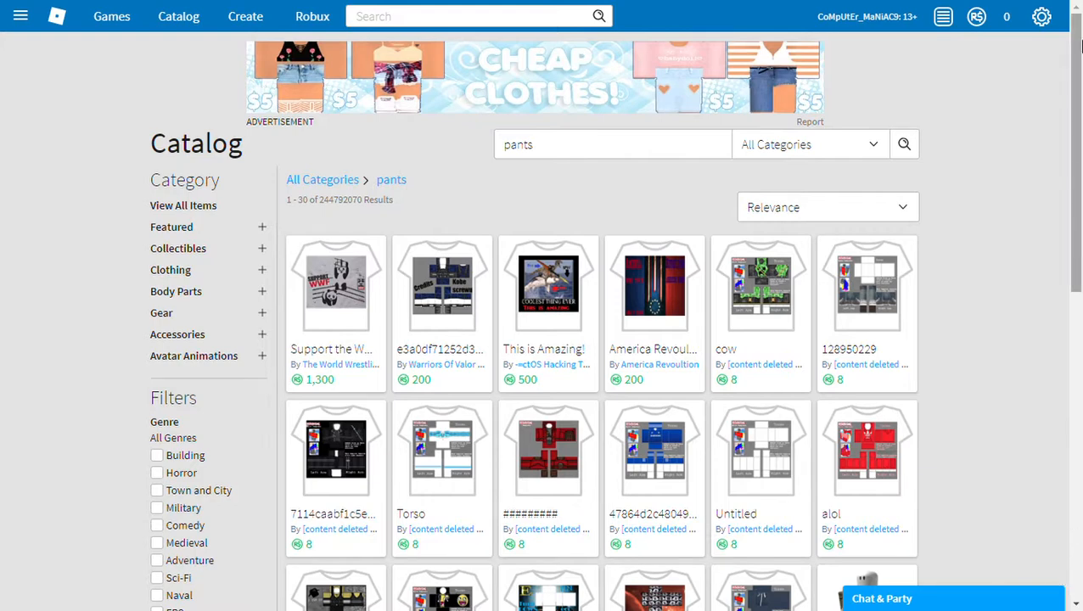
pyautogui.click(808, 144)
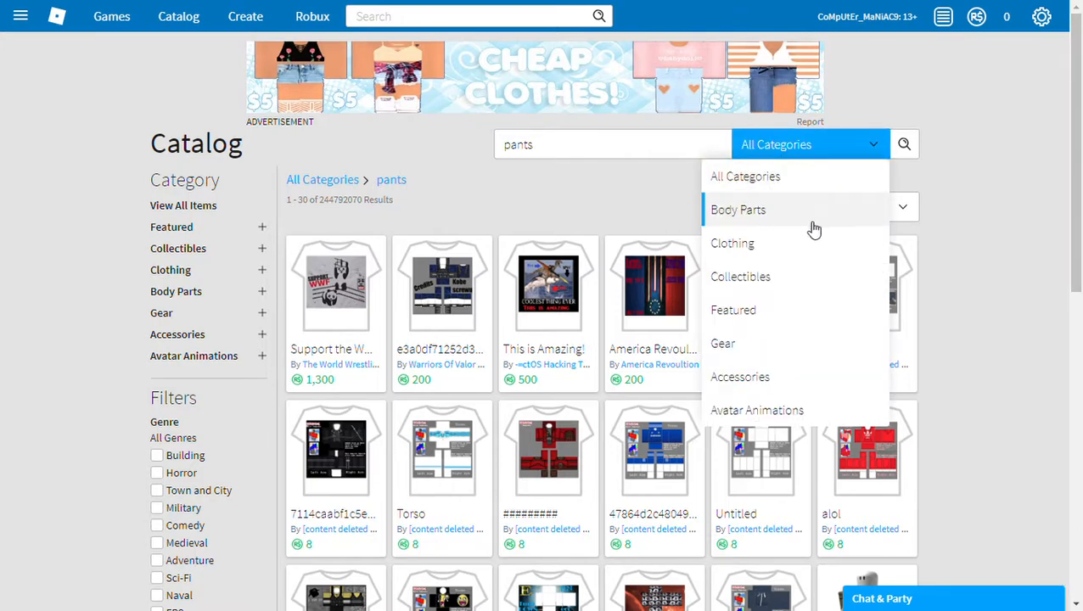
pyautogui.click(732, 243)
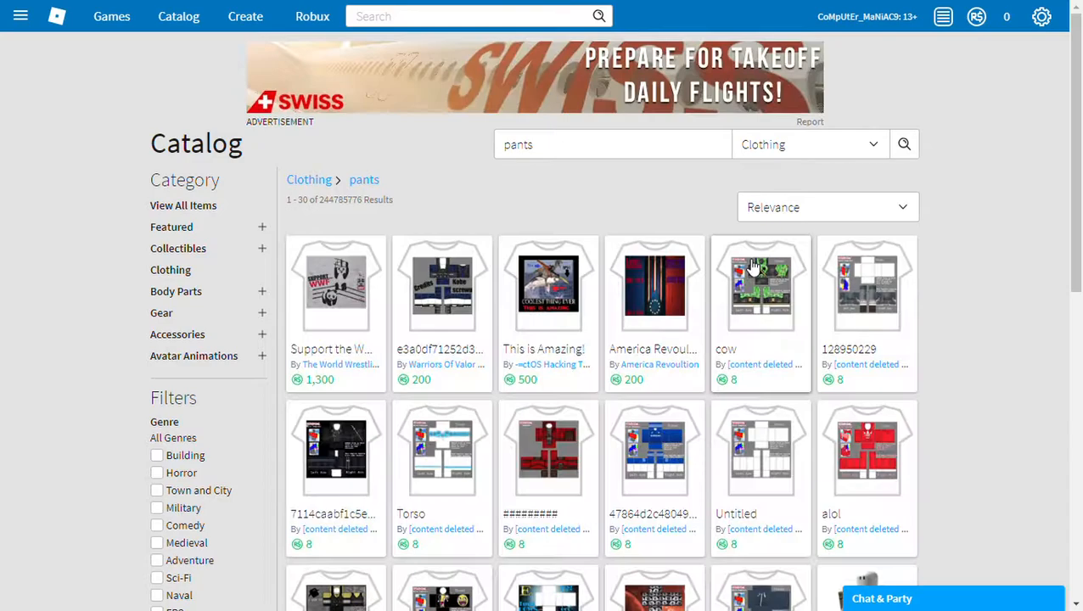
# - Browse the pants results and try other categories, ending on Featured with two hats
pyautogui.scroll(-3)
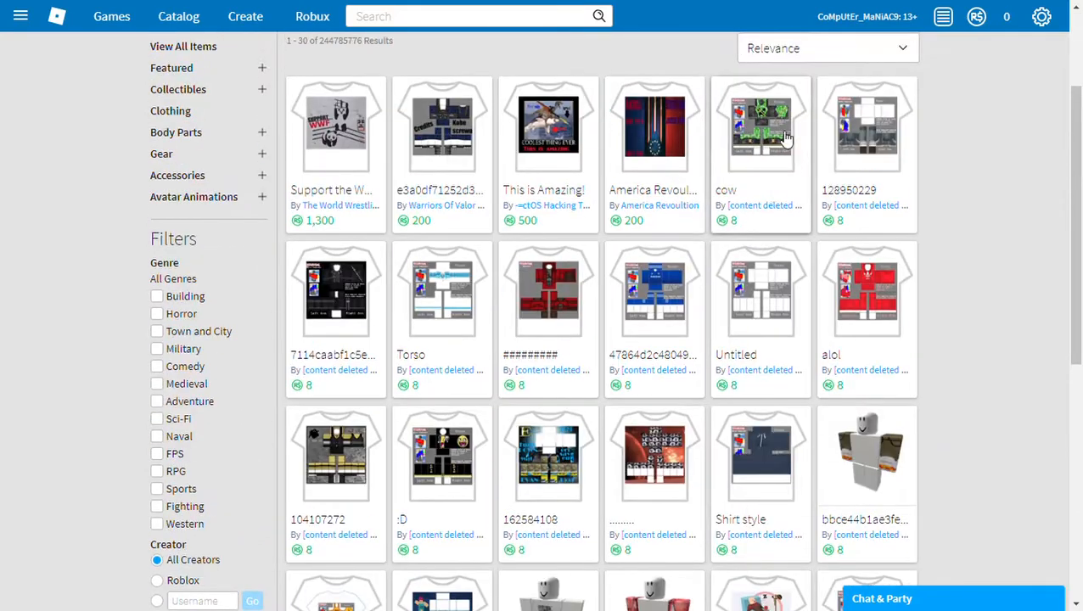
pyautogui.scroll(-3)
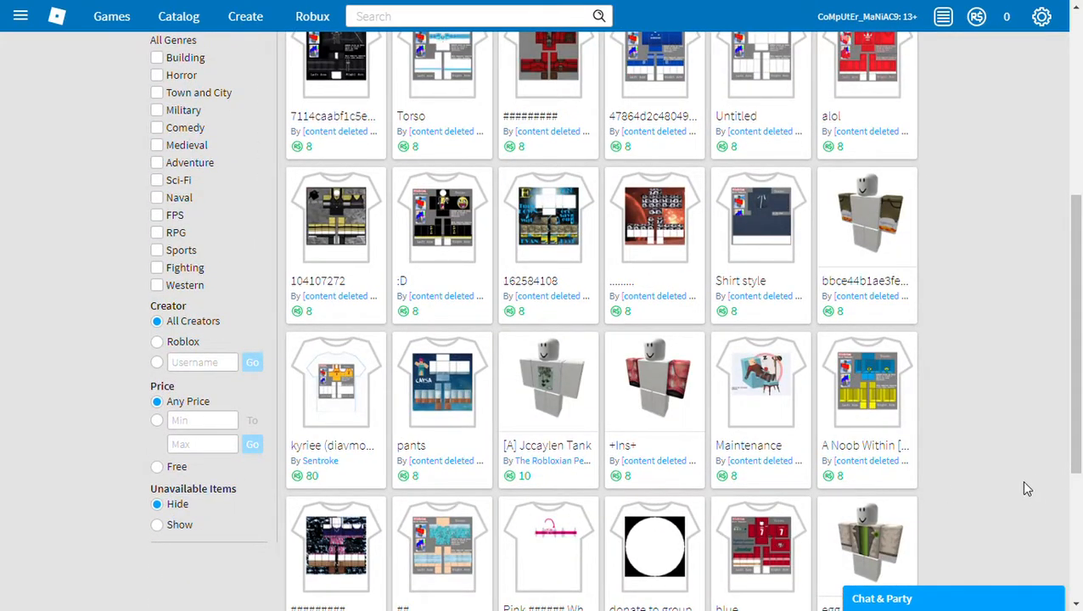
pyautogui.scroll(3)
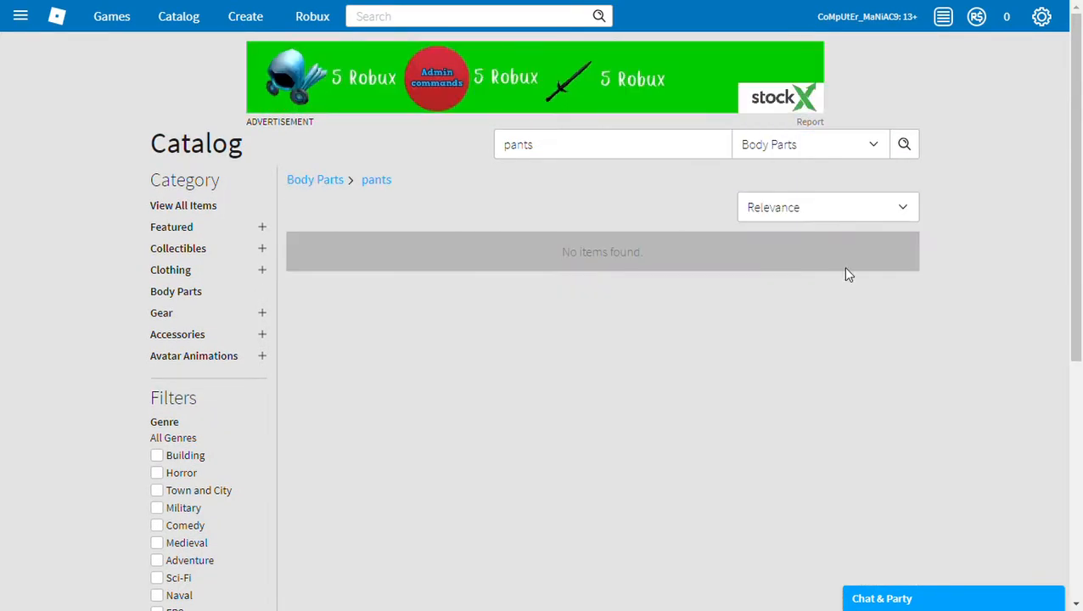
pyautogui.click(807, 144)
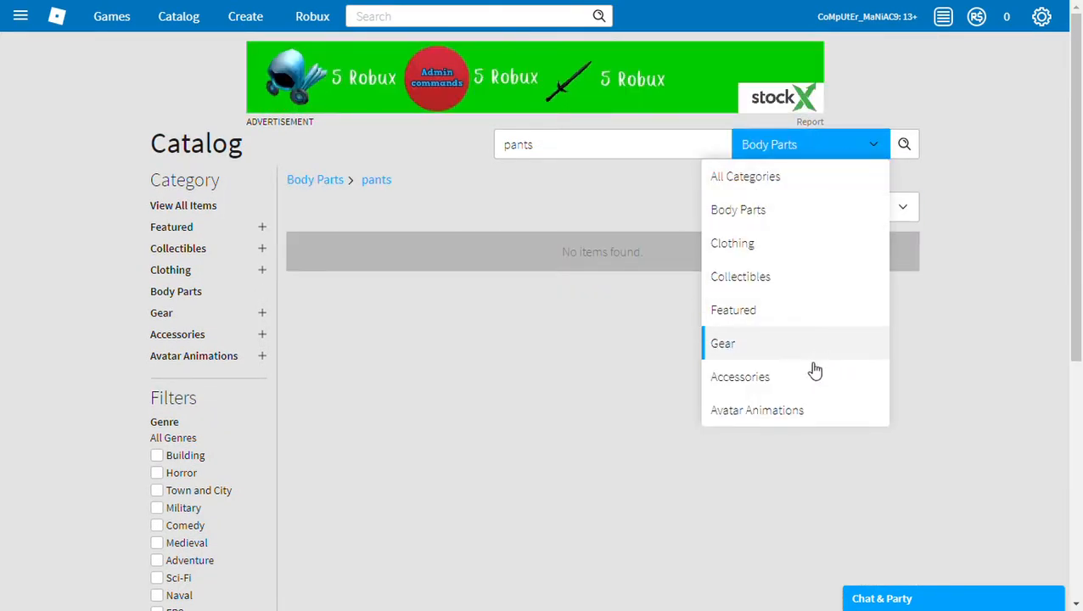
pyautogui.moveTo(752, 277)
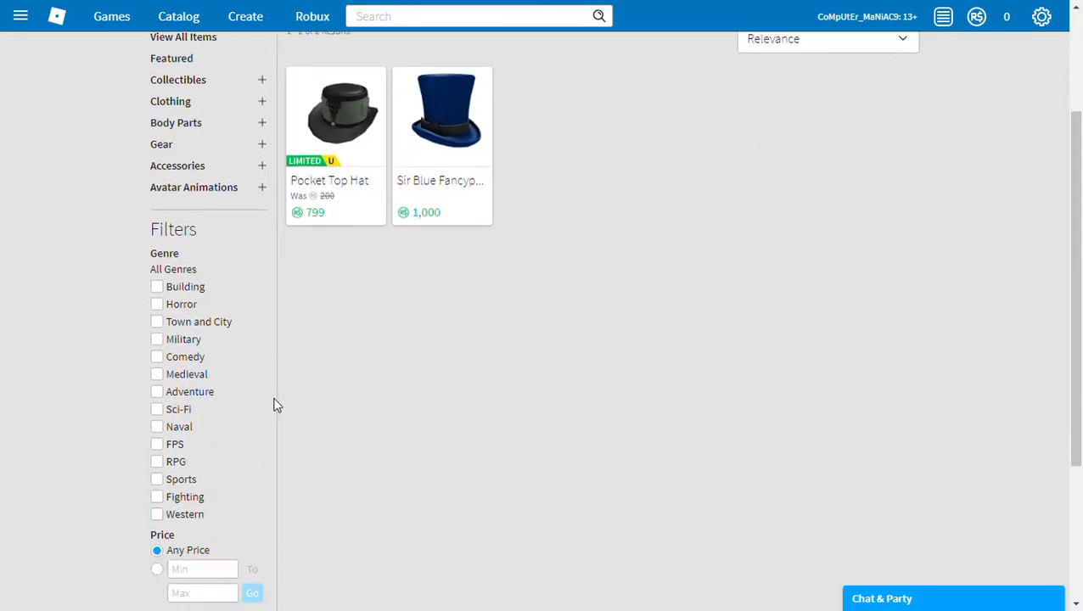
pyautogui.scroll(-3)
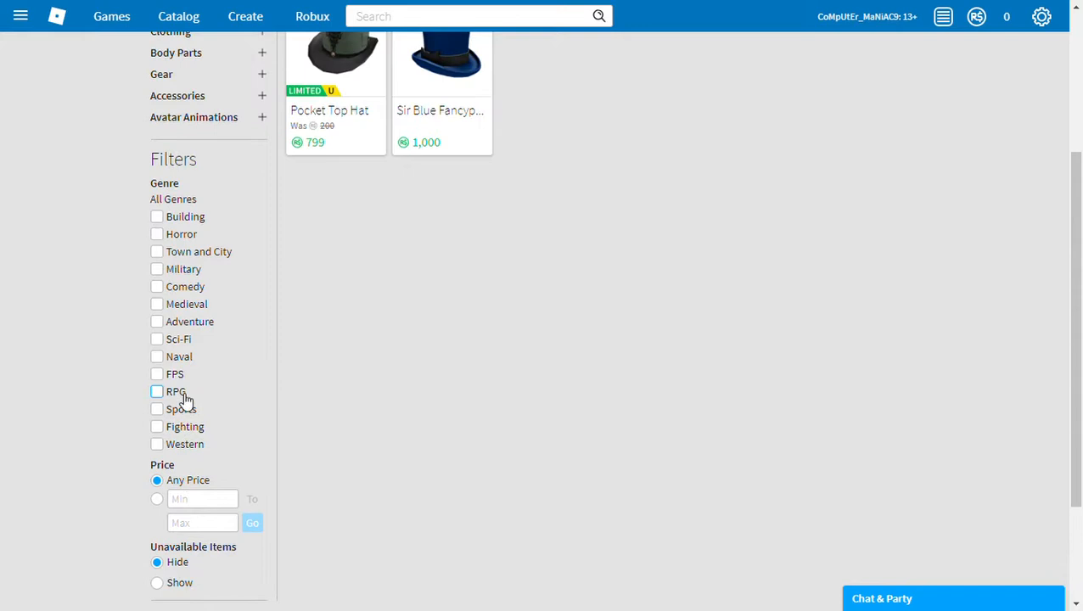
pyautogui.scroll(3)
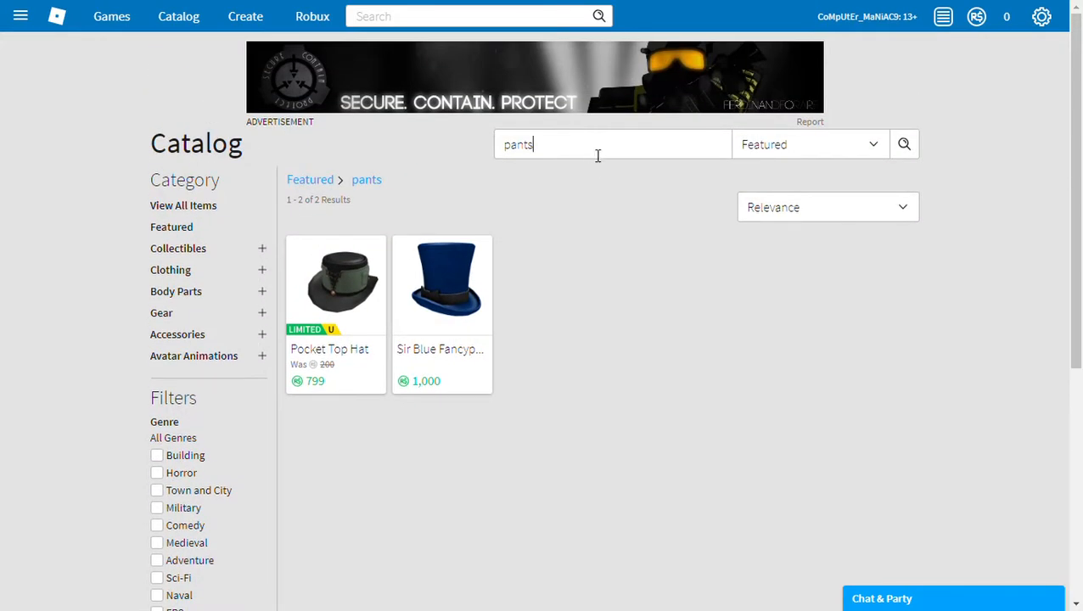
pyautogui.moveTo(1079, 172)
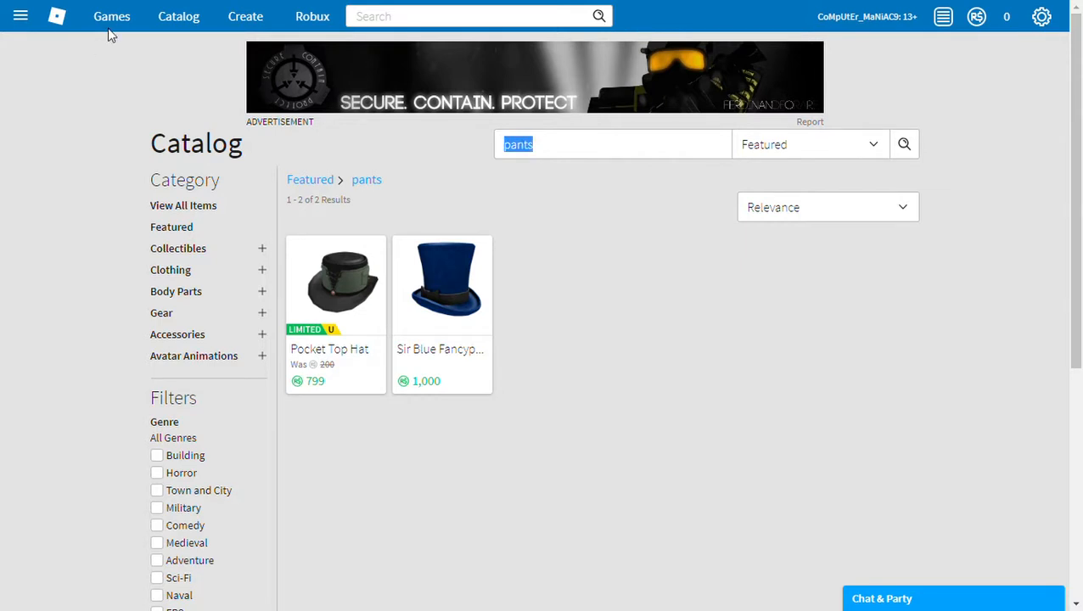
pyautogui.moveTo(165, 7)
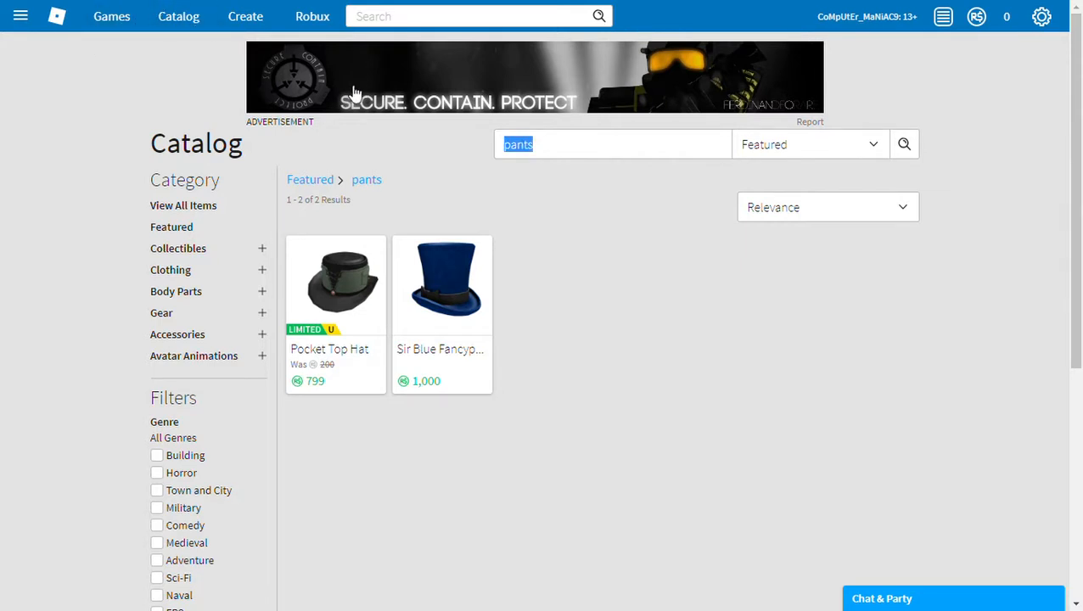
# - Search 'black pants', browse the 105 Featured results and reopen the category list
pyautogui.write('b')
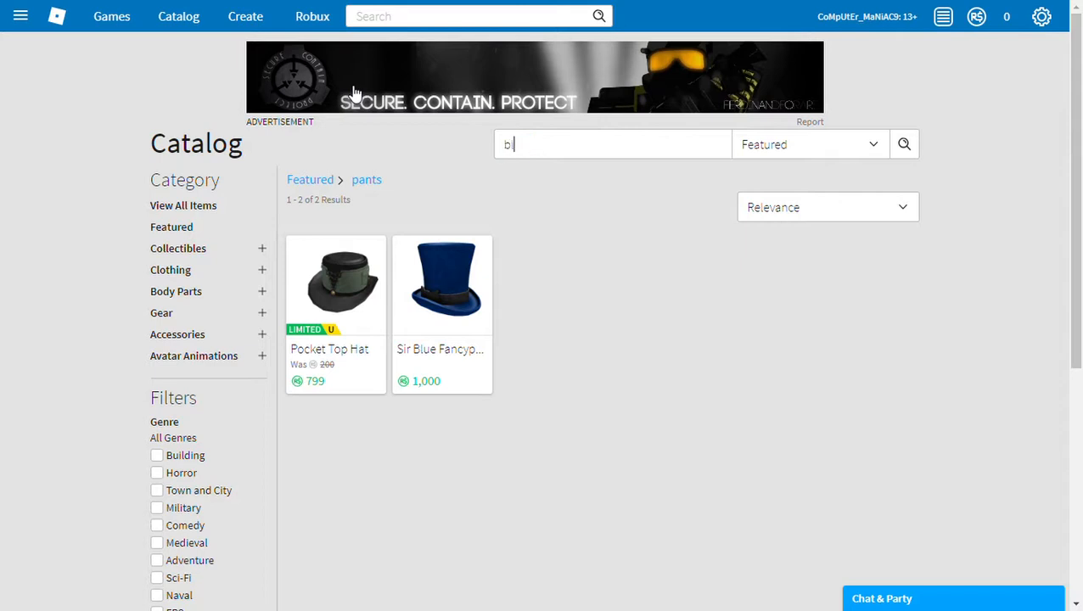
pyautogui.write('lack pants')
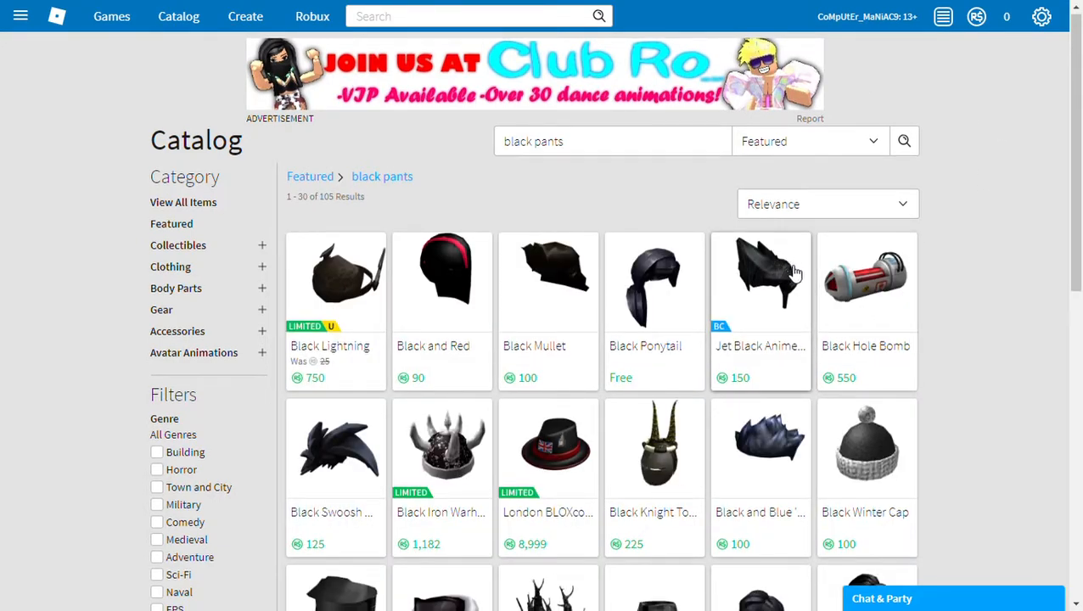
pyautogui.scroll(-3)
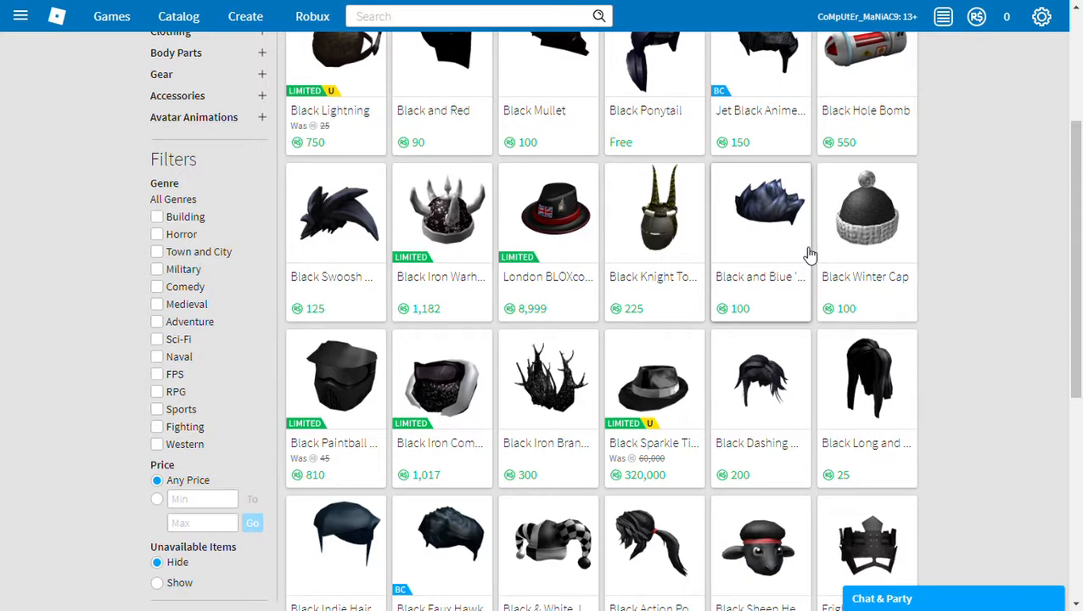
pyautogui.scroll(-3)
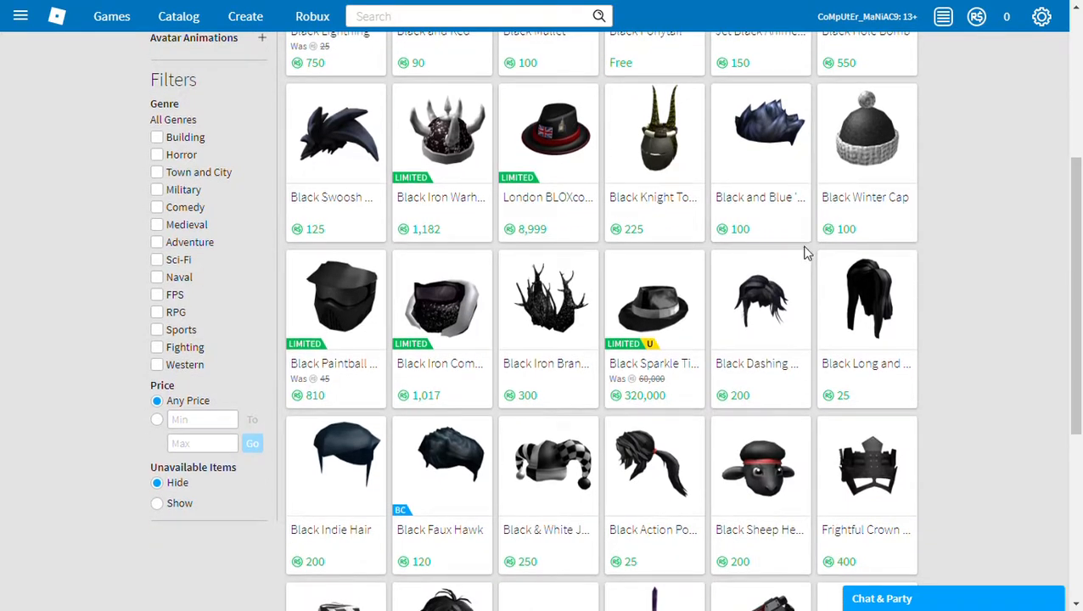
pyautogui.scroll(-3)
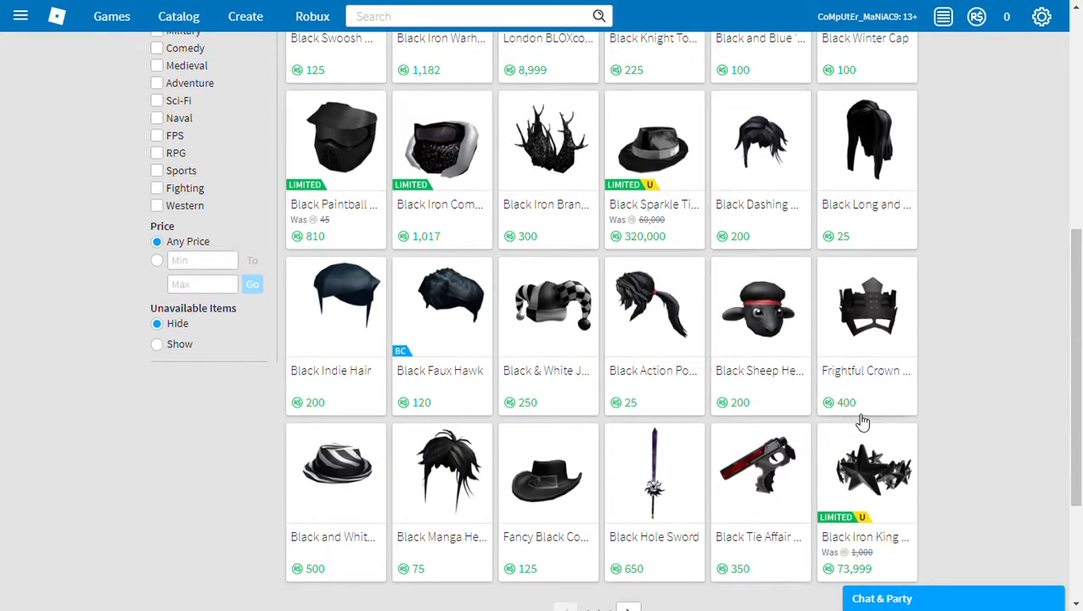
pyautogui.scroll(-3)
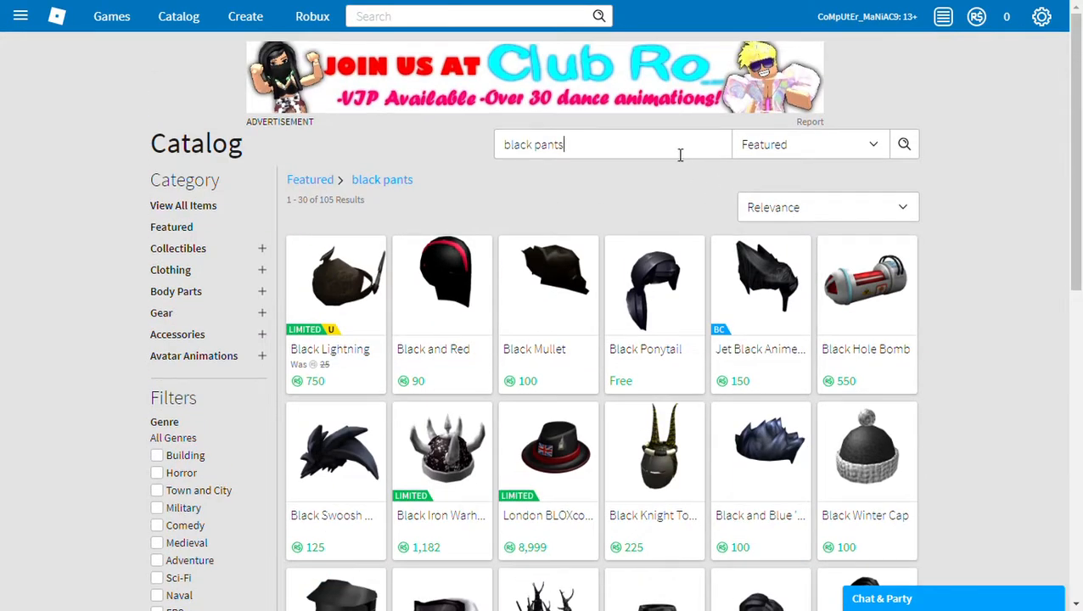
pyautogui.click(807, 144)
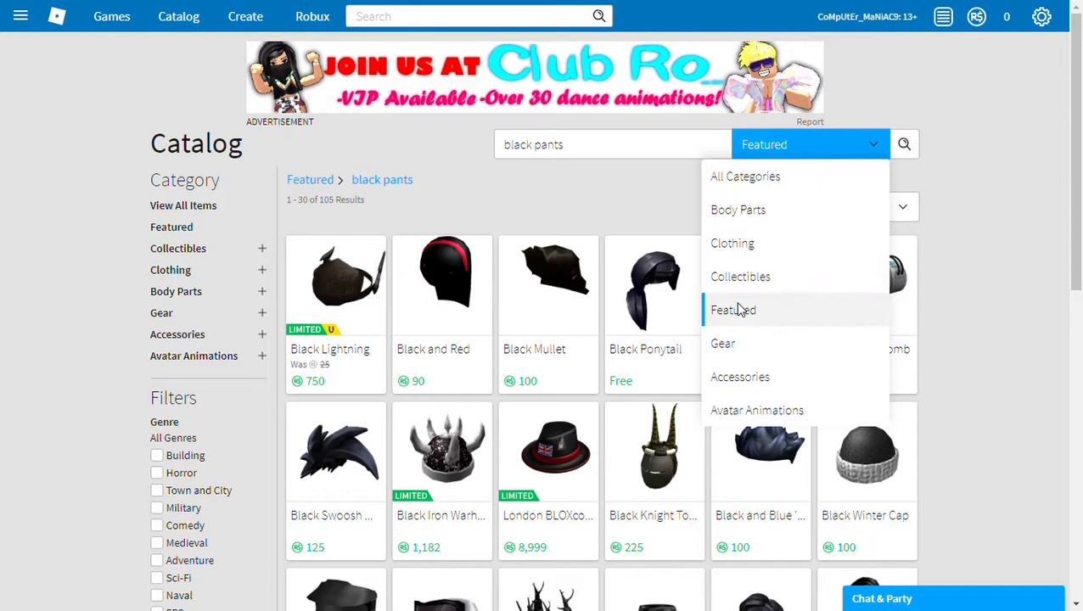
pyautogui.moveTo(733, 243)
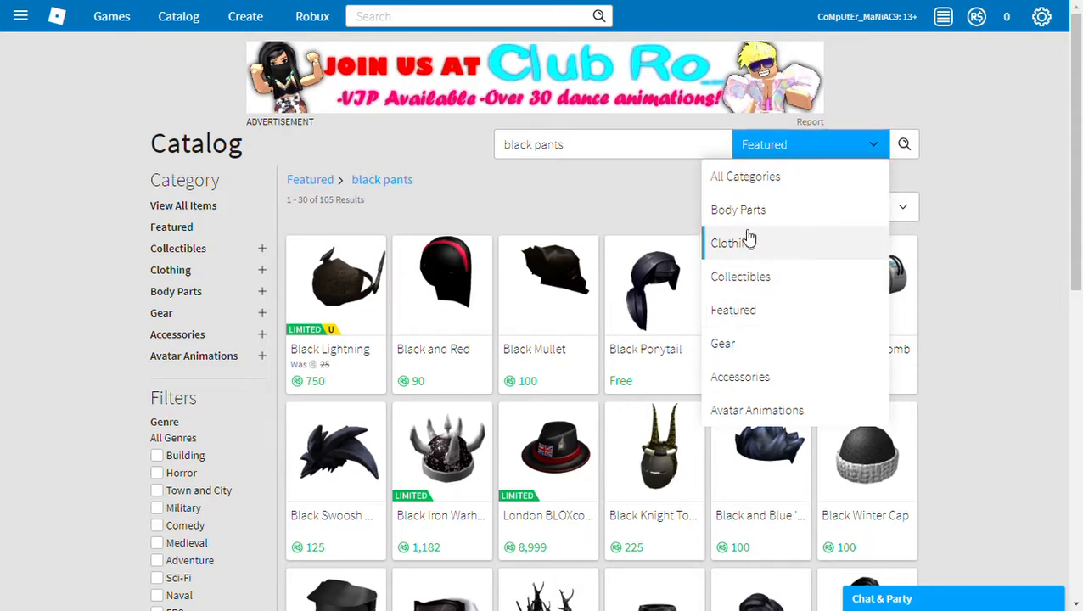
# - Limit the black pants search to Clothing and browse the Black Slacks and Black Jeans results
pyautogui.click(728, 243)
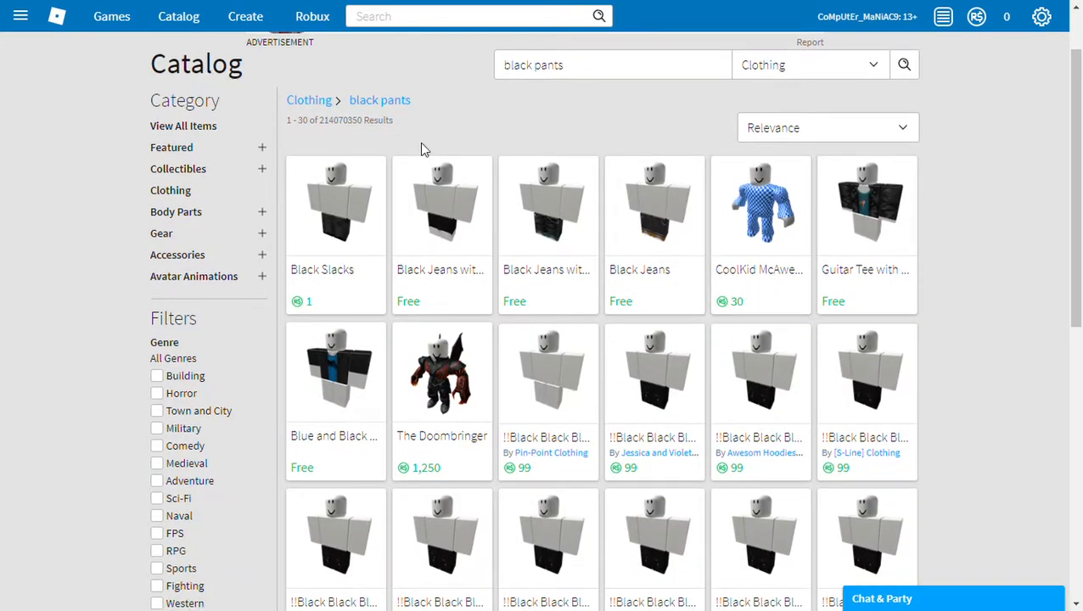
pyautogui.moveTo(424, 233)
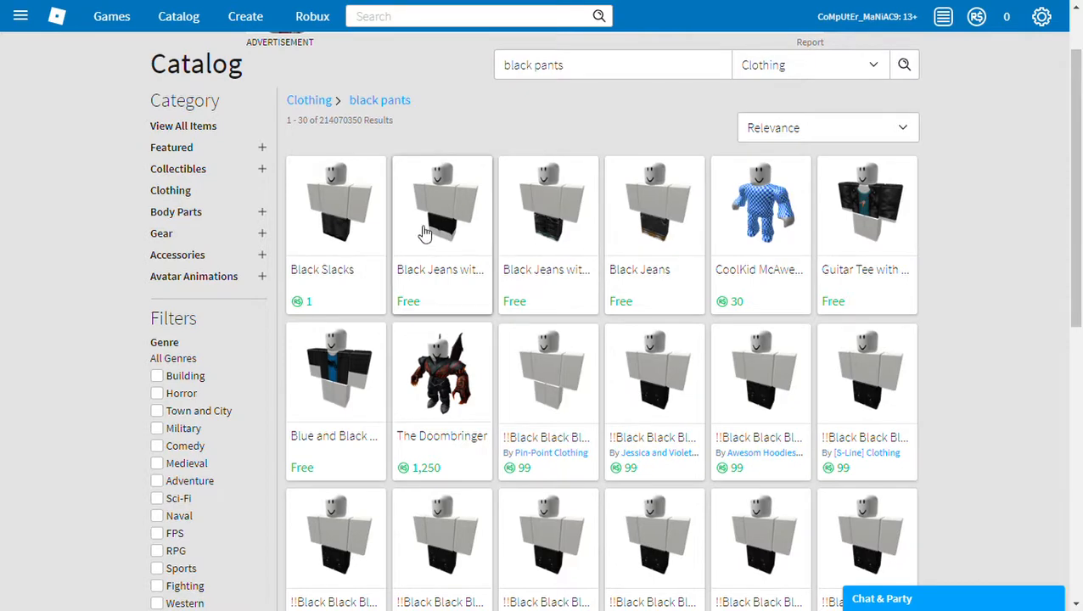
pyautogui.moveTo(459, 264)
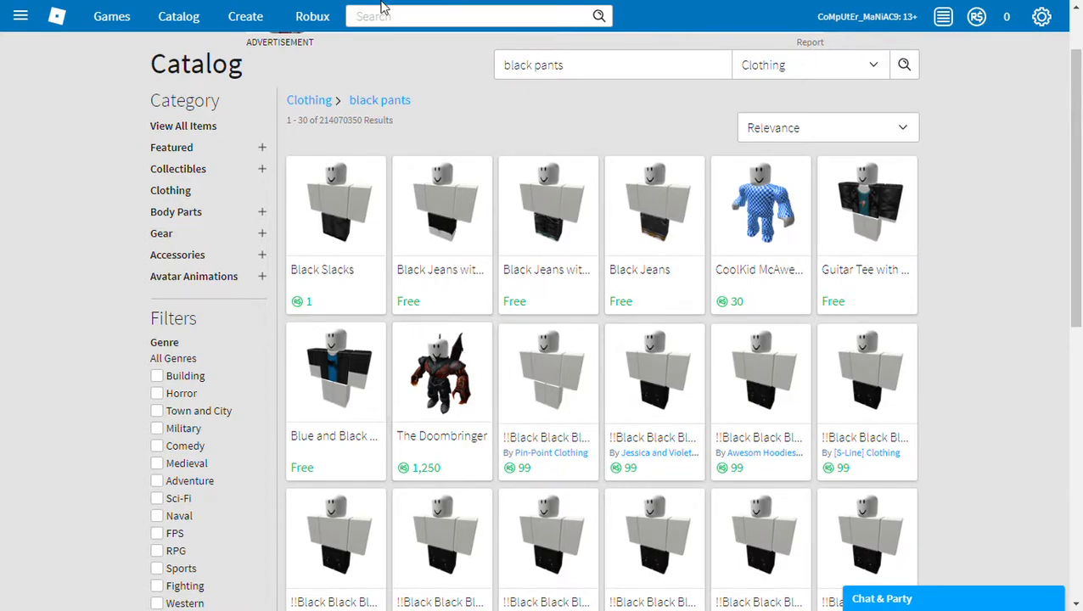
pyautogui.scroll(-3)
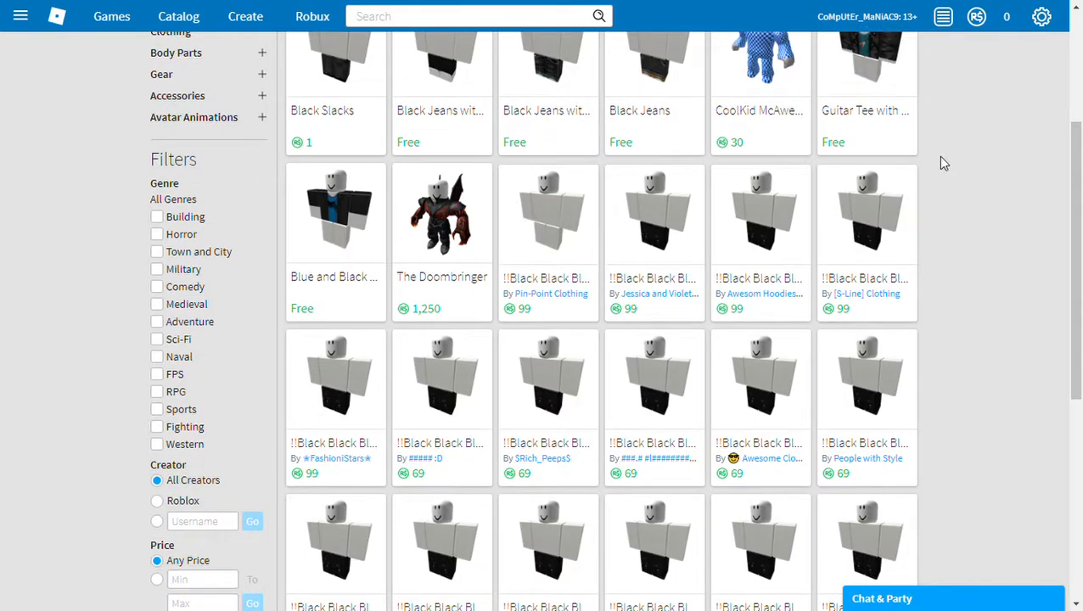
pyautogui.scroll(-3)
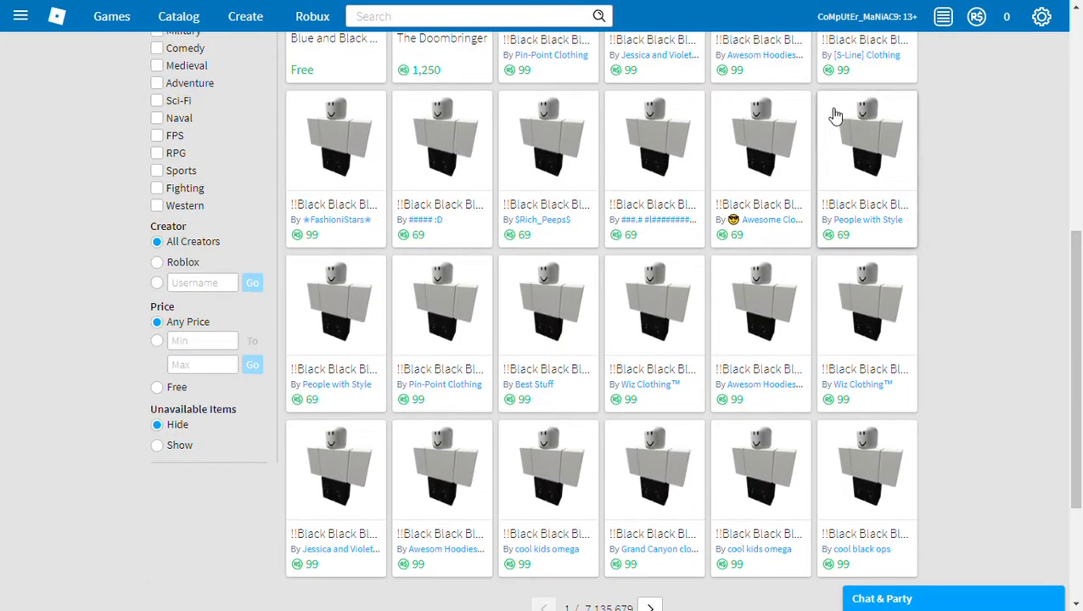
pyautogui.scroll(3)
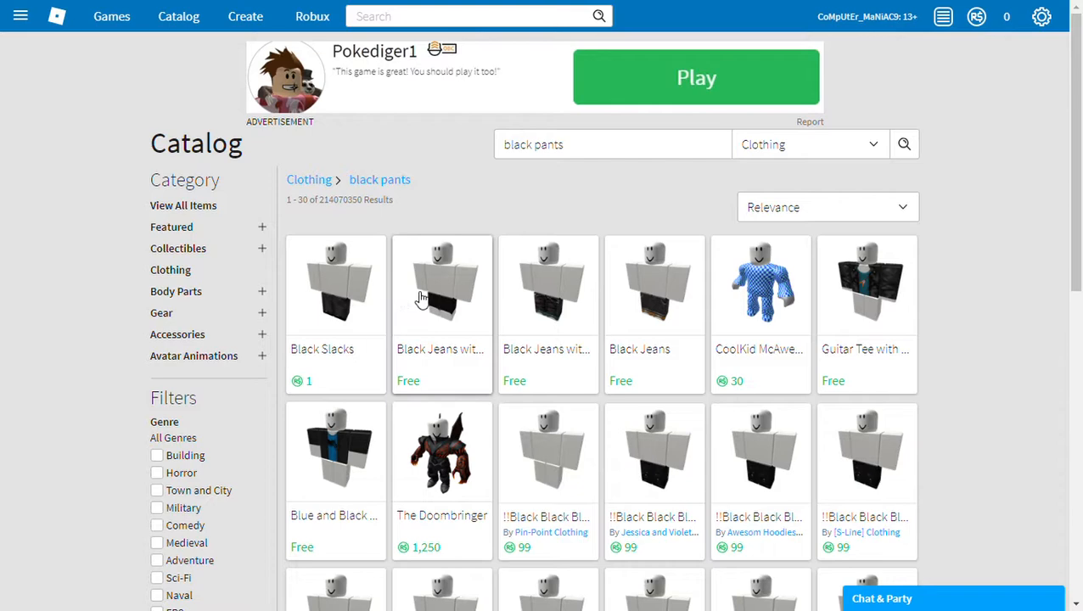
# - Get the free Black Jeans with White Shoes pants and go to Edit Avatar
pyautogui.click(441, 285)
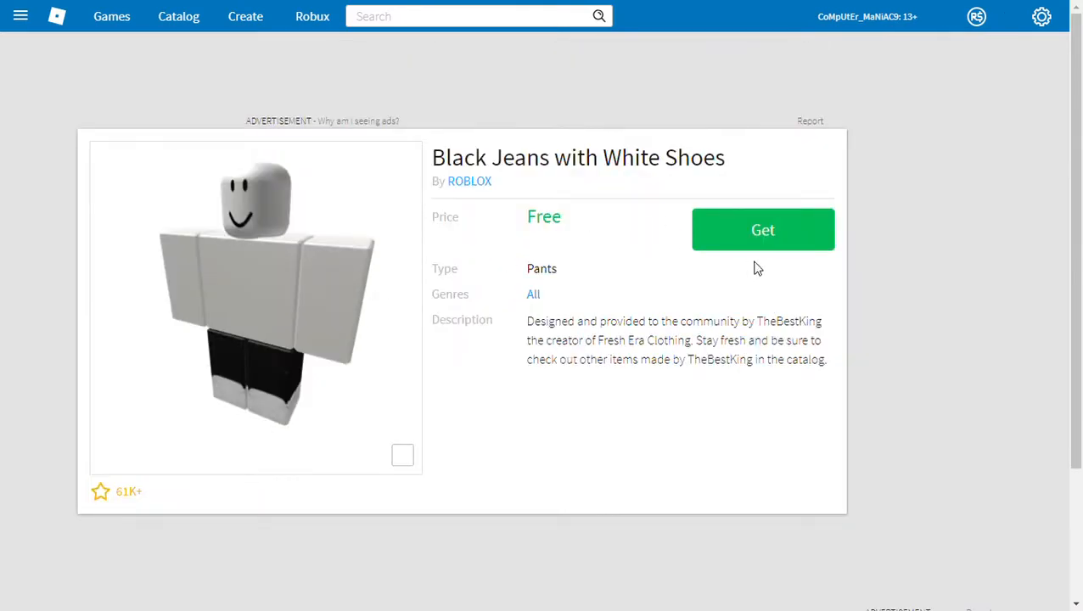
pyautogui.click(762, 229)
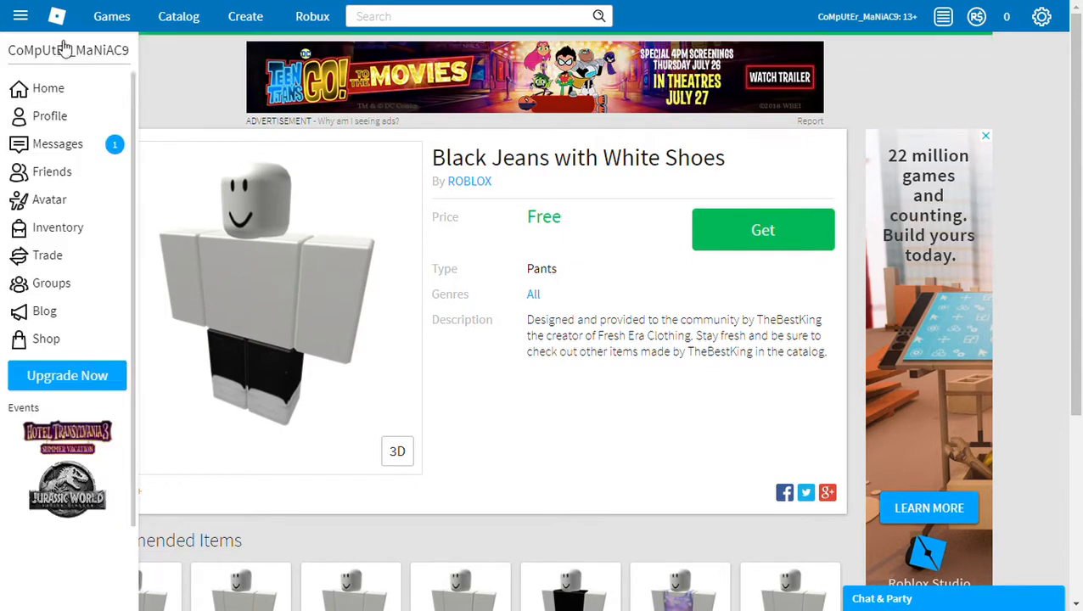
pyautogui.click(762, 229)
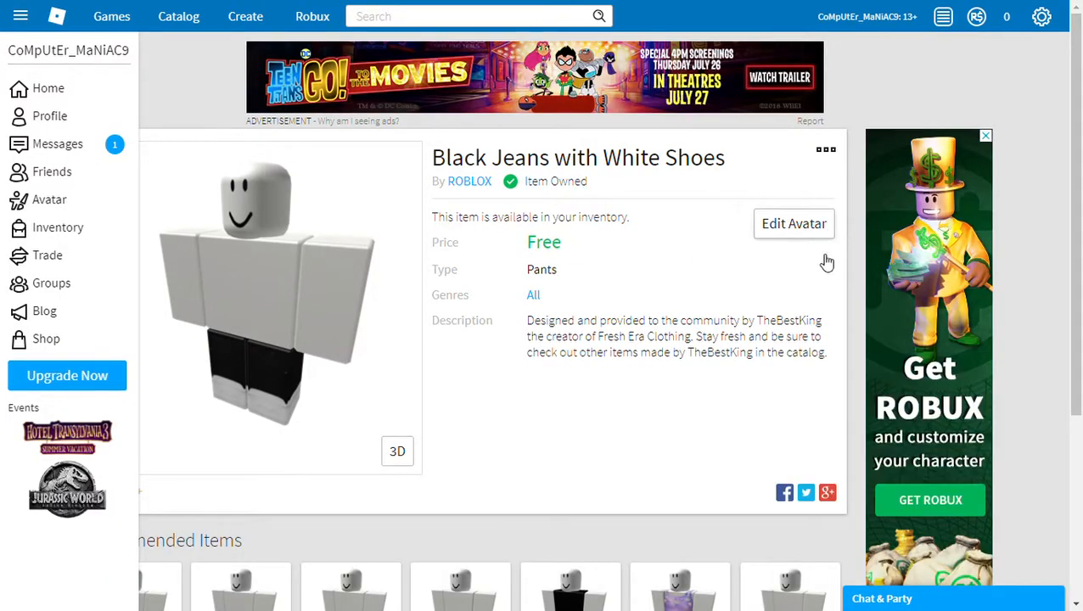
pyautogui.click(792, 223)
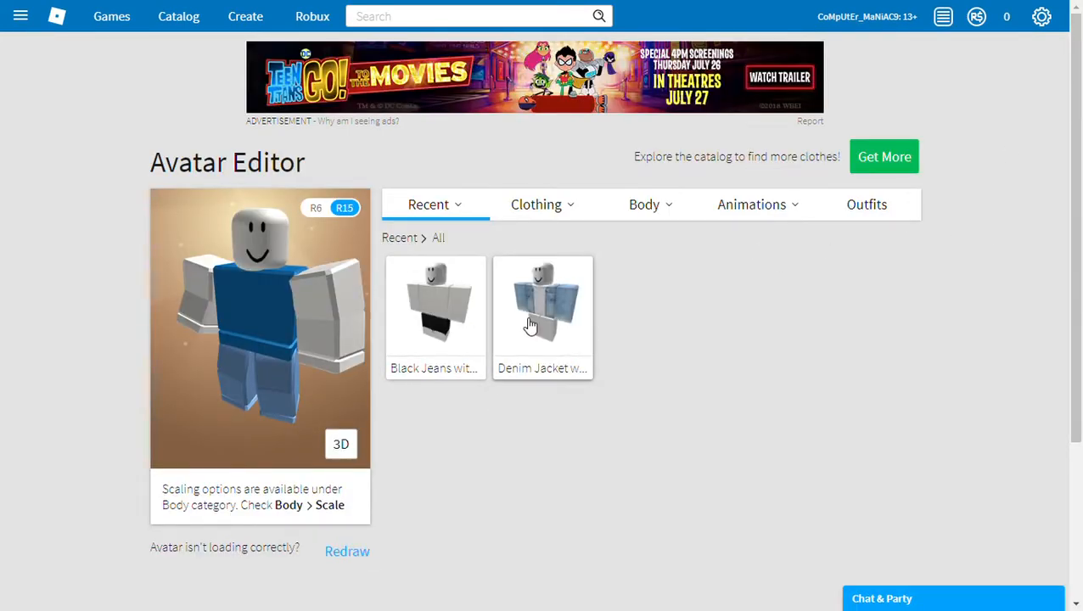
# - Wear the denim jacket, then browse owned Heads and Right Arms
pyautogui.click(535, 203)
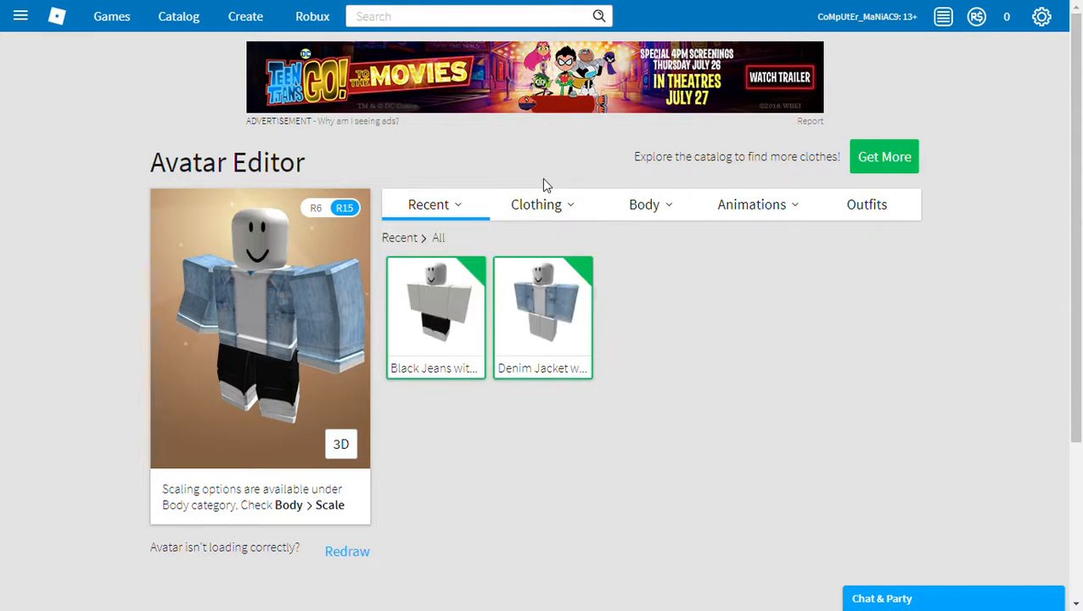
pyautogui.click(643, 204)
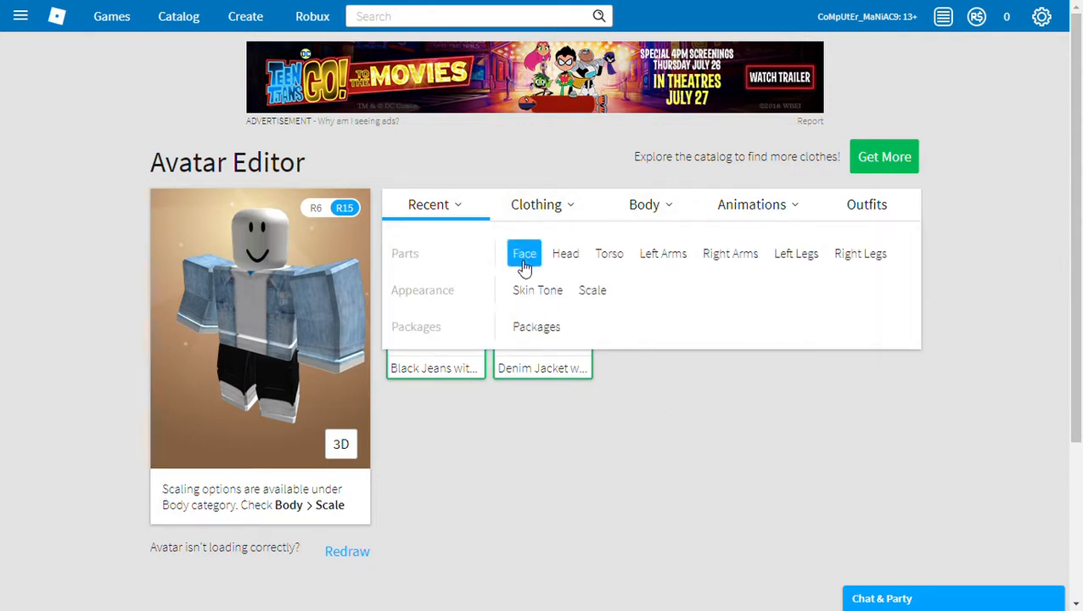
pyautogui.click(525, 253)
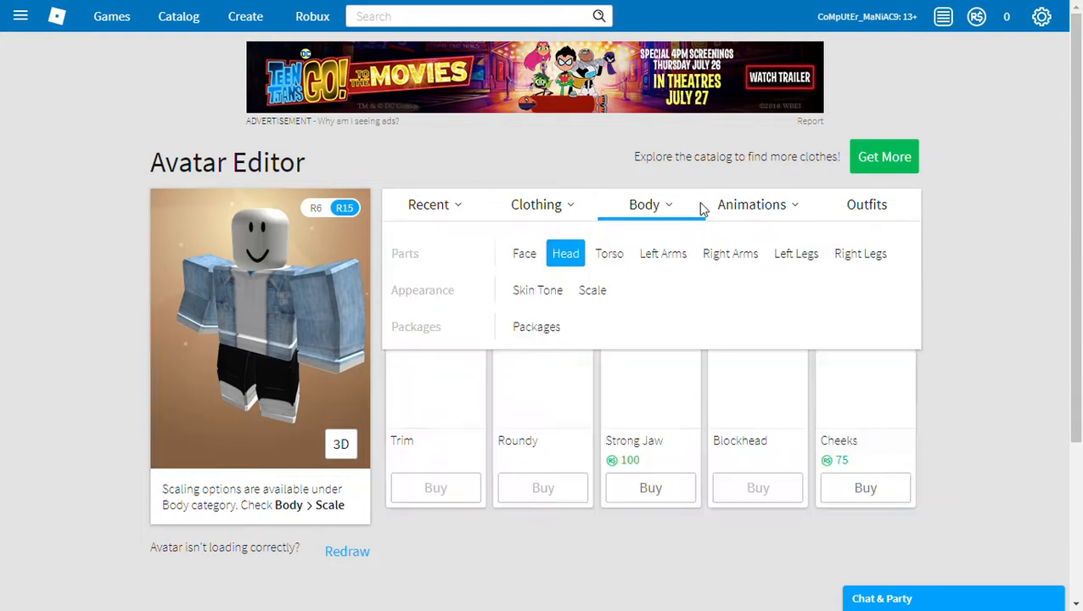
pyautogui.click(663, 253)
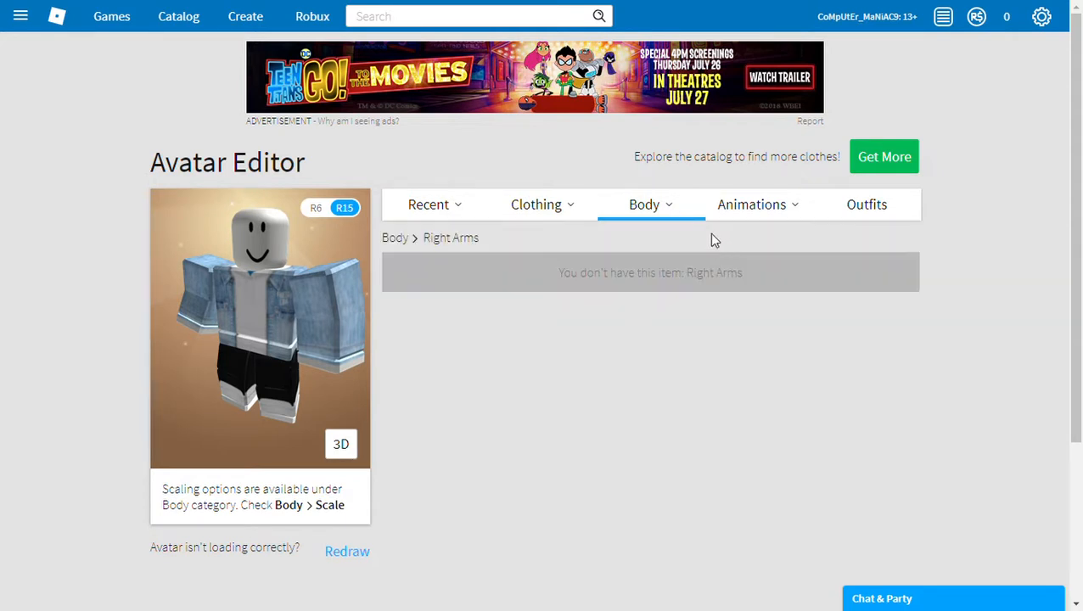
# - Check owned Right Legs and show the Skin Tone choices
pyautogui.click(644, 203)
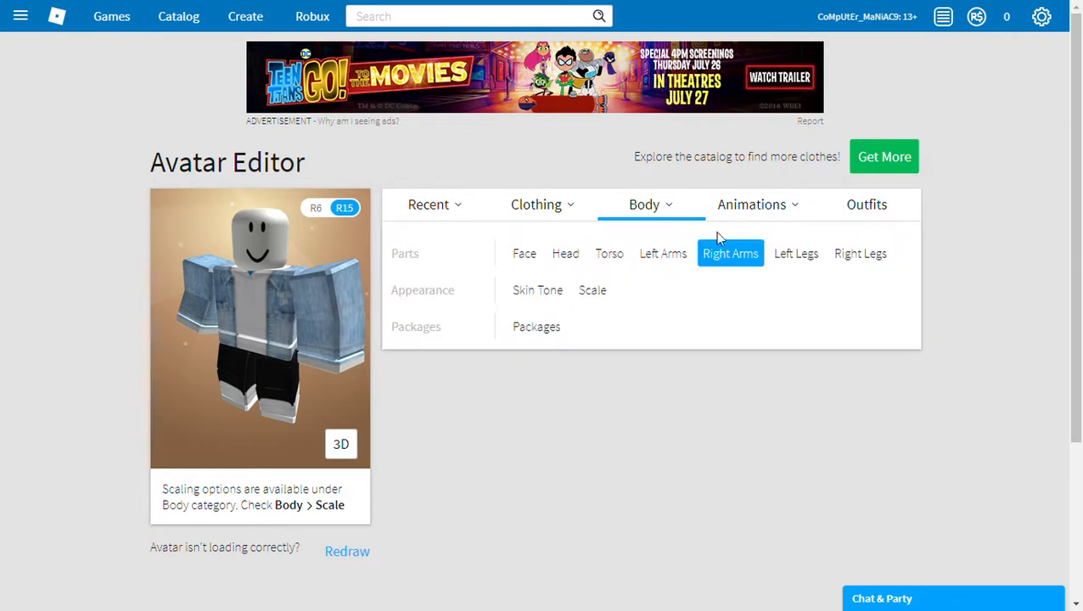
pyautogui.click(861, 253)
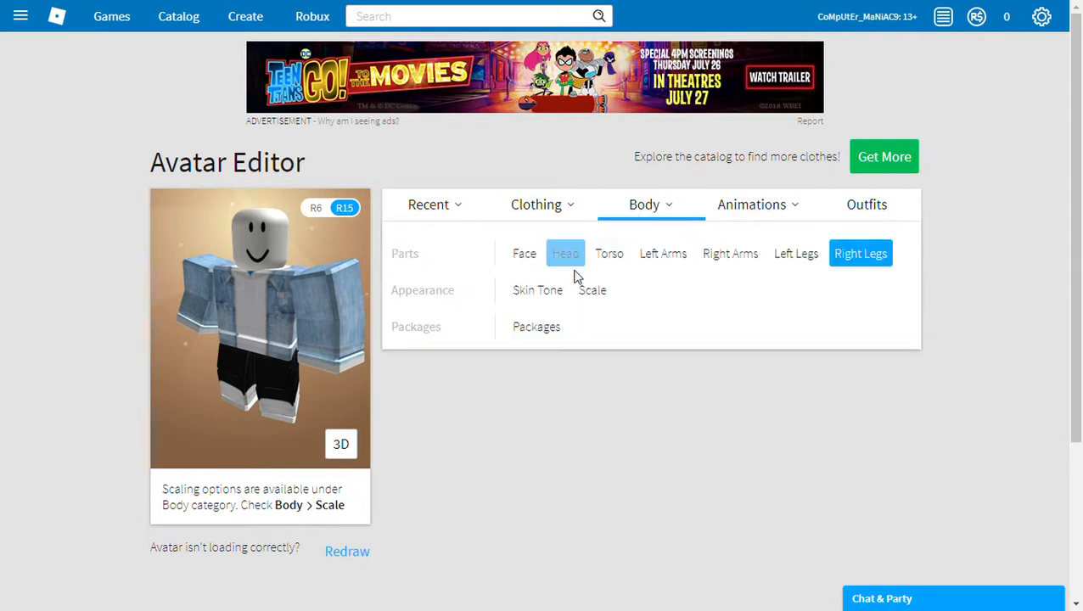
pyautogui.click(538, 289)
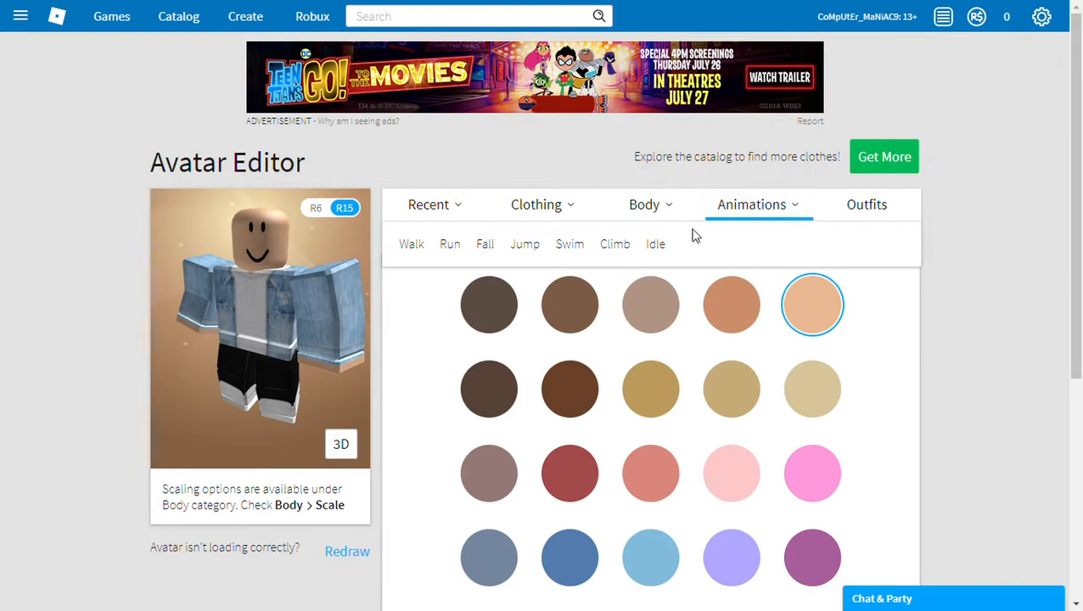
pyautogui.moveTo(543, 204)
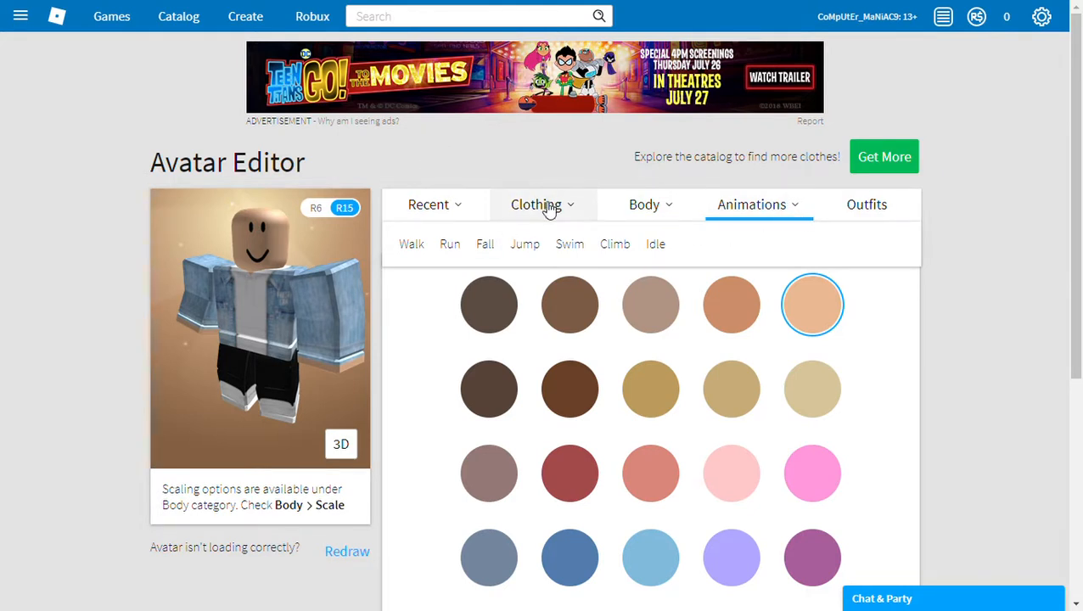
# - Check owned hats, then search 'roblox hat' filtered to Free, listing 69 results
pyautogui.click(643, 204)
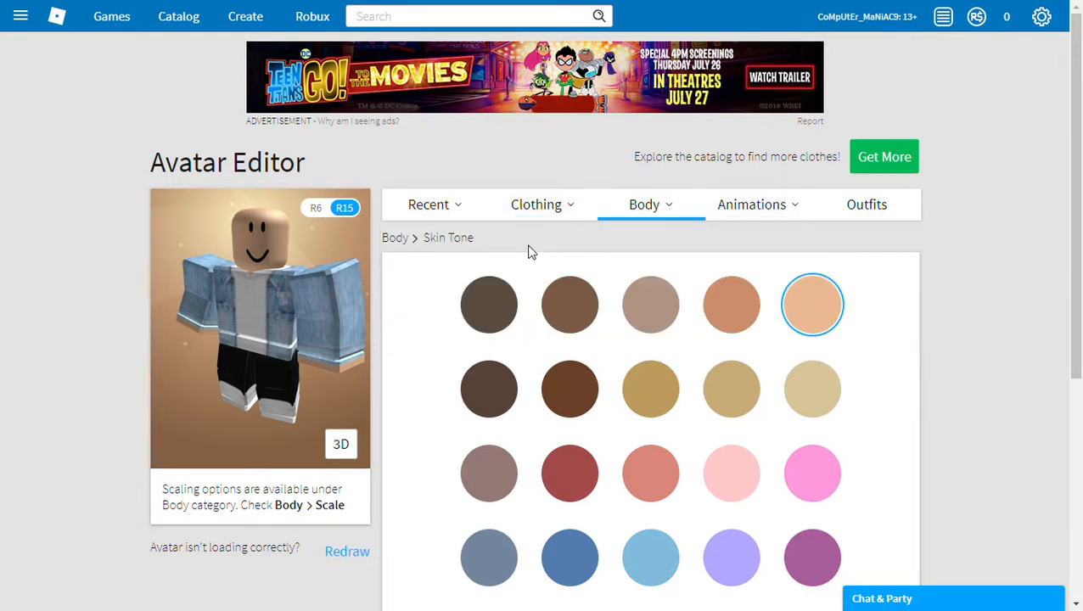
pyautogui.click(536, 204)
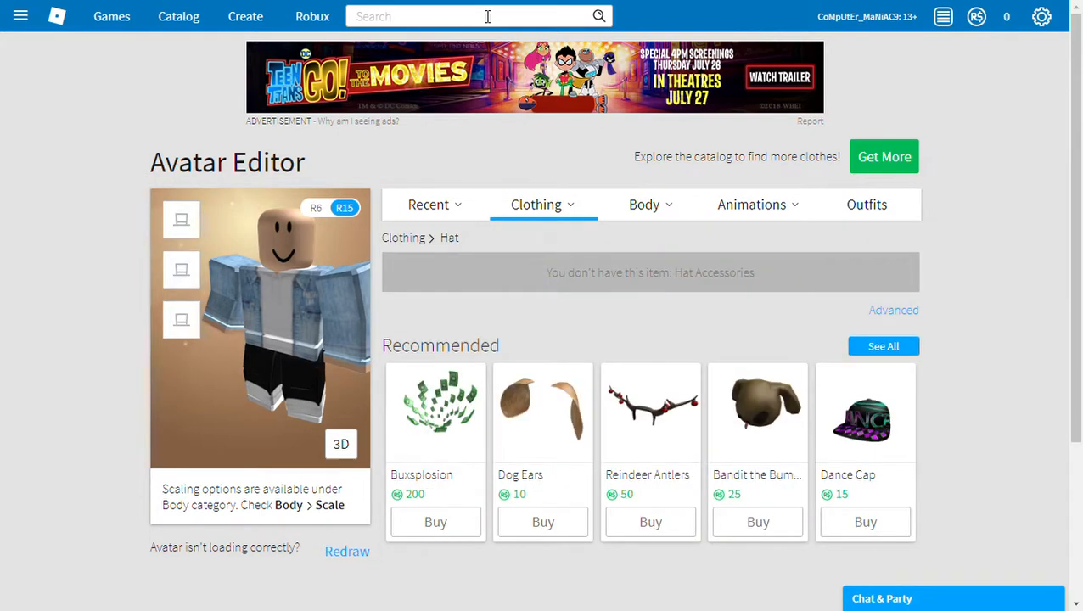
pyautogui.moveTo(959, 338)
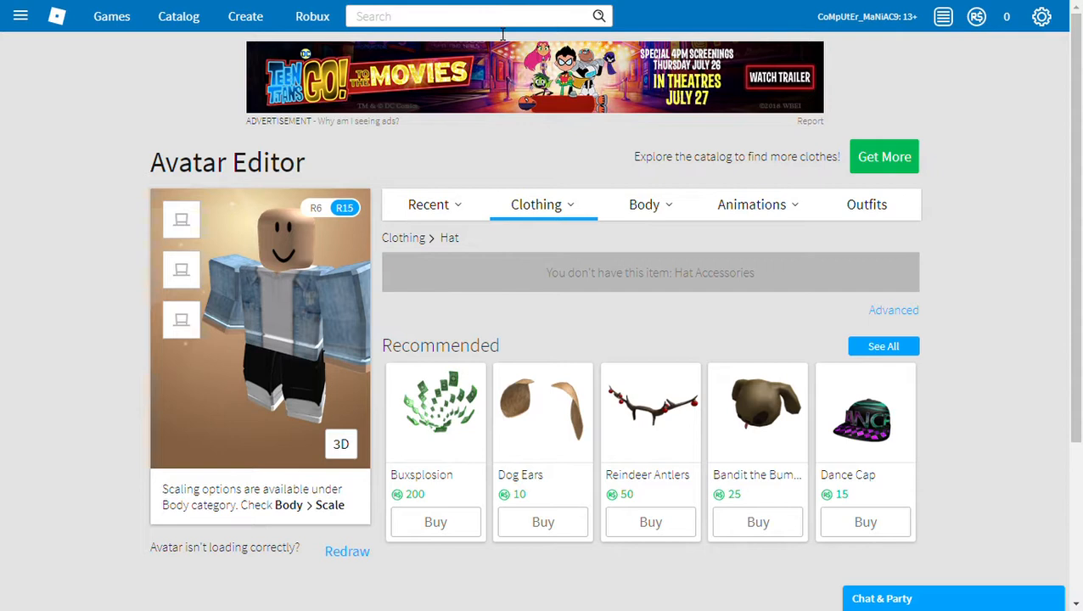
pyautogui.write('rob')
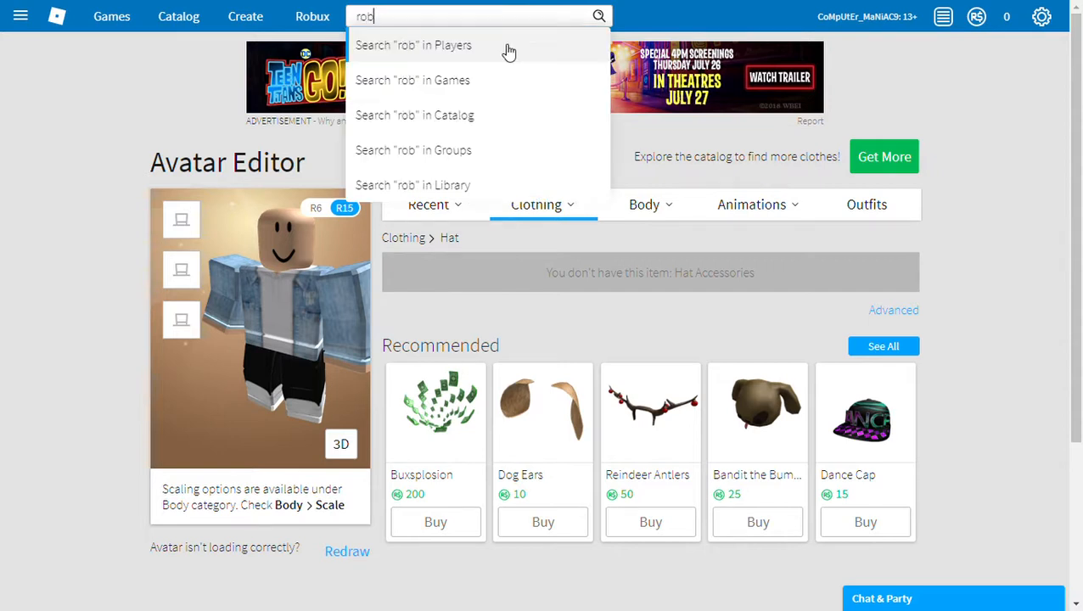
pyautogui.write('lox')
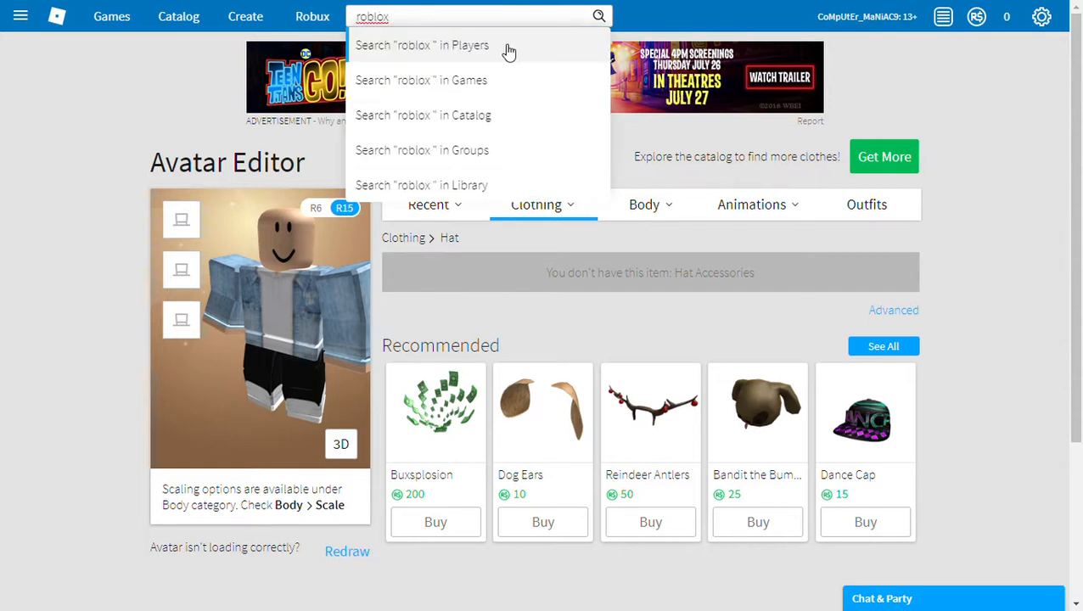
pyautogui.write('hat')
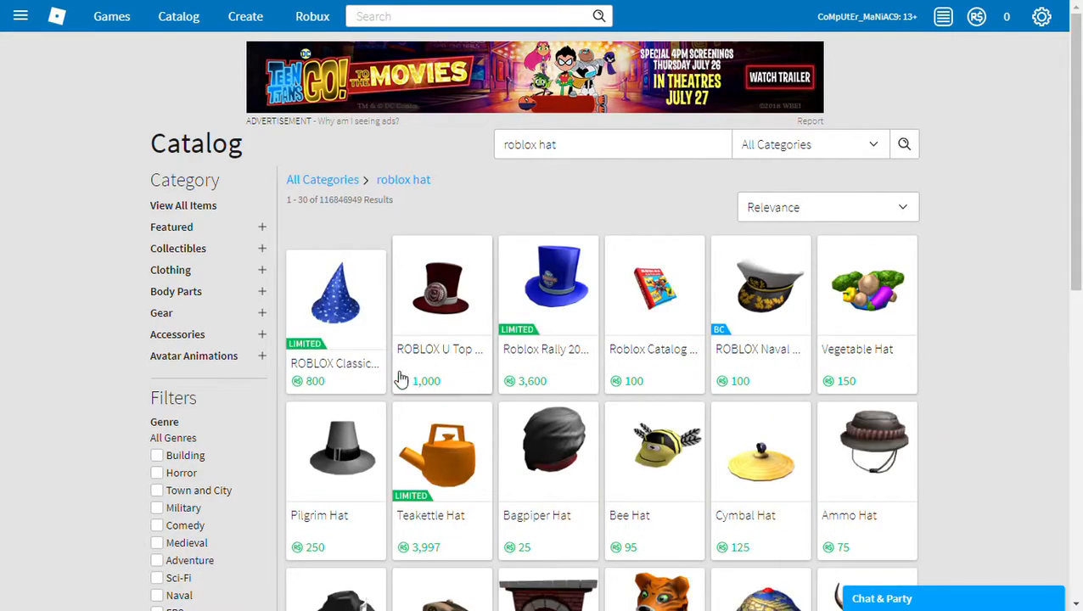
pyautogui.scroll(-3)
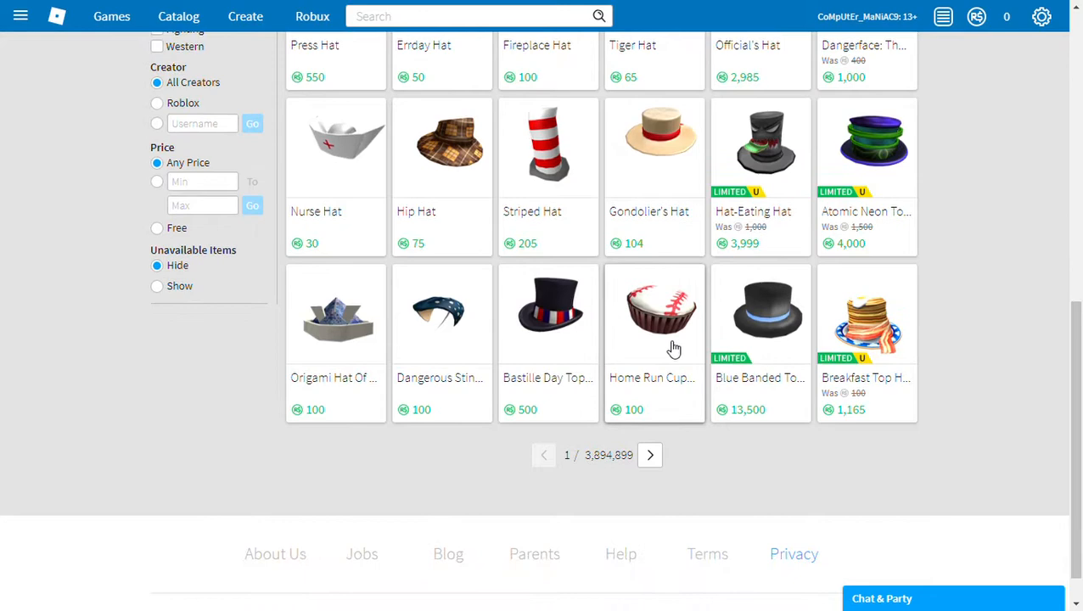
pyautogui.scroll(3)
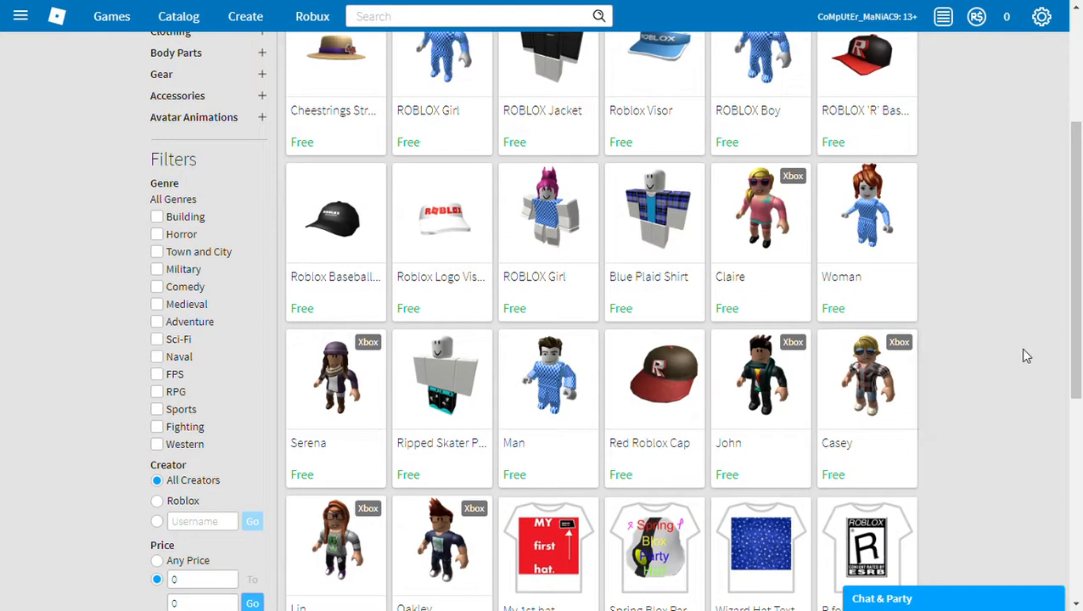
pyautogui.scroll(3)
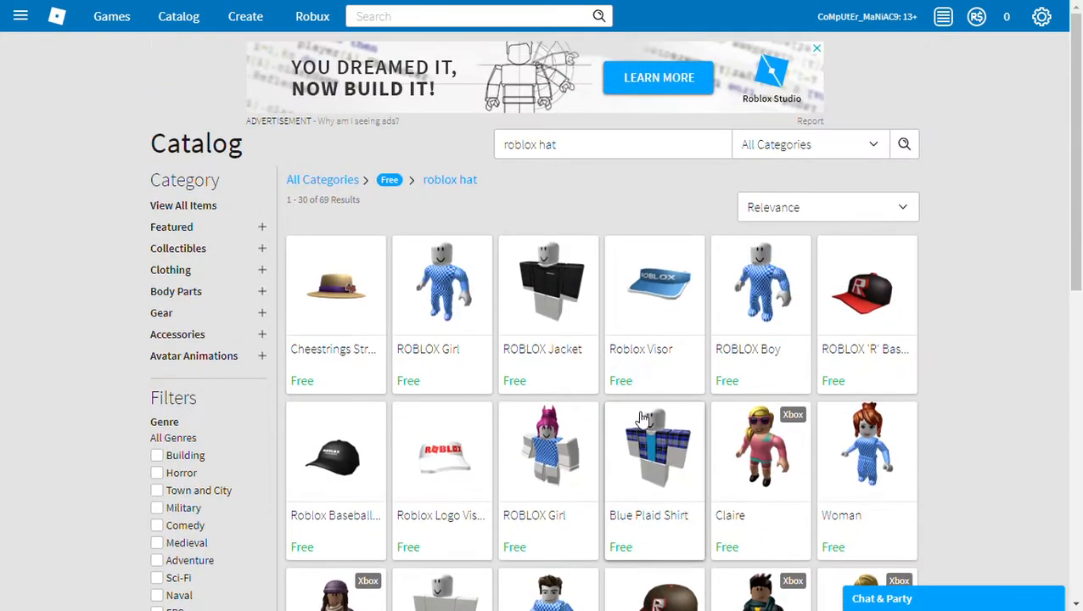
pyautogui.moveTo(911, 333)
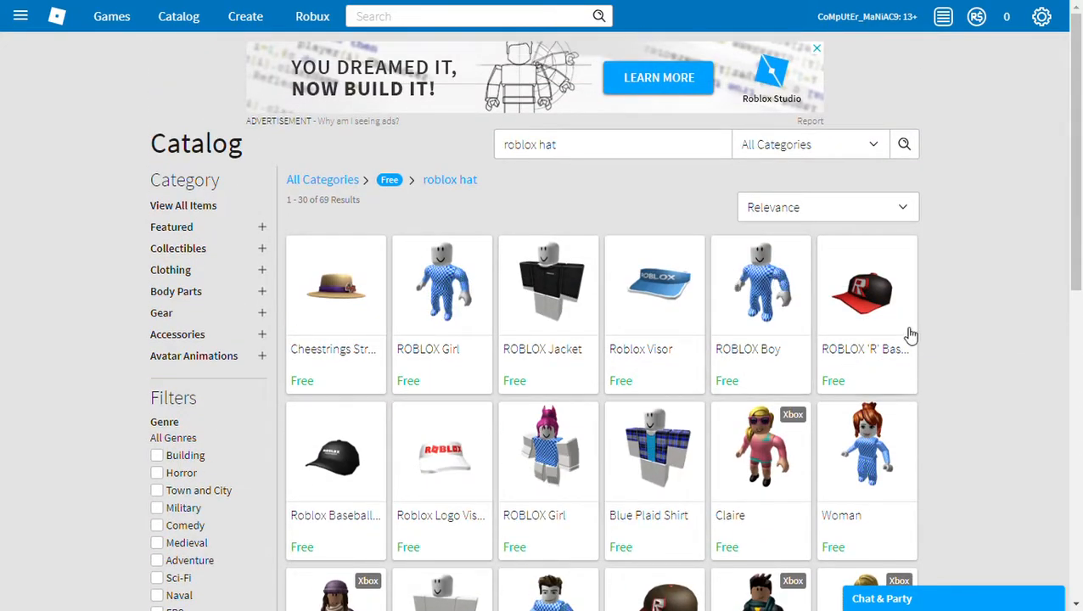
# - Get the free Roblox Logo Visor after viewing it in 3D, then return to the free hat results
pyautogui.scroll(-3)
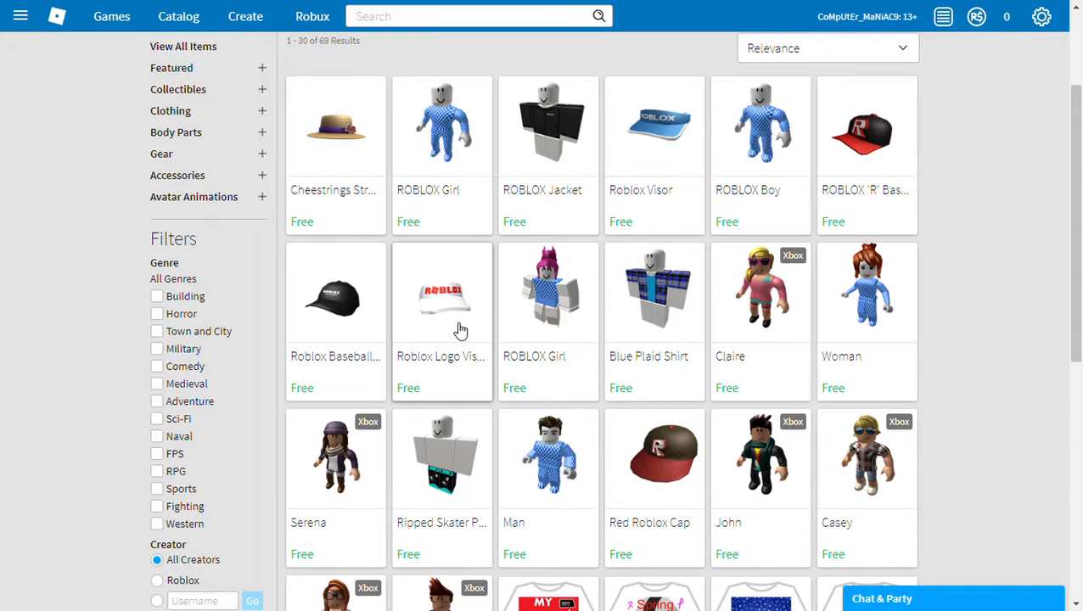
pyautogui.click(441, 298)
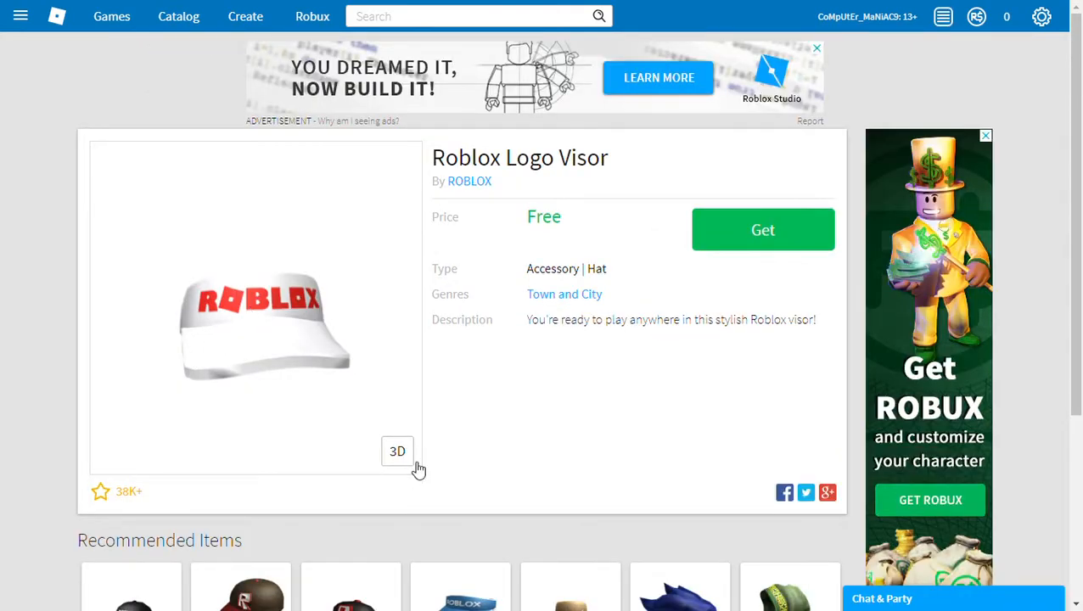
pyautogui.click(397, 451)
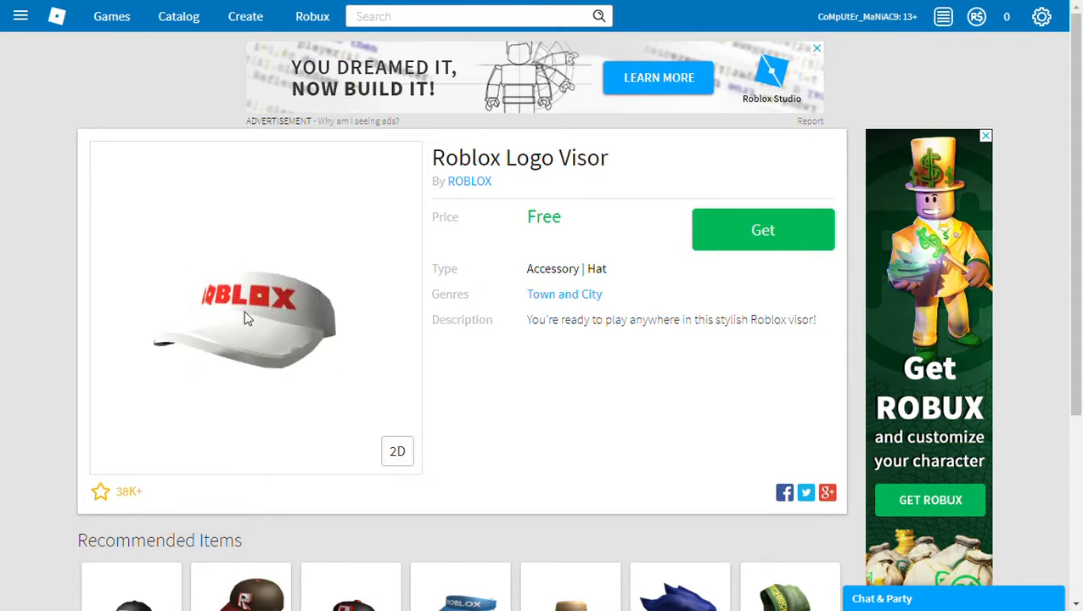
pyautogui.click(762, 229)
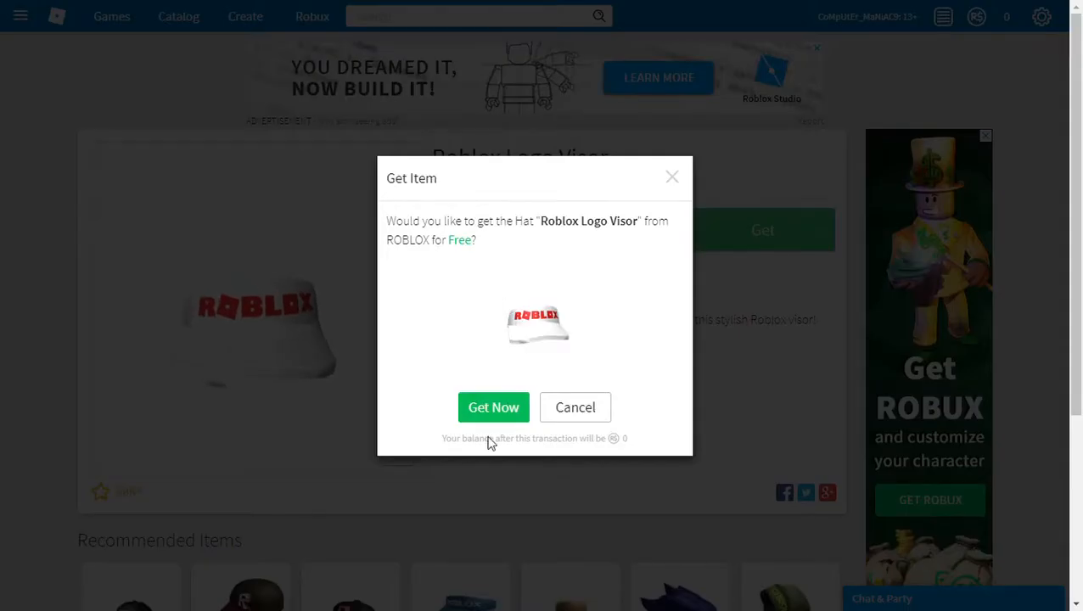
pyautogui.click(575, 408)
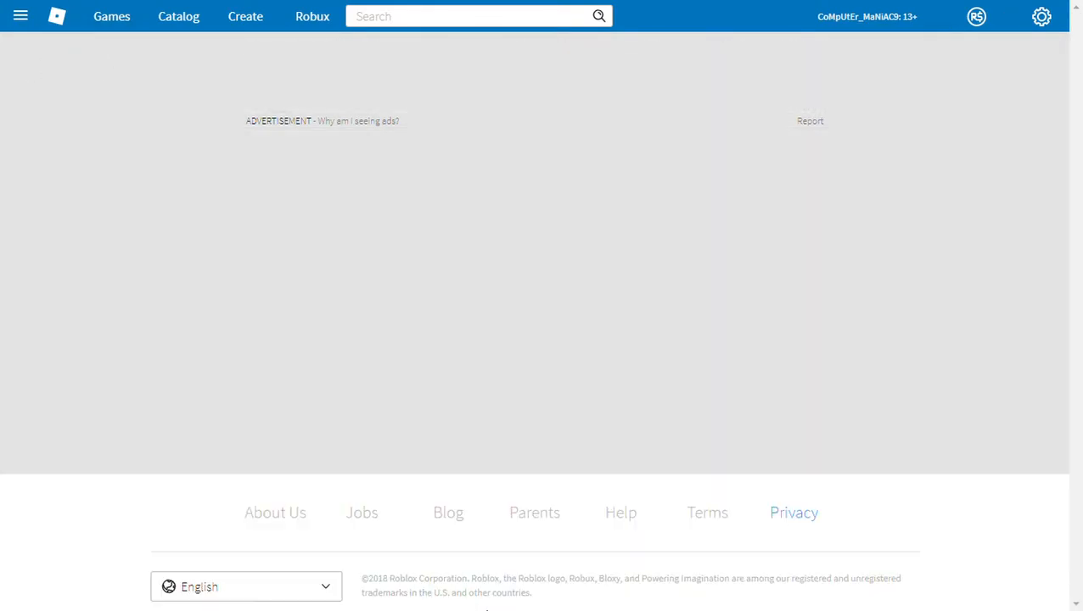
pyautogui.click(179, 16)
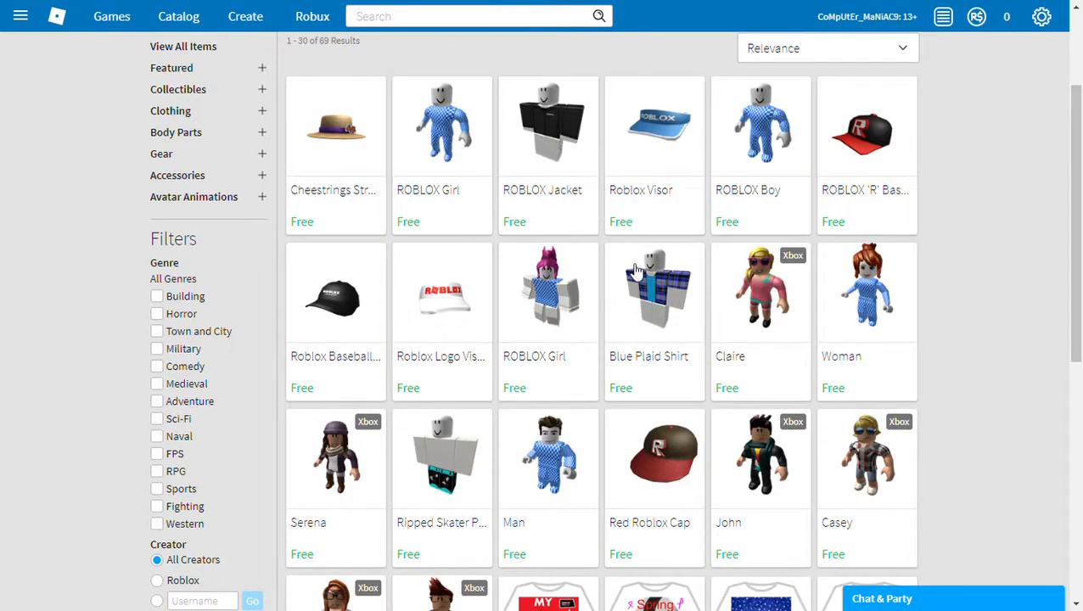
pyautogui.moveTo(859, 134)
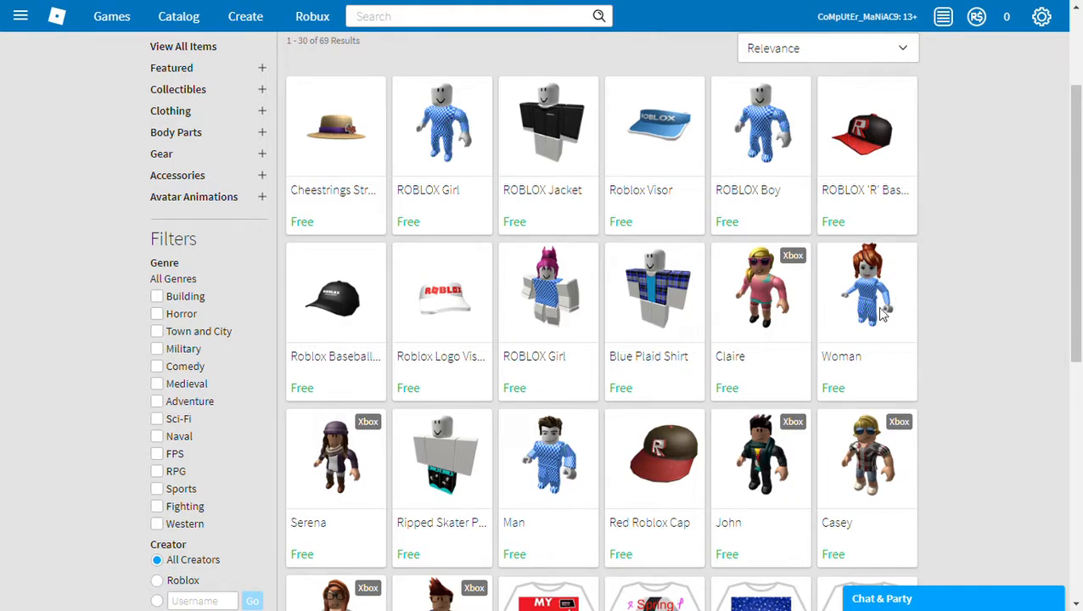
# - Get the free ROBLOX 'R' Baseball Cap and return to the catalog of free items
pyautogui.click(867, 127)
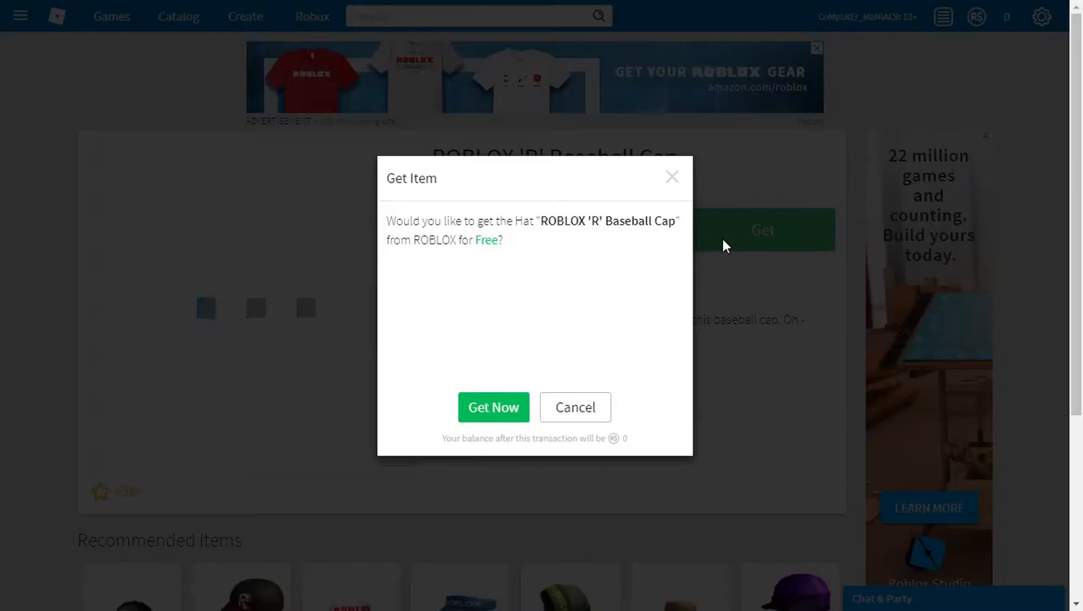
pyautogui.click(493, 408)
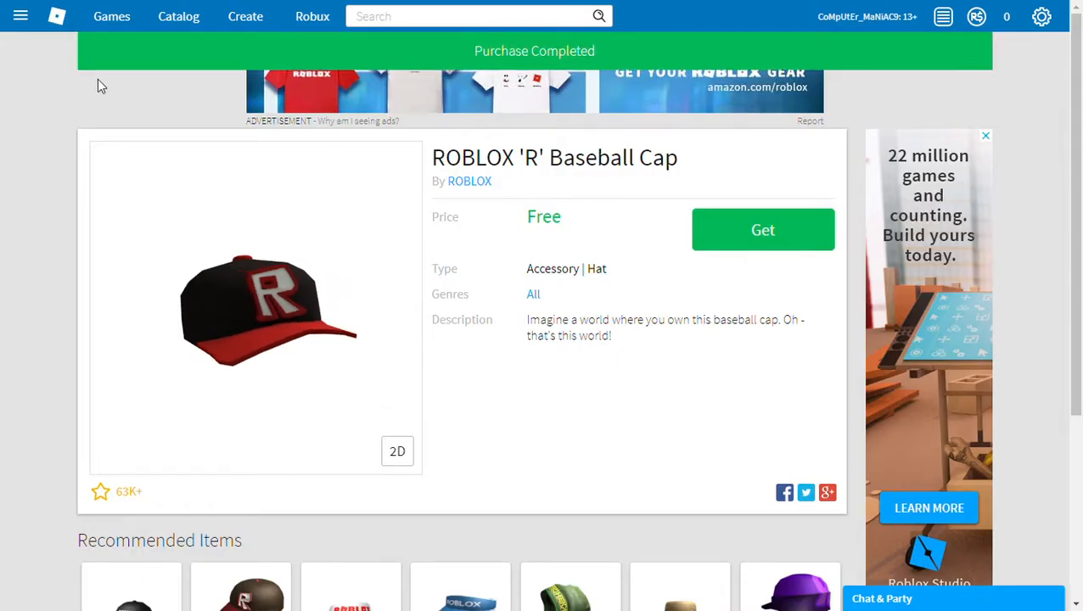
pyautogui.click(761, 229)
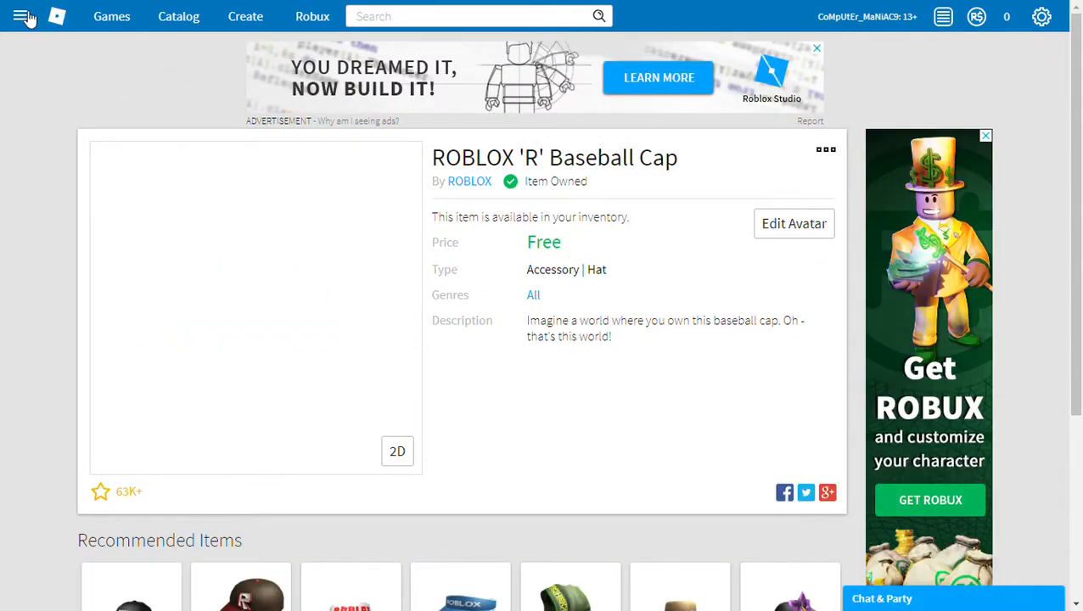
pyautogui.click(179, 17)
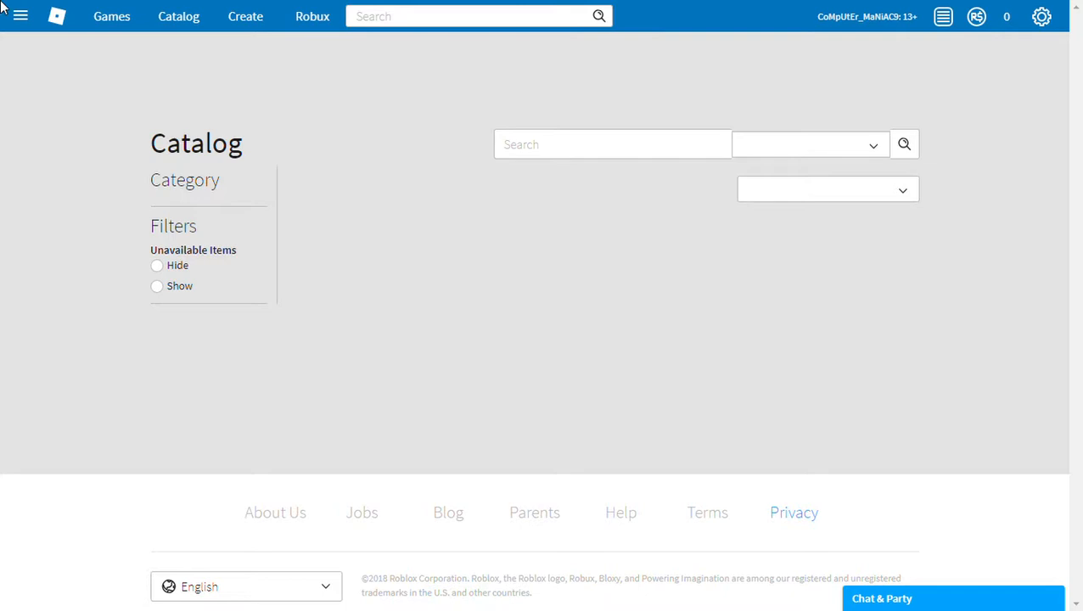
pyautogui.click(904, 143)
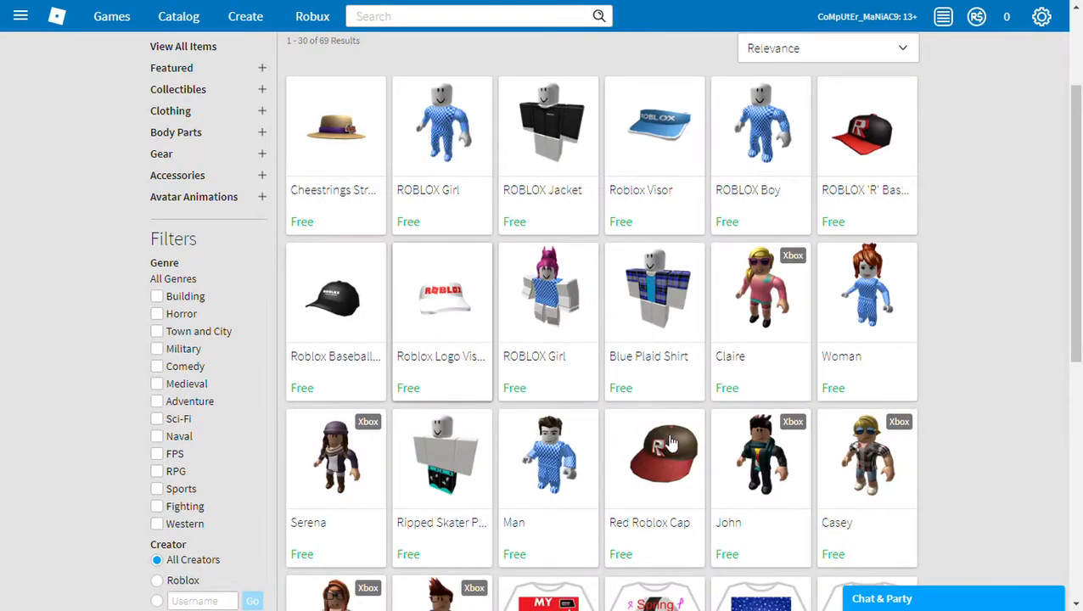
pyautogui.moveTo(584, 496)
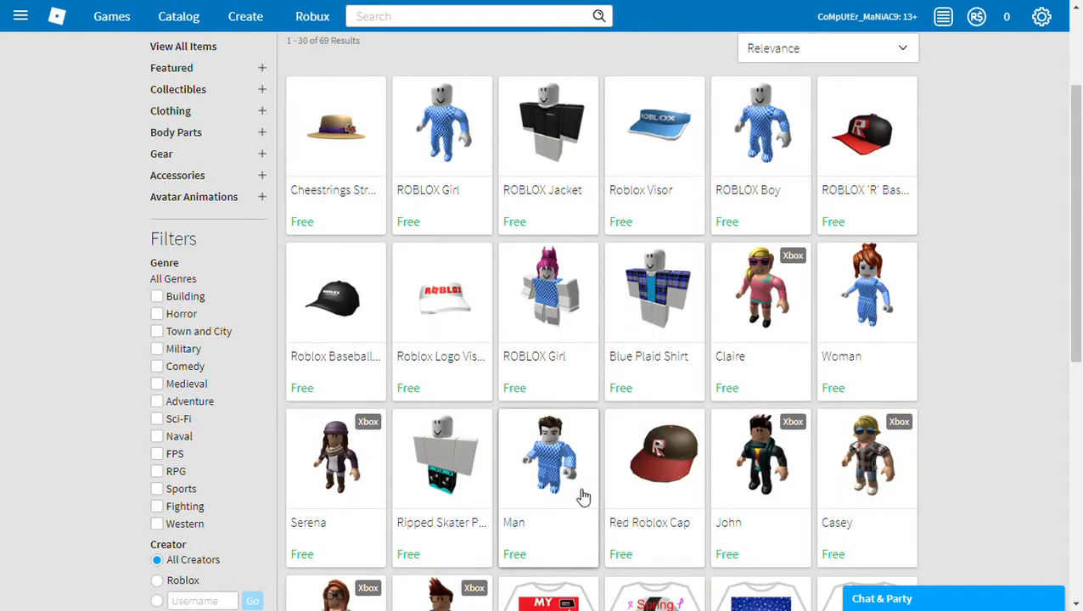
pyautogui.moveTo(760, 471)
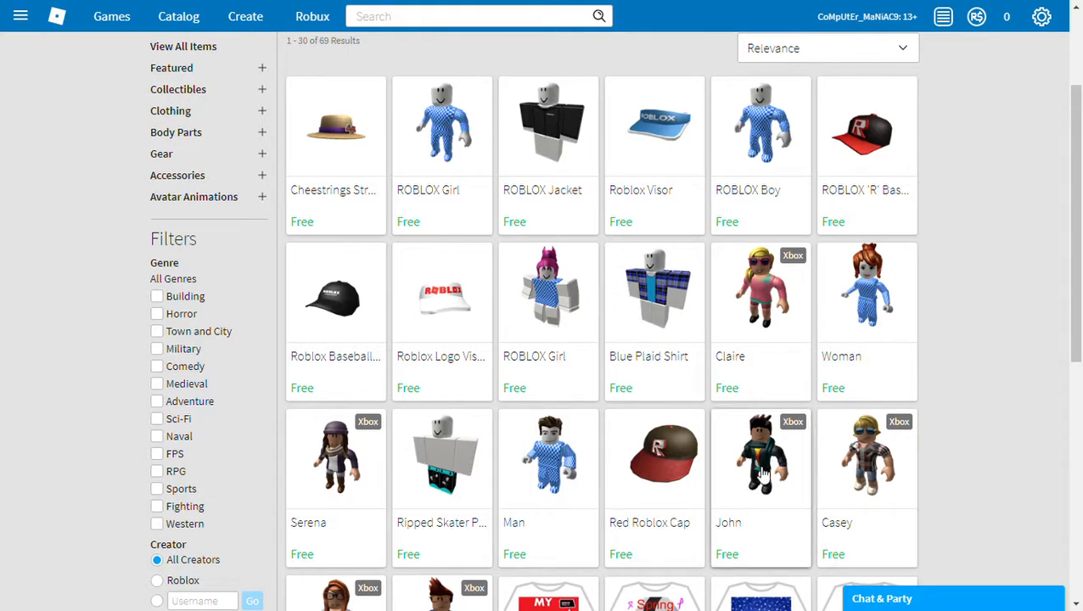
# - Browse the John and Oakley avatar package pages in the catalog
pyautogui.click(761, 456)
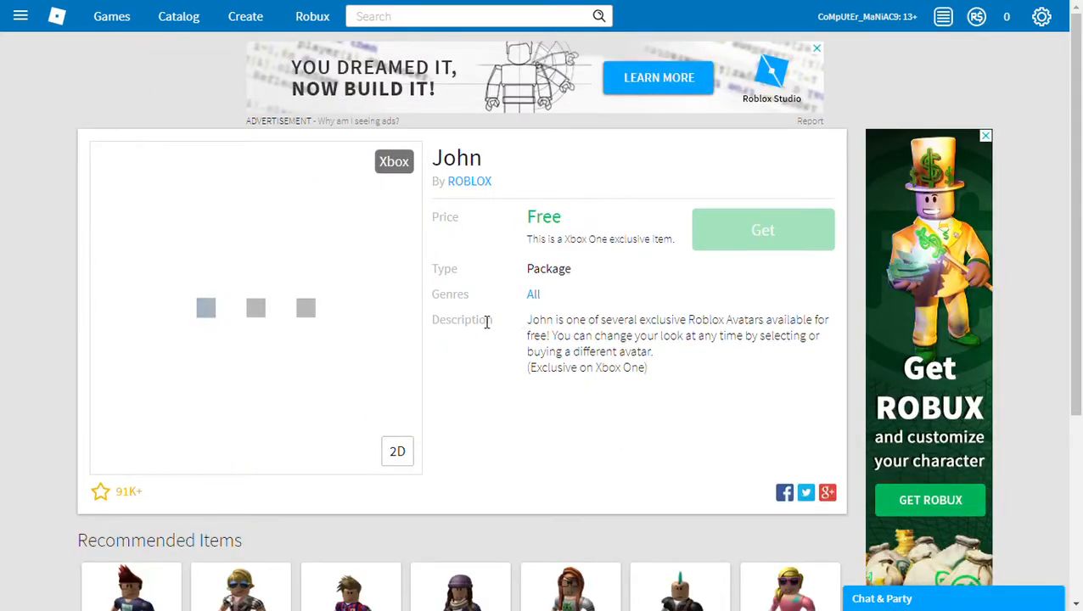
pyautogui.scroll(-3)
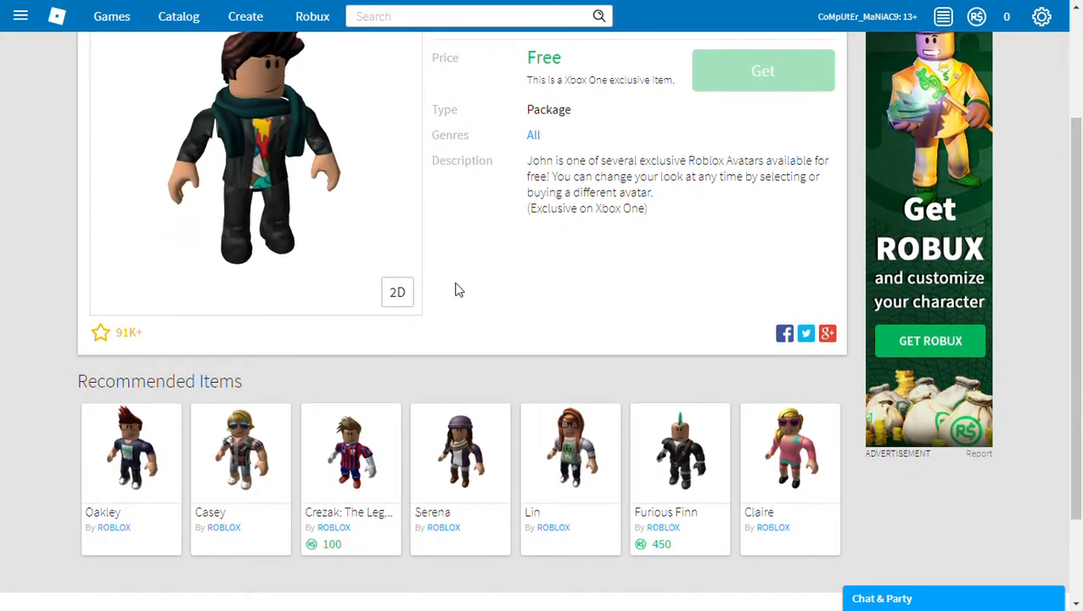
pyautogui.click(130, 453)
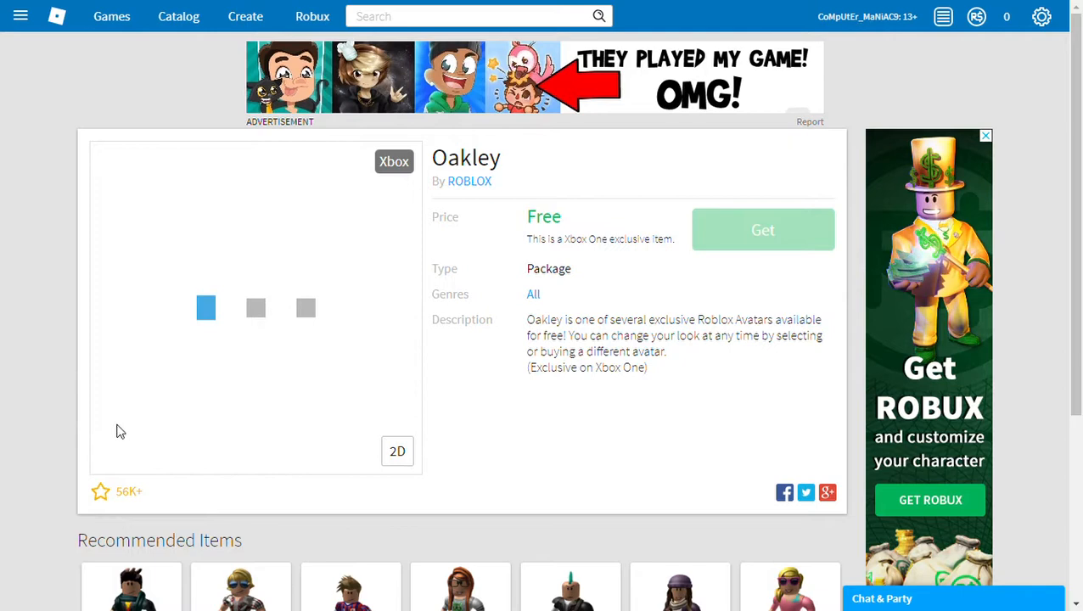
pyautogui.scroll(-3)
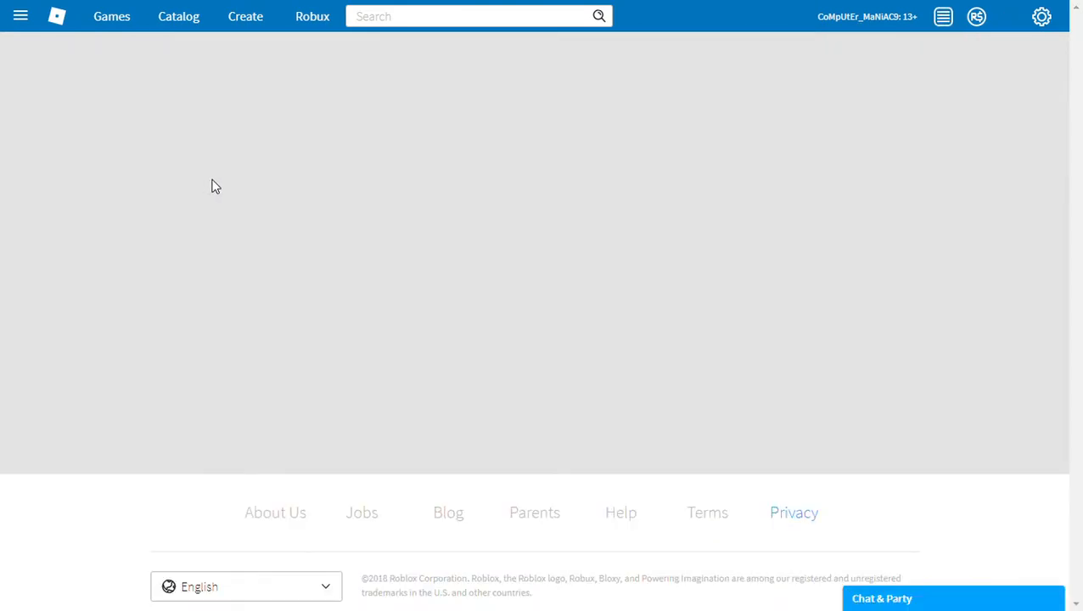
# - Get the free Man avatar package so it is added to the inventory
pyautogui.click(178, 16)
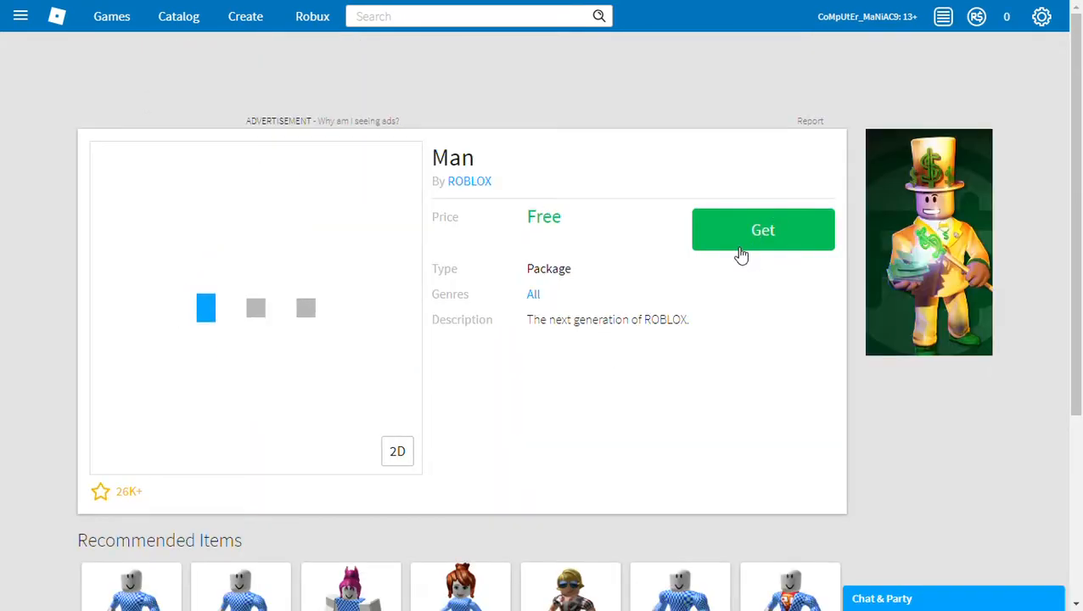
pyautogui.scroll(-3)
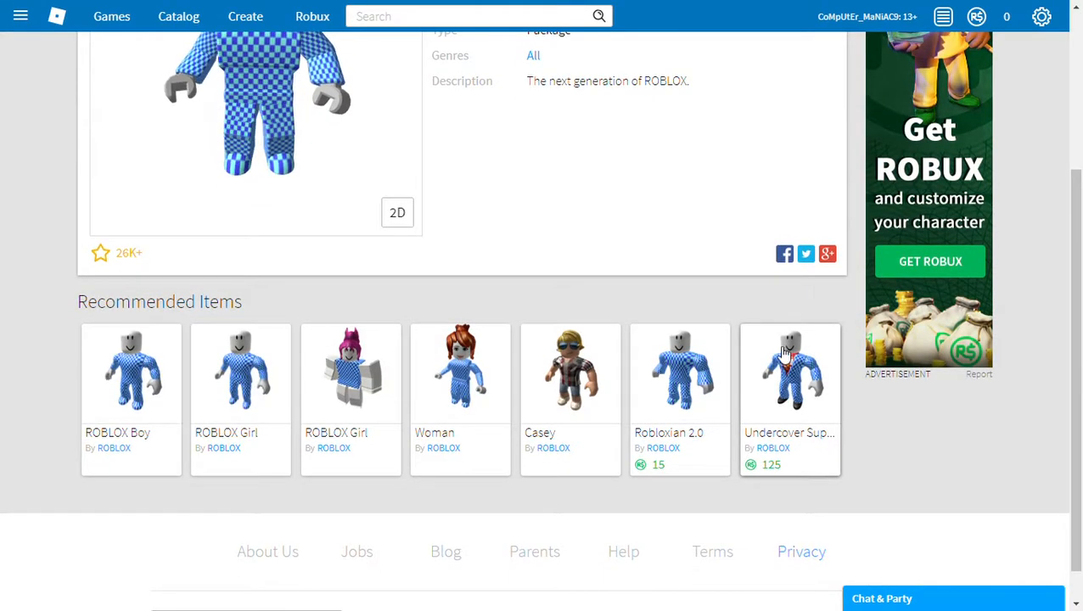
pyautogui.scroll(3)
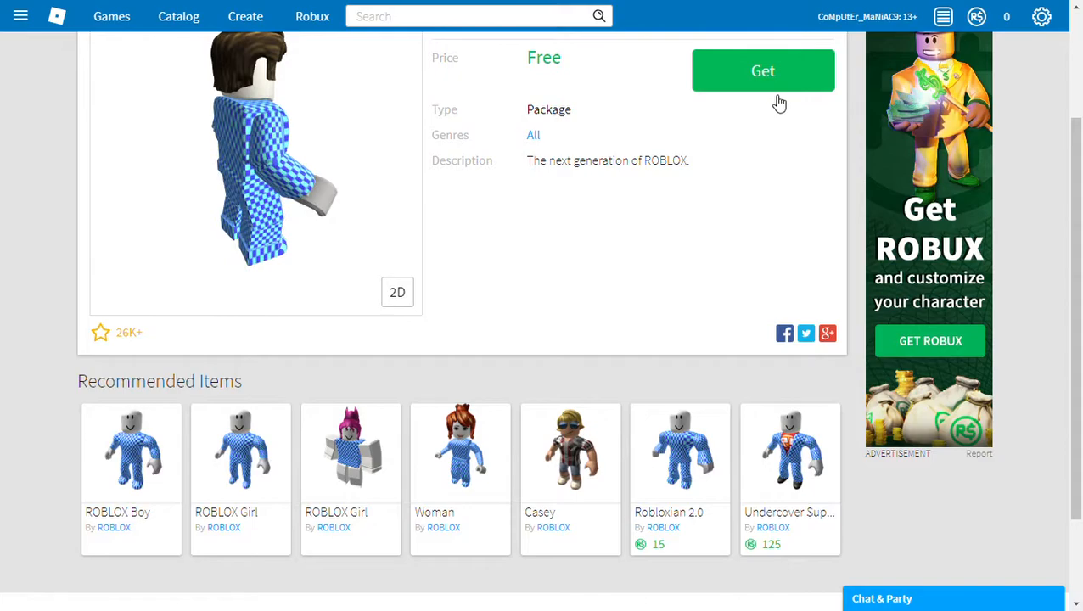
pyautogui.click(762, 71)
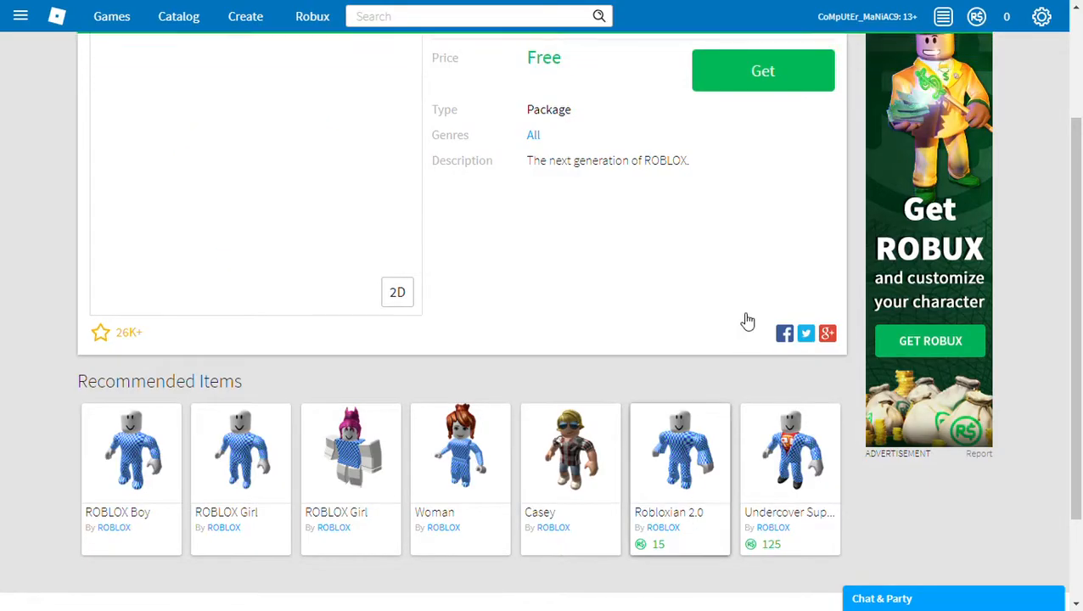
pyautogui.click(763, 71)
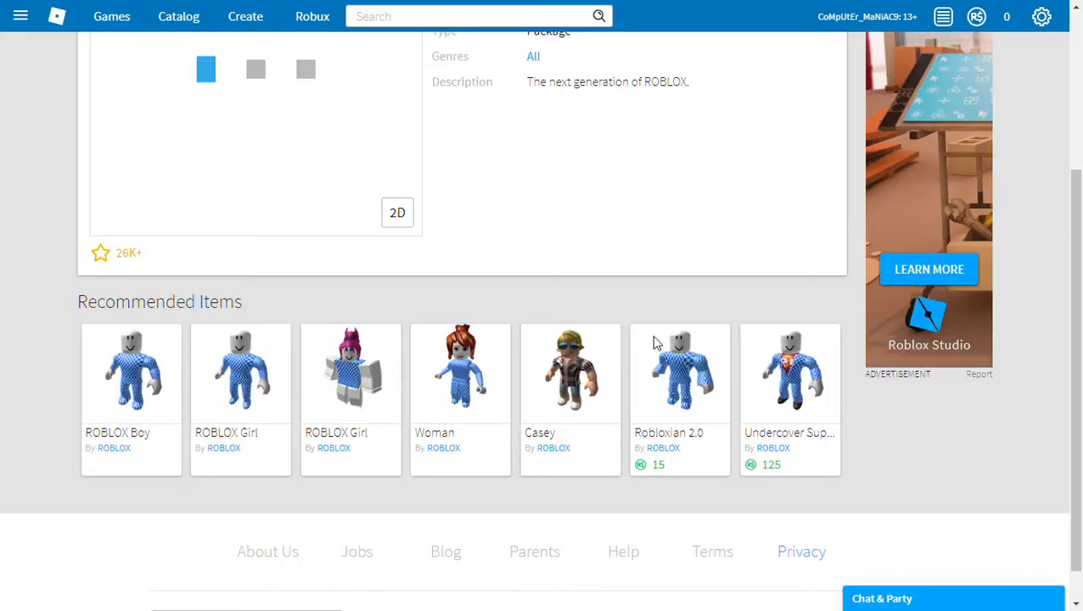
pyautogui.scroll(3)
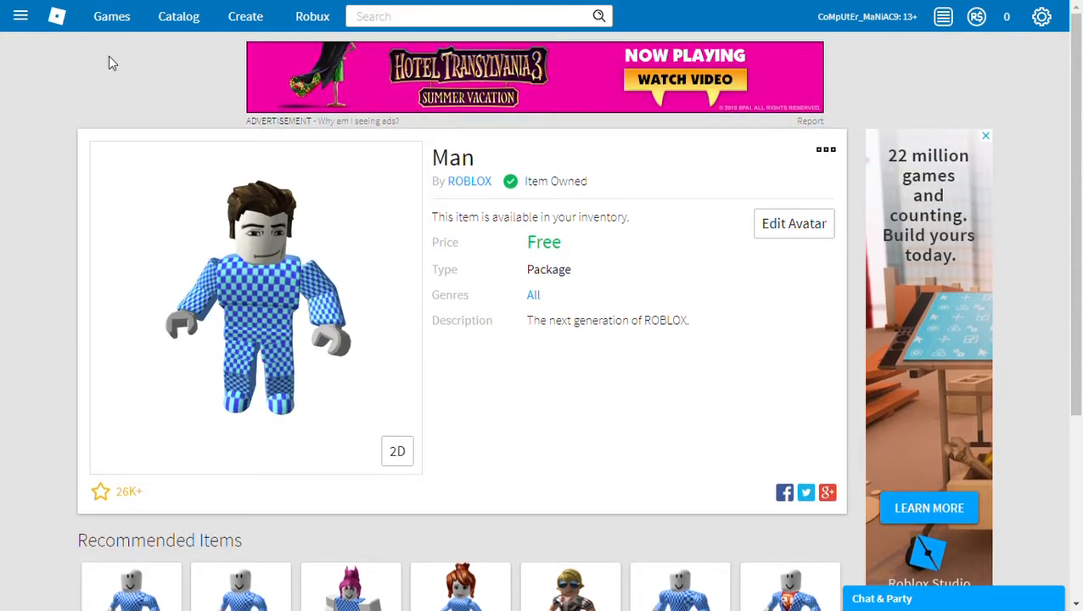
pyautogui.click(20, 15)
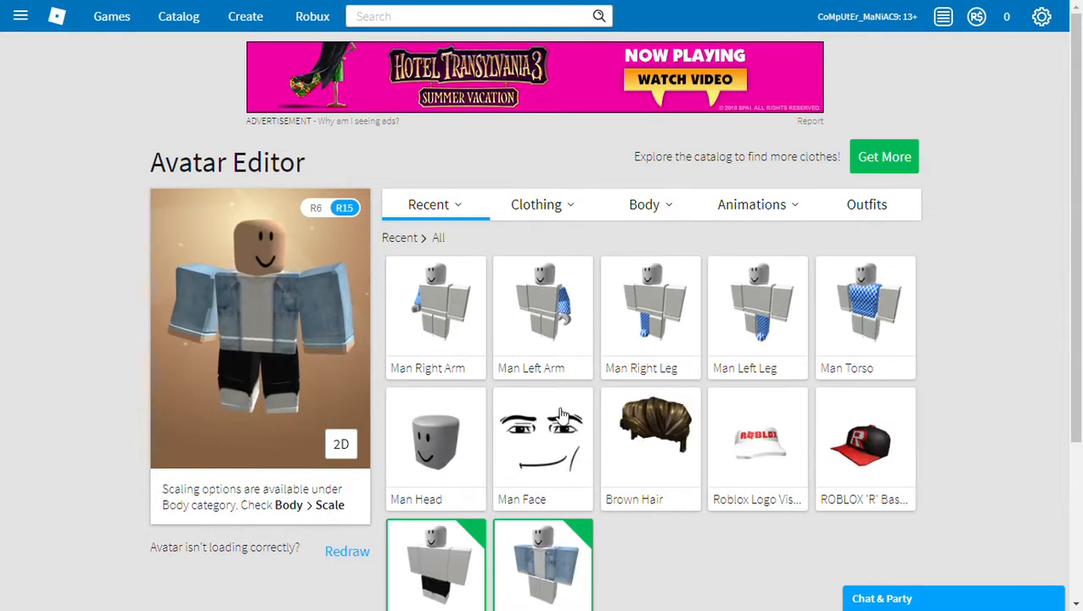
# - Equip the Man torso, arms and legs plus the white Roblox Logo Visor from Recent items
pyautogui.click(865, 317)
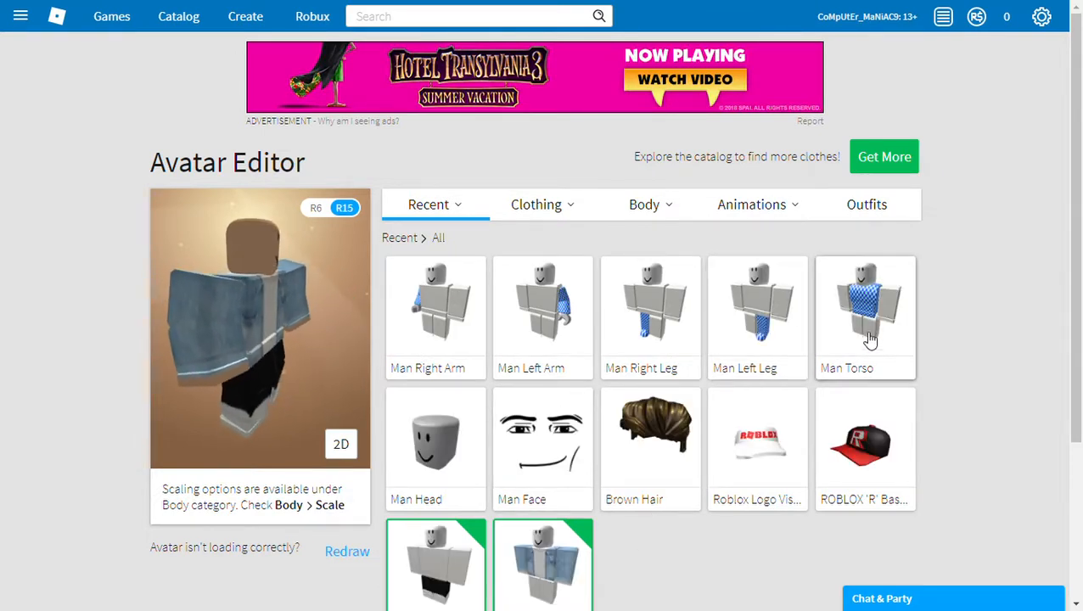
pyautogui.click(757, 306)
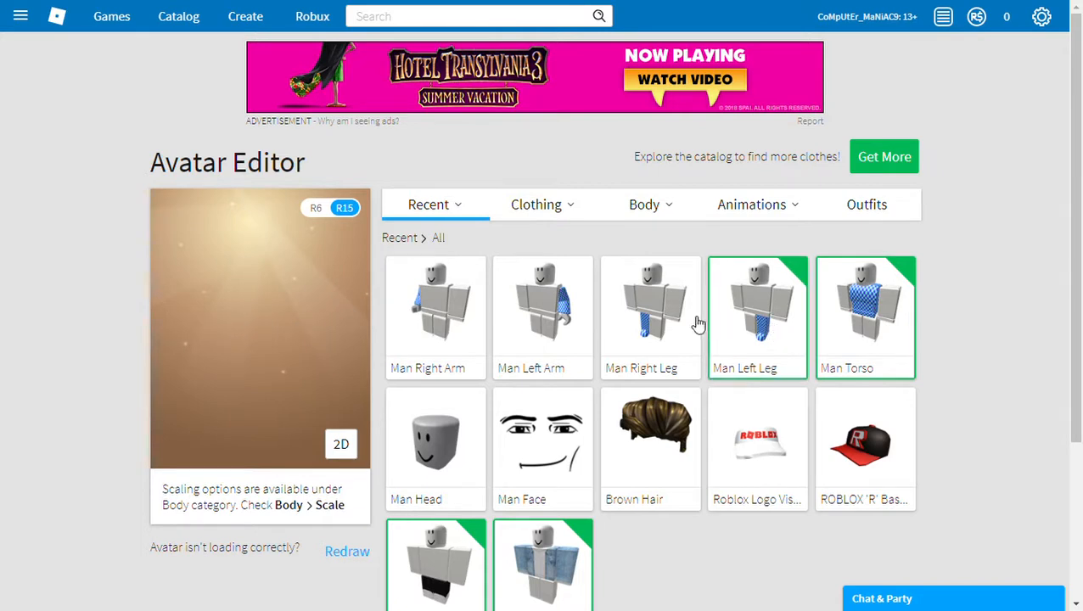
pyautogui.click(436, 317)
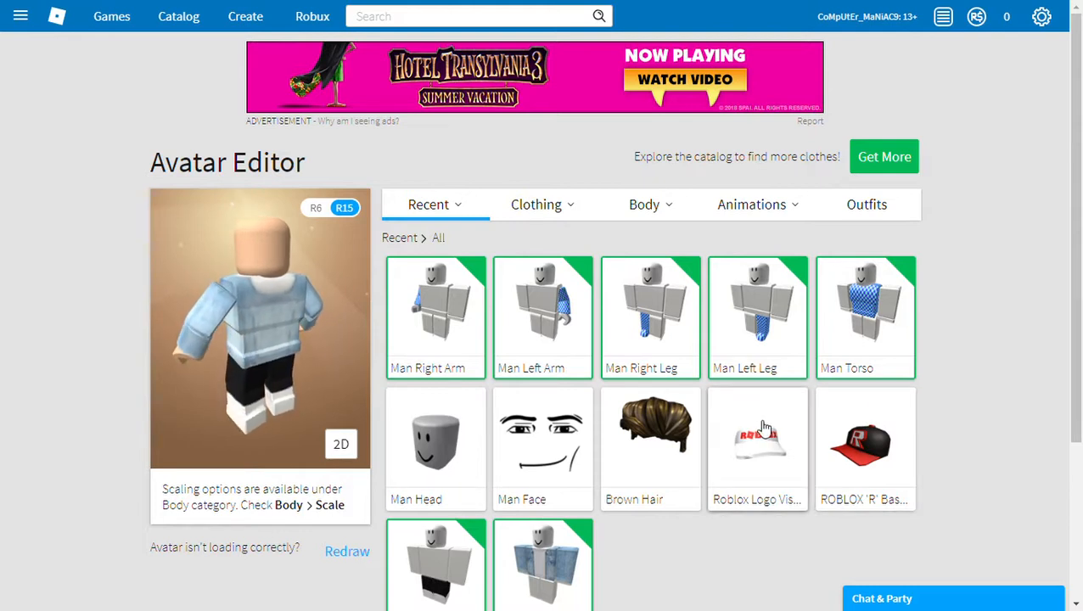
pyautogui.click(757, 448)
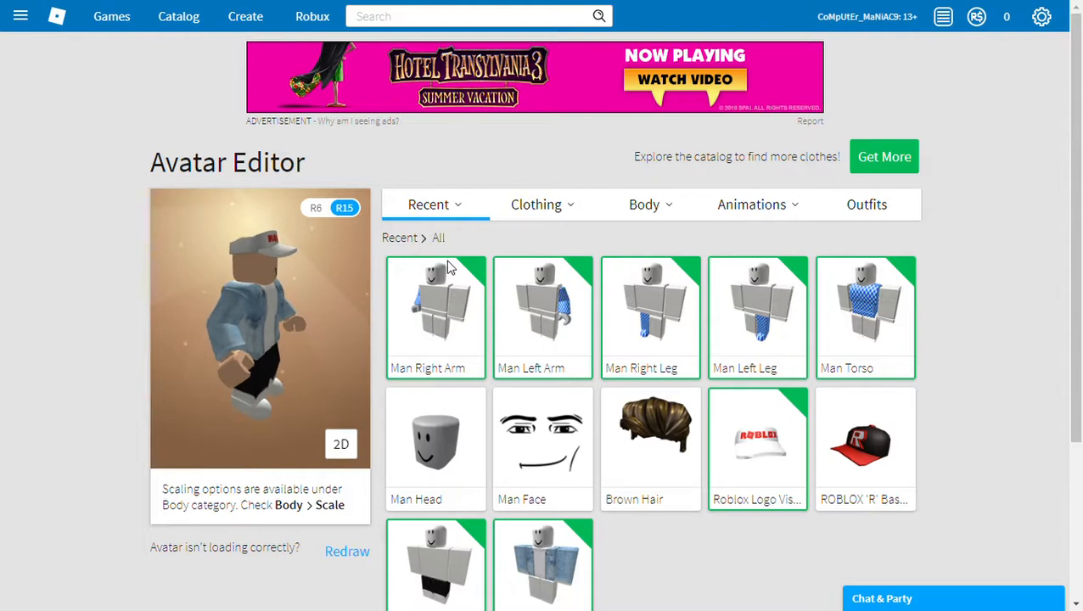
# - Peek at the Clothing and Body category menus, then return to the Recent list
pyautogui.click(535, 204)
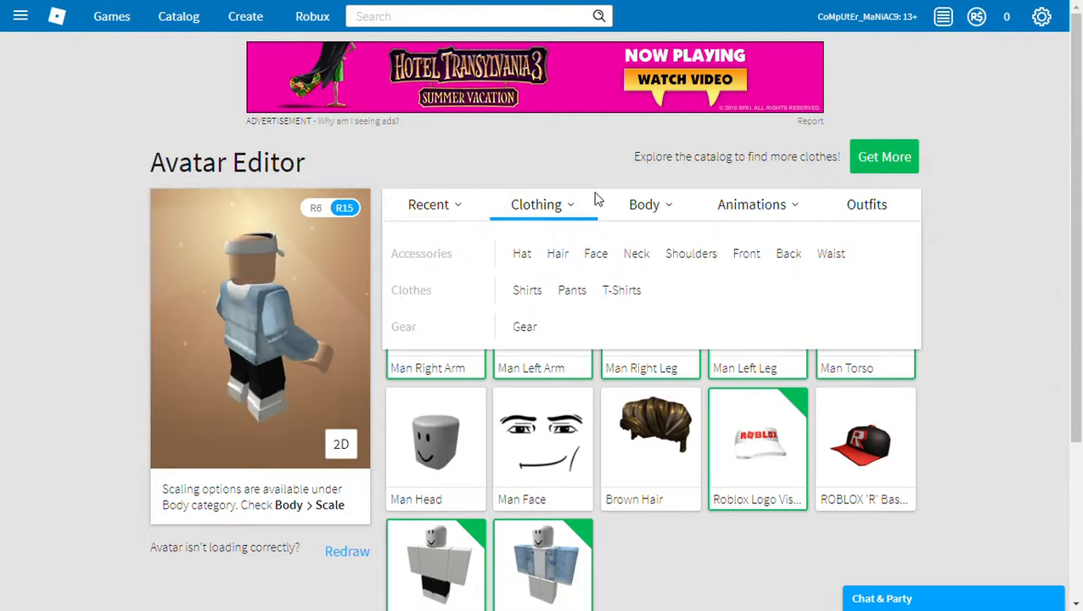
pyautogui.click(644, 204)
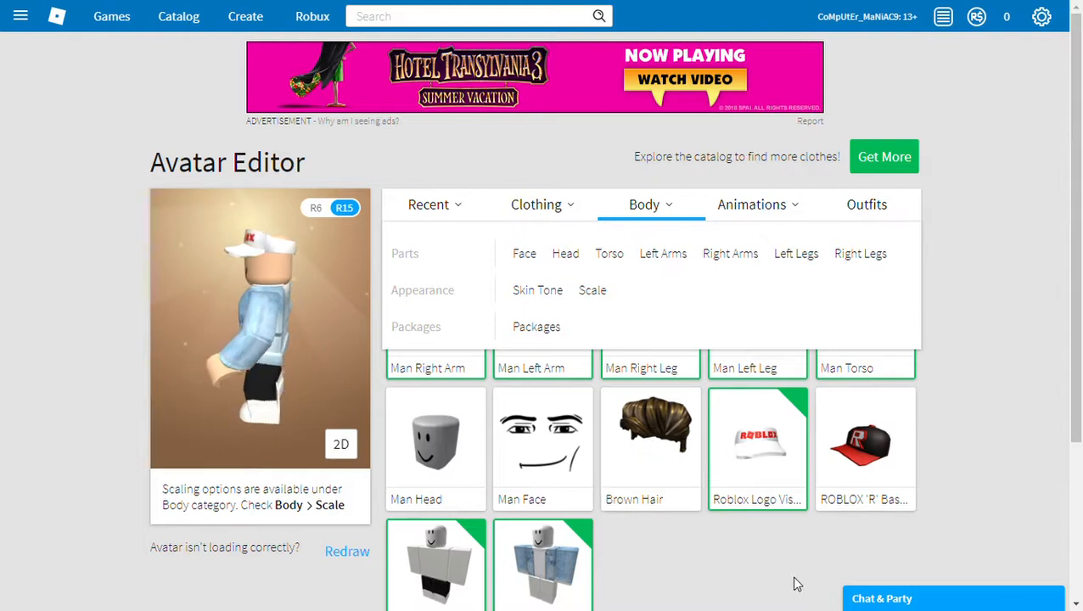
pyautogui.click(428, 203)
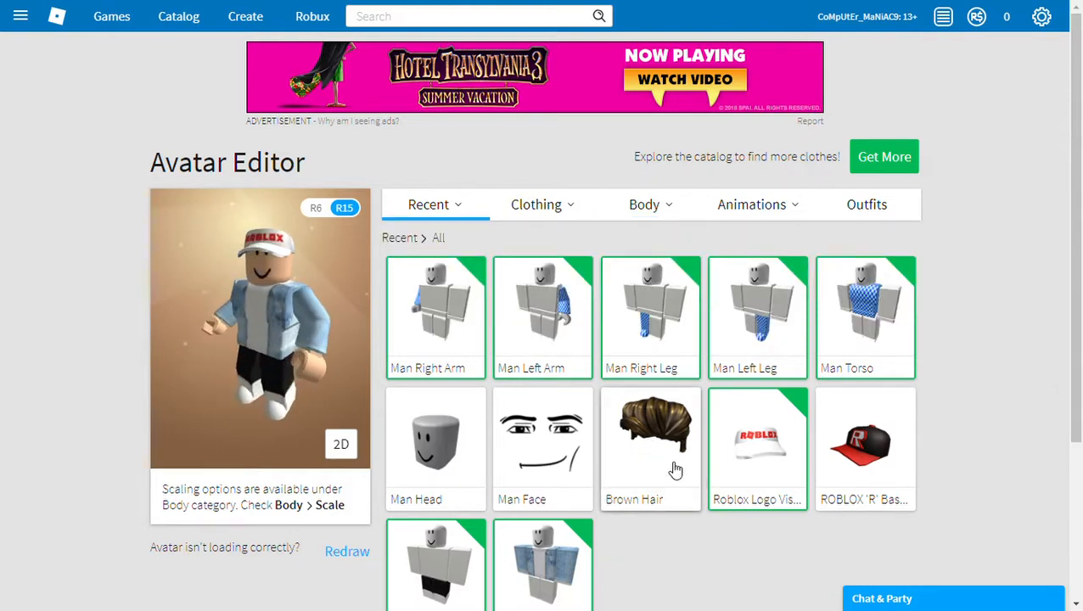
pyautogui.click(650, 447)
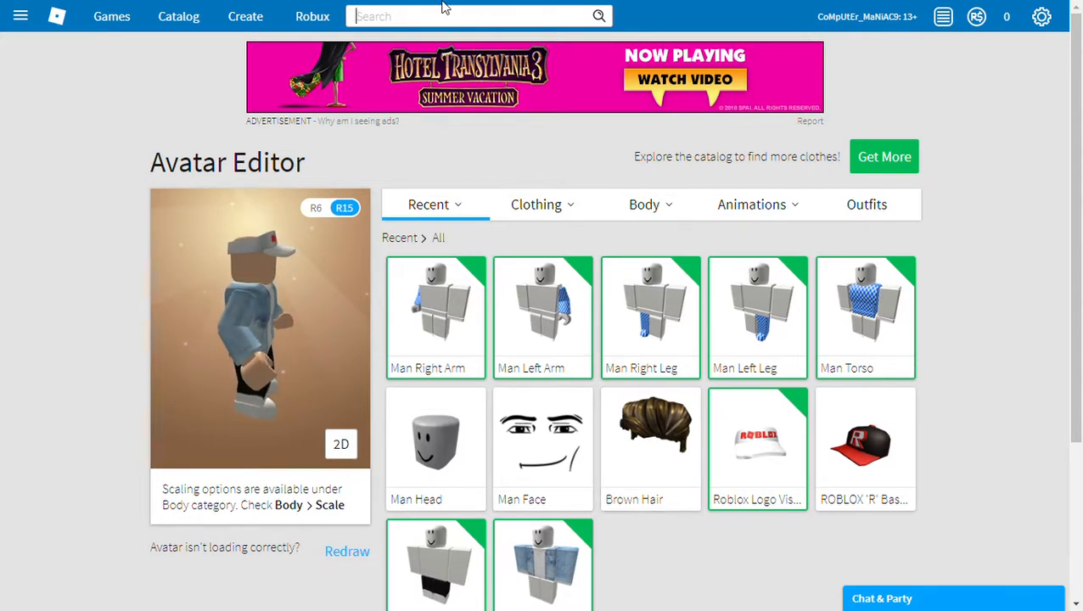
# - Search the catalog for 'hair' and browse the results
pyautogui.write('hai')
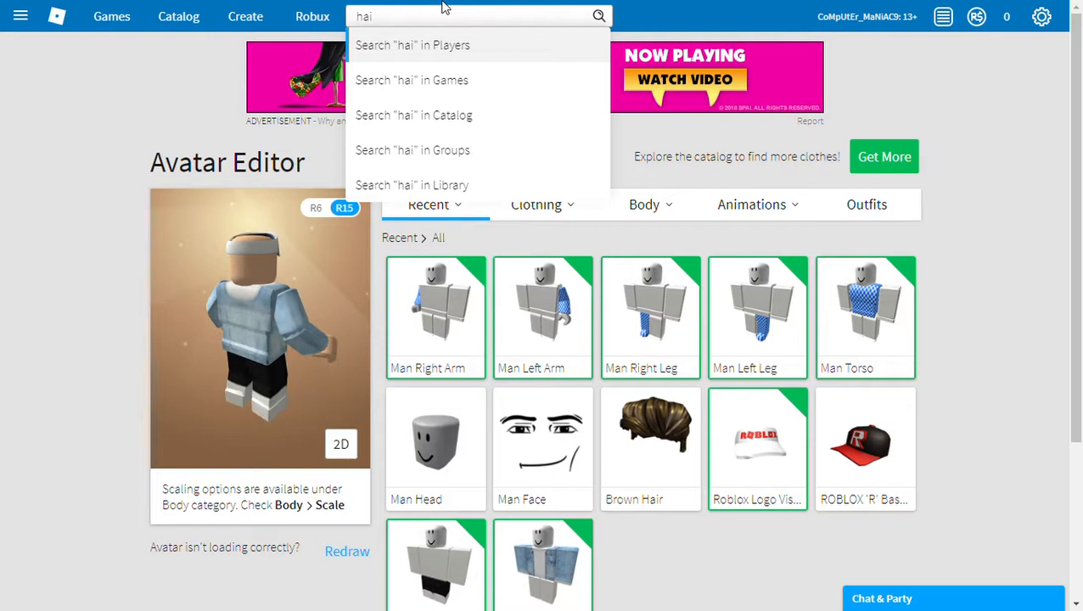
pyautogui.write('r')
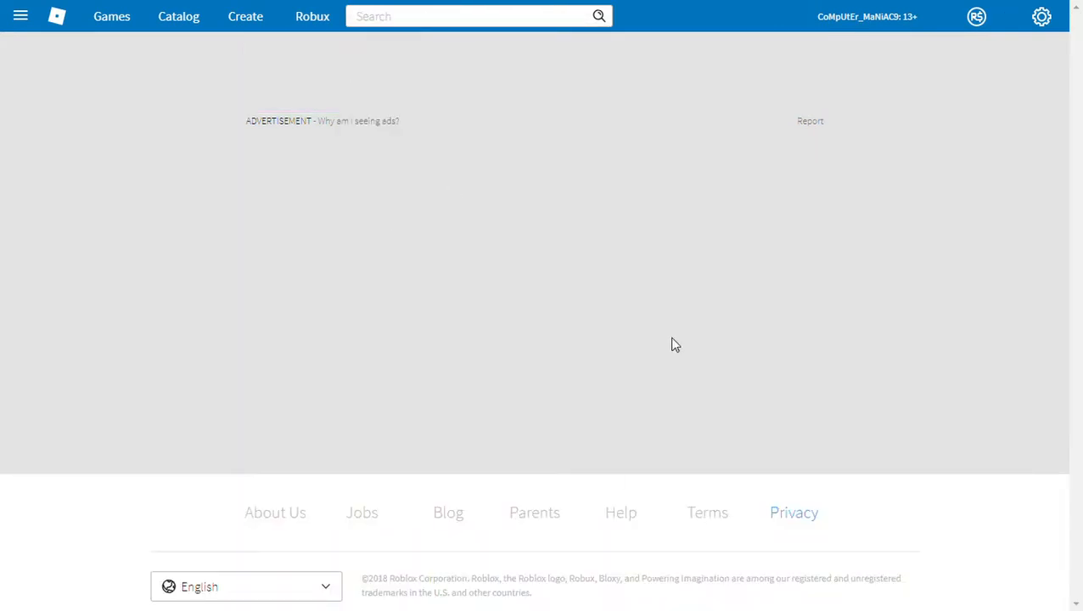
pyautogui.click(178, 16)
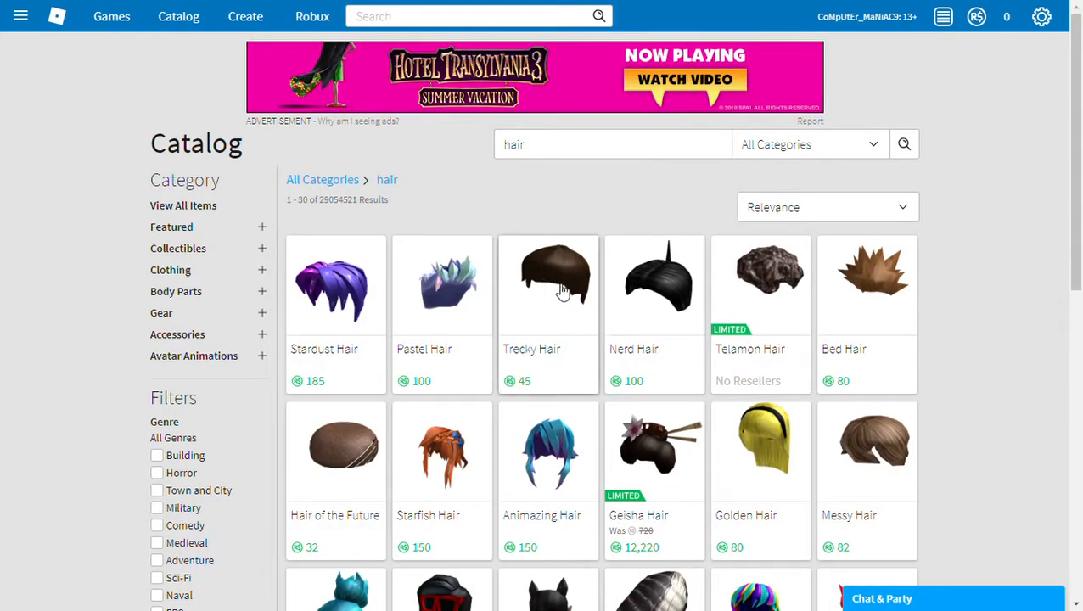
pyautogui.scroll(-3)
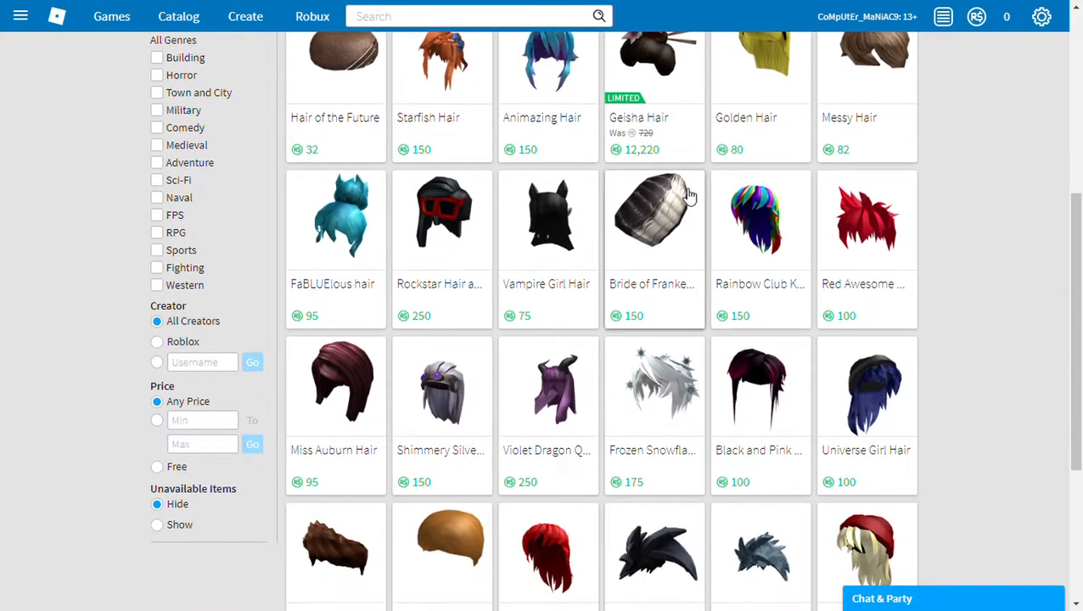
pyautogui.scroll(-3)
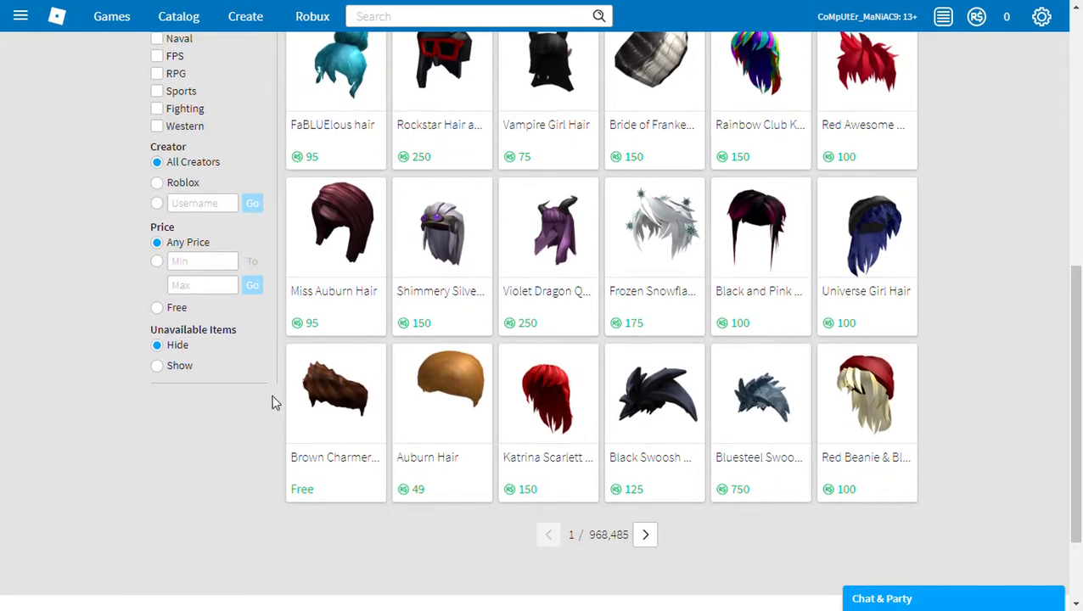
pyautogui.moveTo(315, 383)
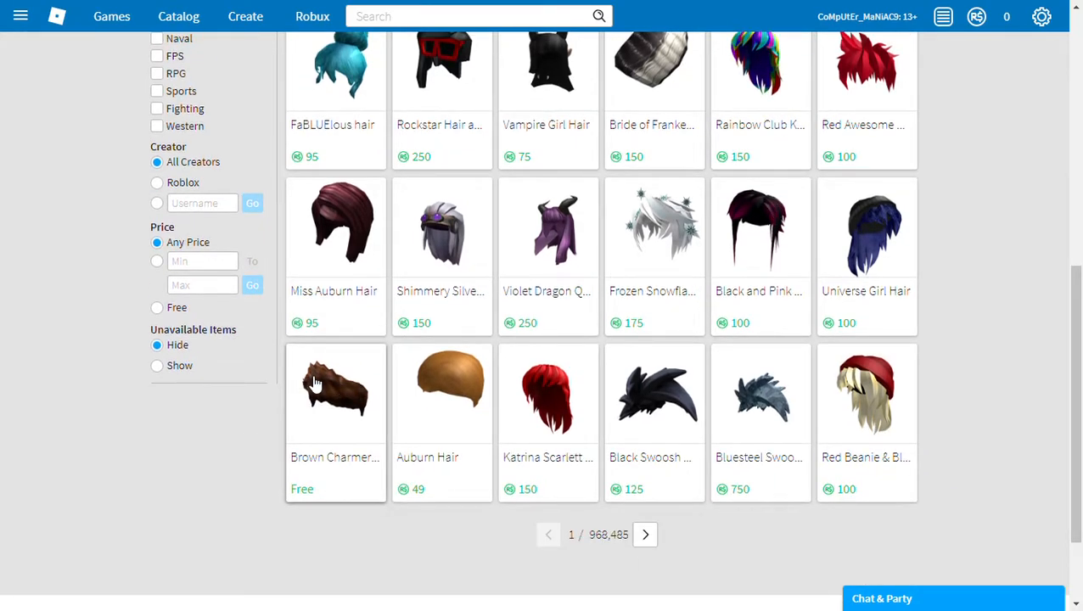
pyautogui.moveTo(334, 410)
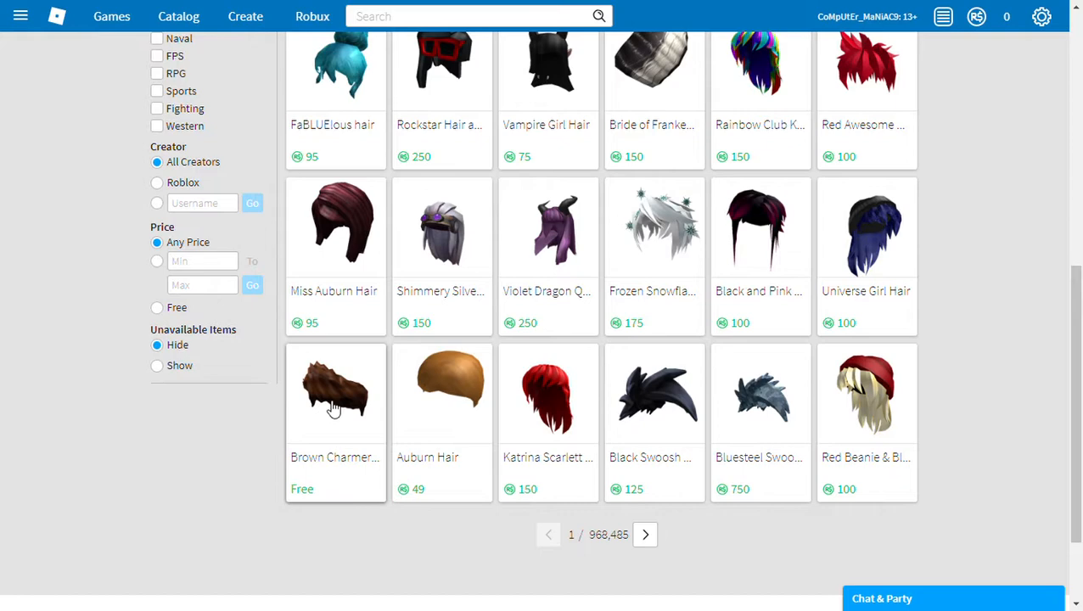
# - Get the free Brown Charmer Hair from its item page
pyautogui.click(335, 393)
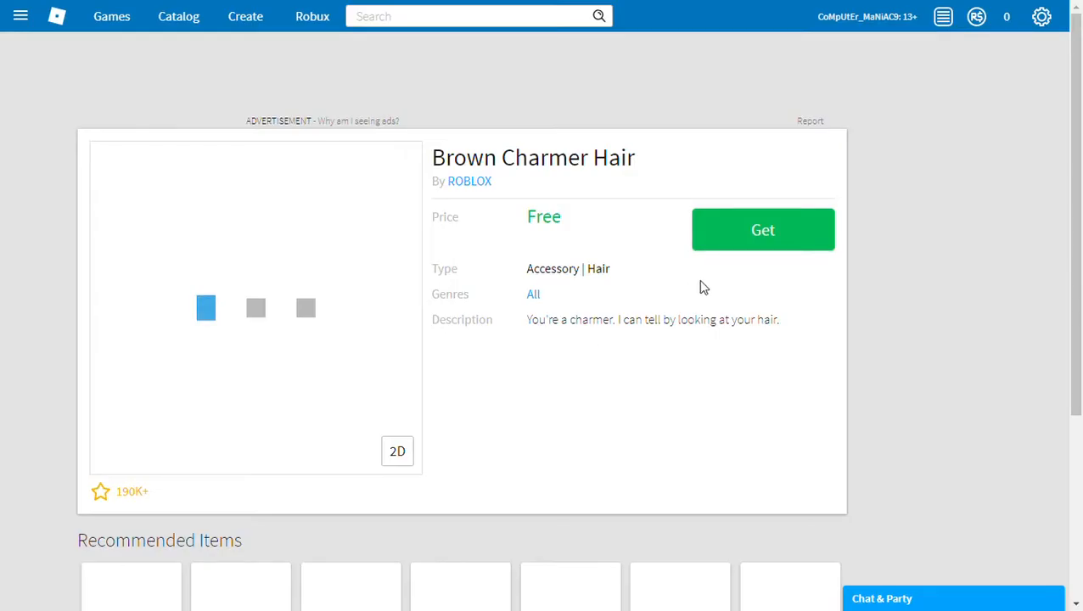
pyautogui.click(761, 229)
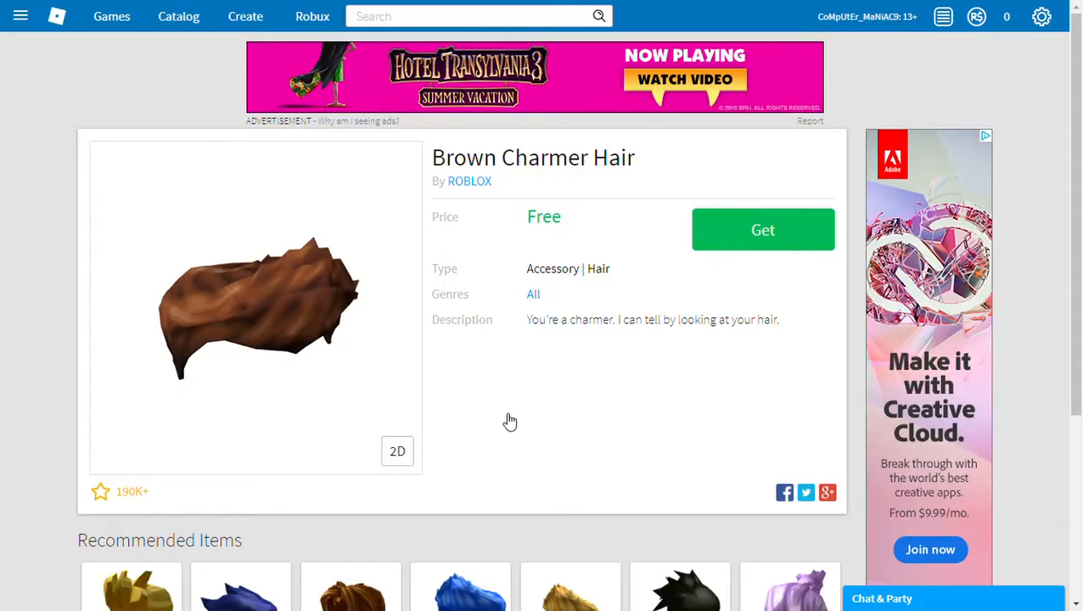
pyautogui.click(761, 229)
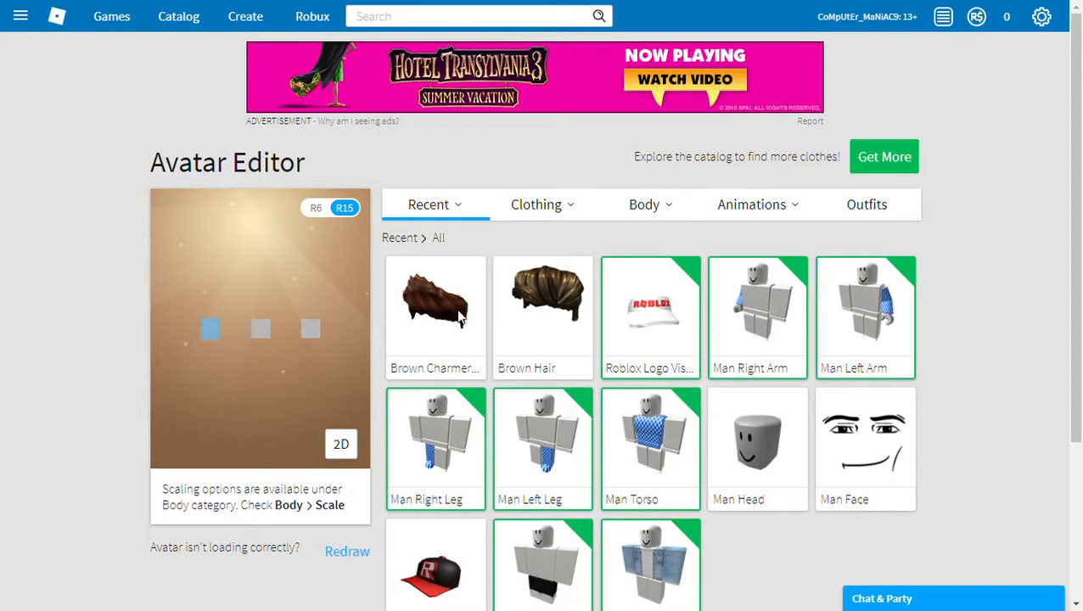
pyautogui.click(436, 305)
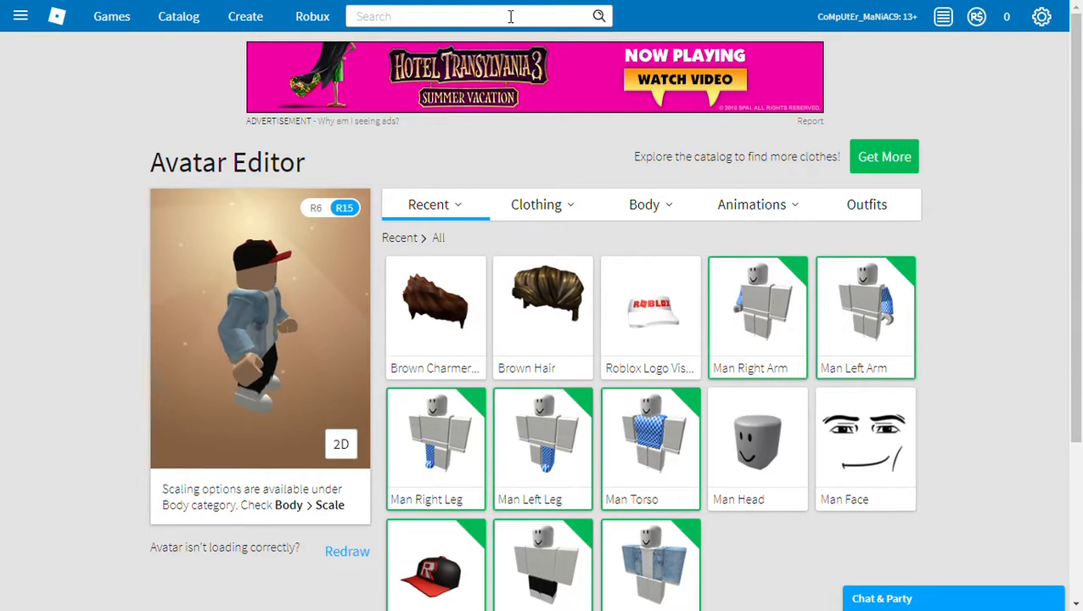
# - Search 'necklace' in the catalog rather than among players
pyautogui.write('n')
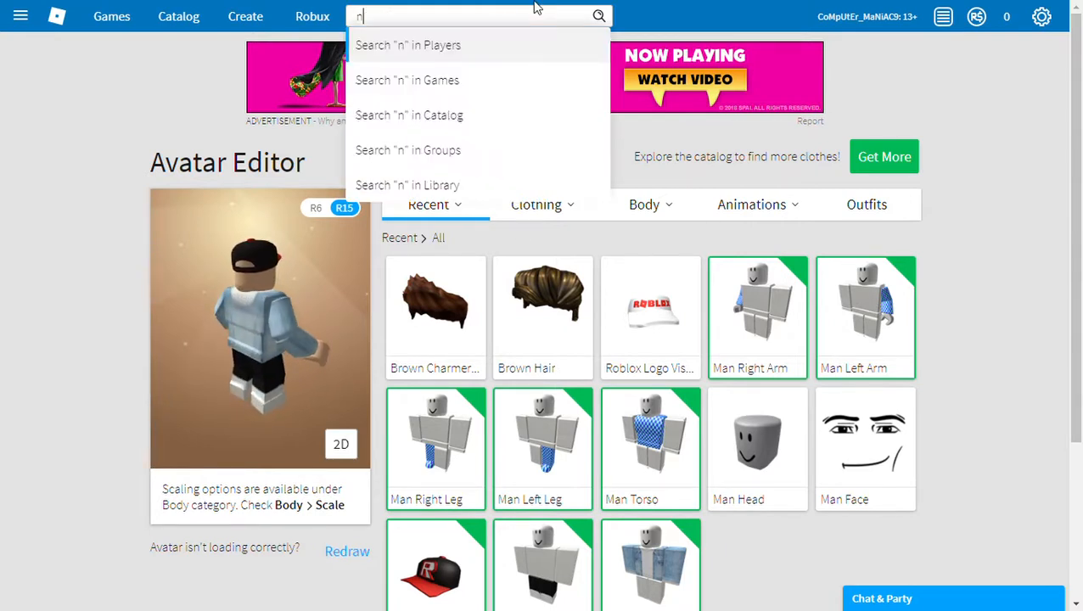
pyautogui.write('eckl')
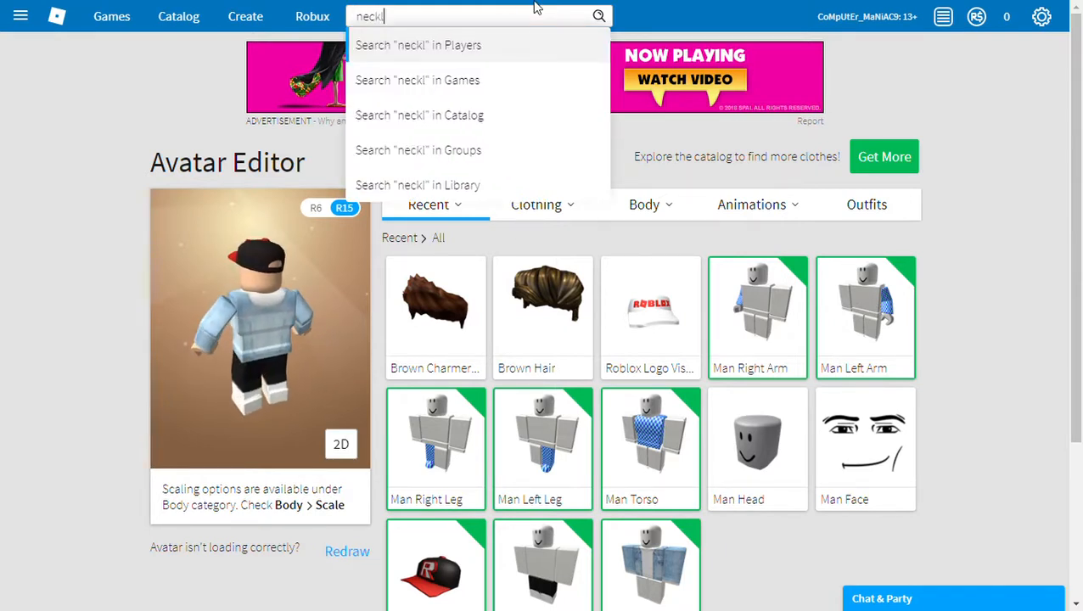
pyautogui.write('ace')
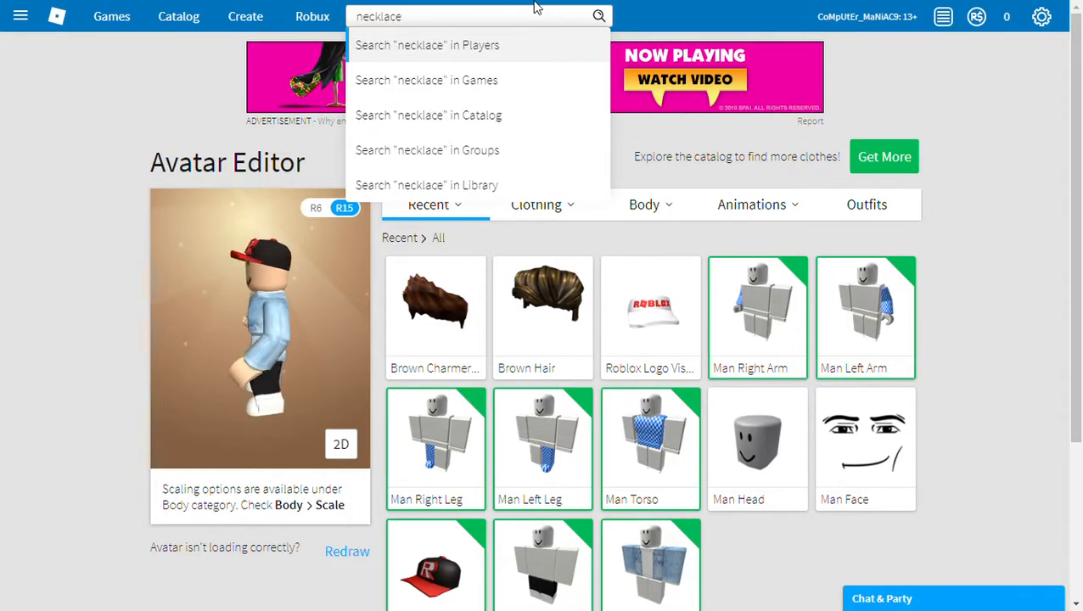
pyautogui.click(427, 44)
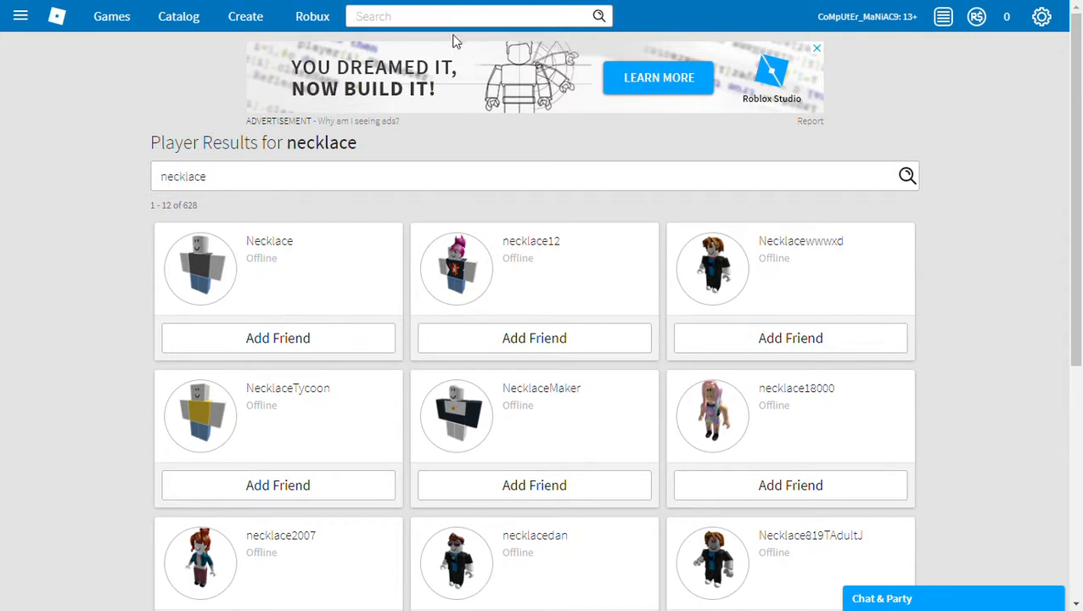
pyautogui.click(480, 15)
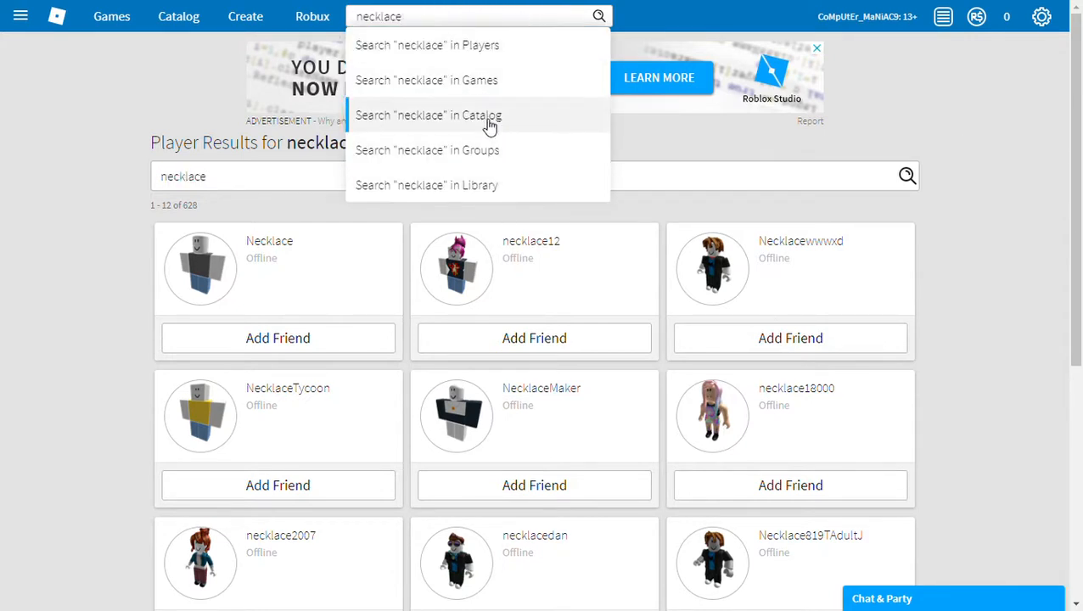
pyautogui.click(429, 115)
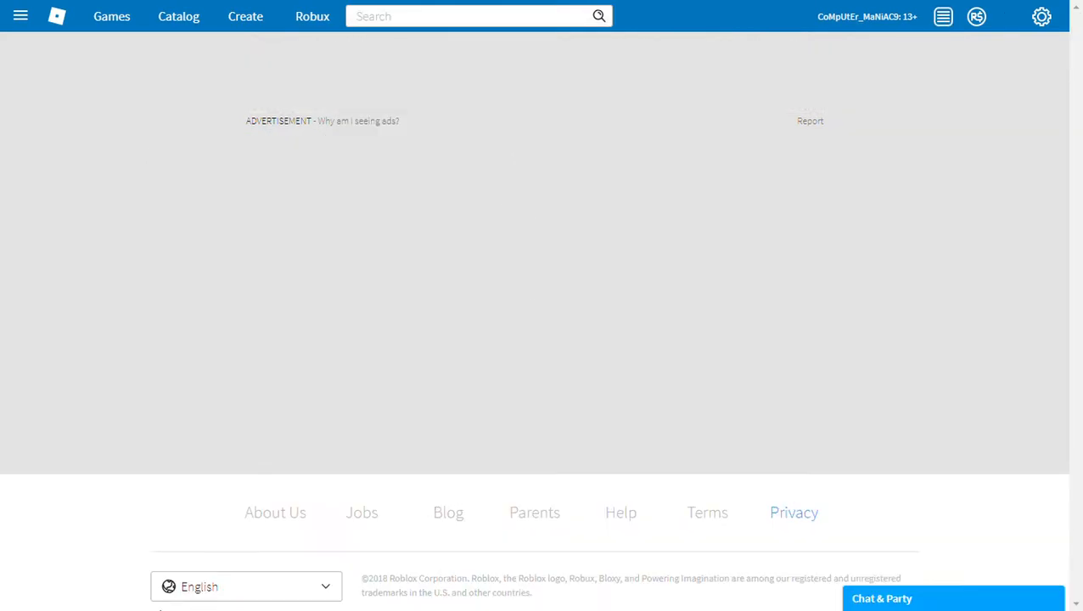
pyautogui.click(600, 16)
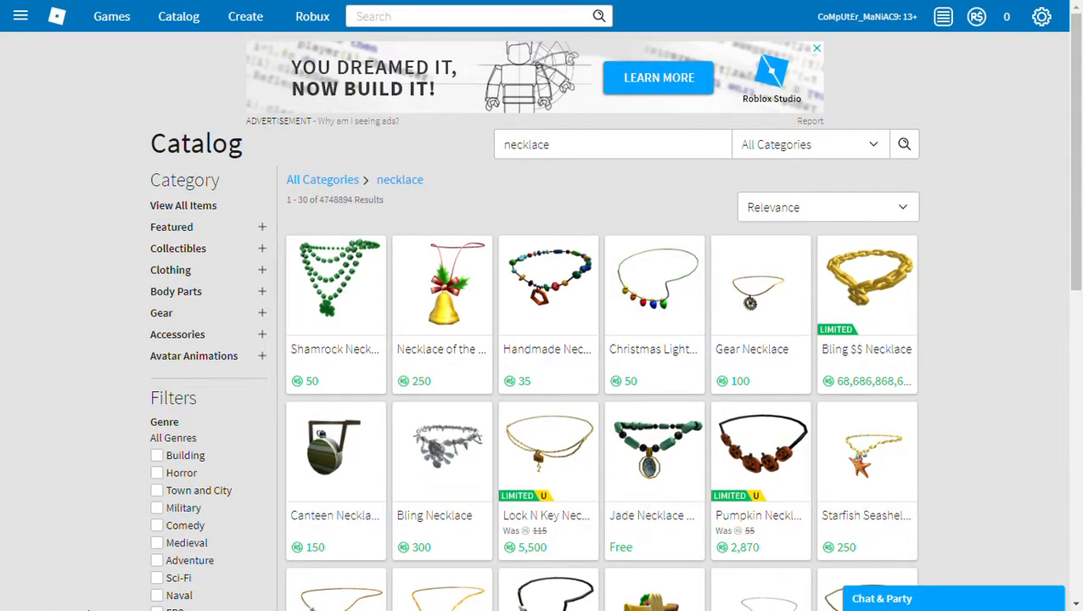
# - Get the free Jade Necklace with Shell Pendant from its item page
pyautogui.scroll(-3)
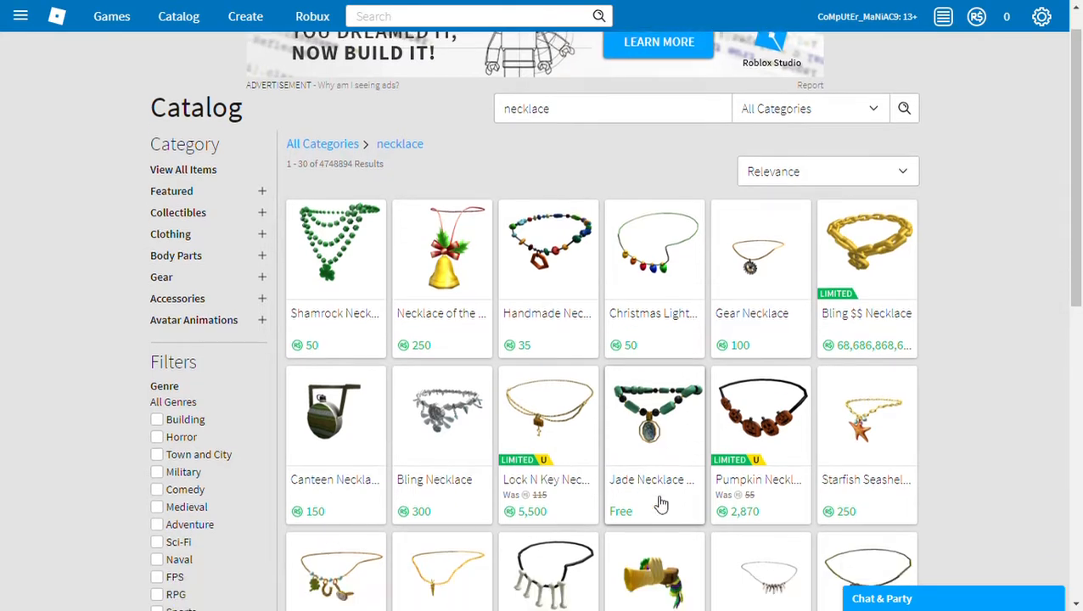
pyautogui.scroll(-3)
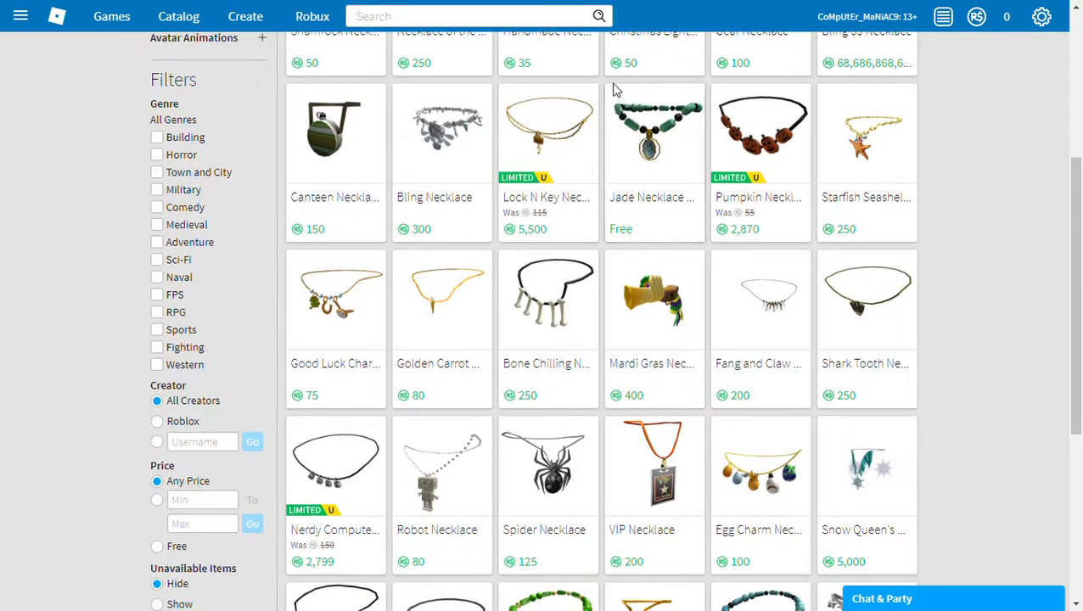
pyautogui.click(654, 134)
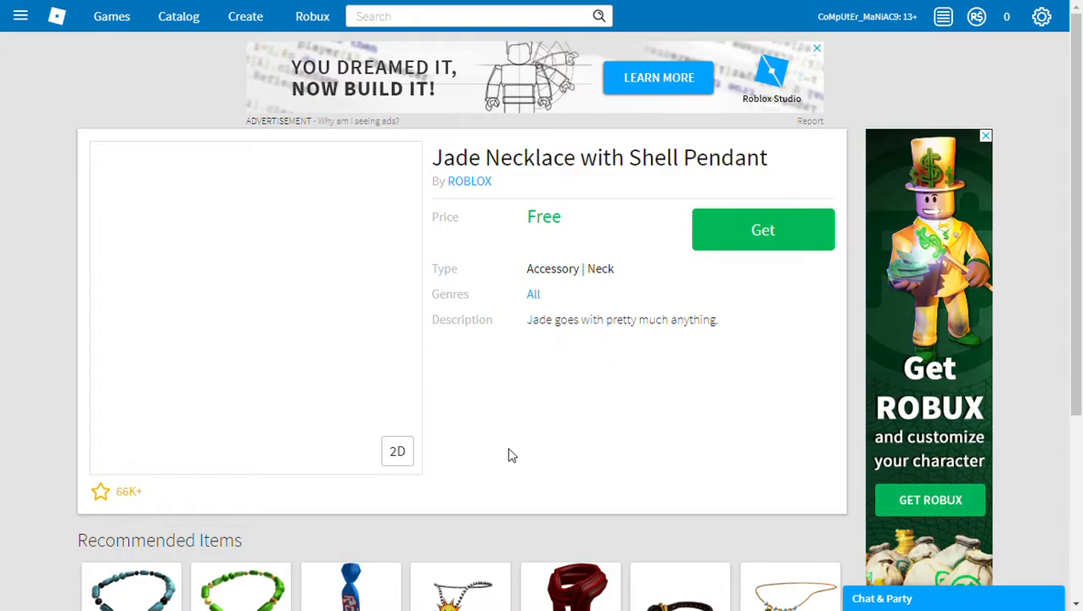
pyautogui.scroll(-3)
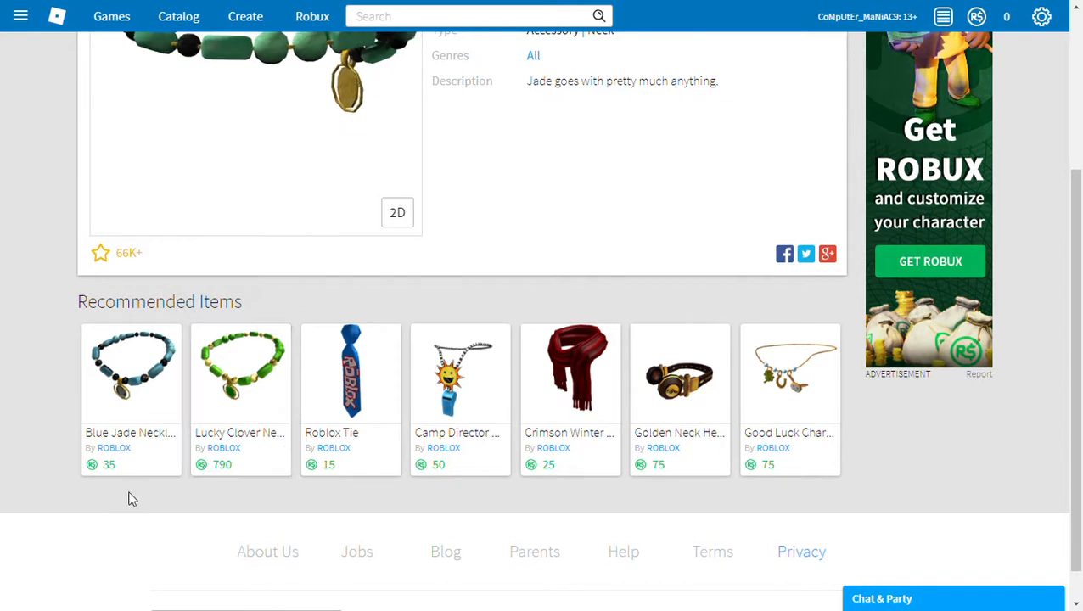
pyautogui.scroll(-3)
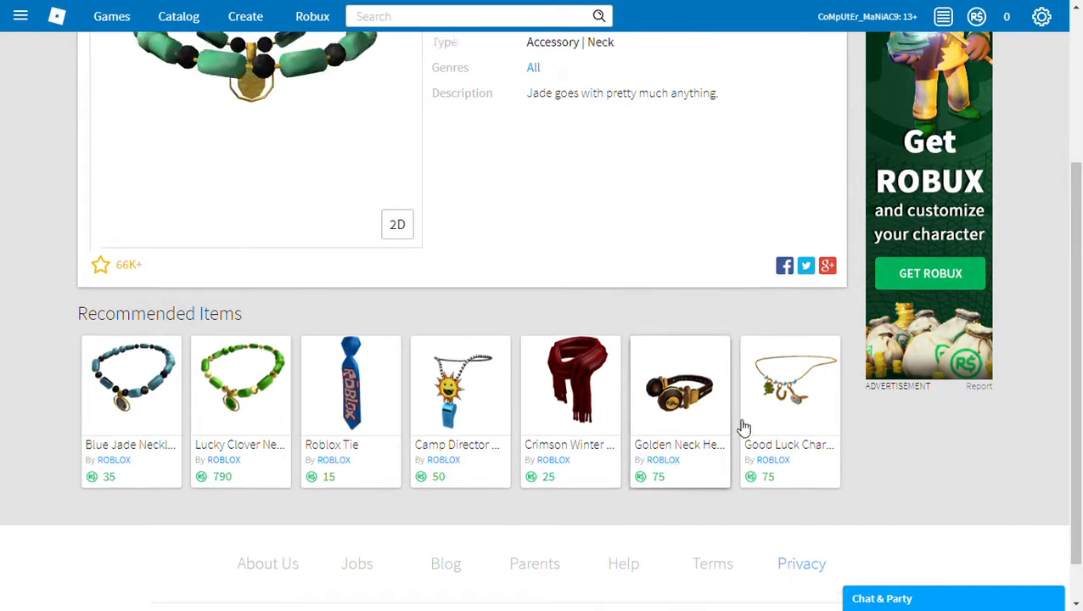
pyautogui.scroll(3)
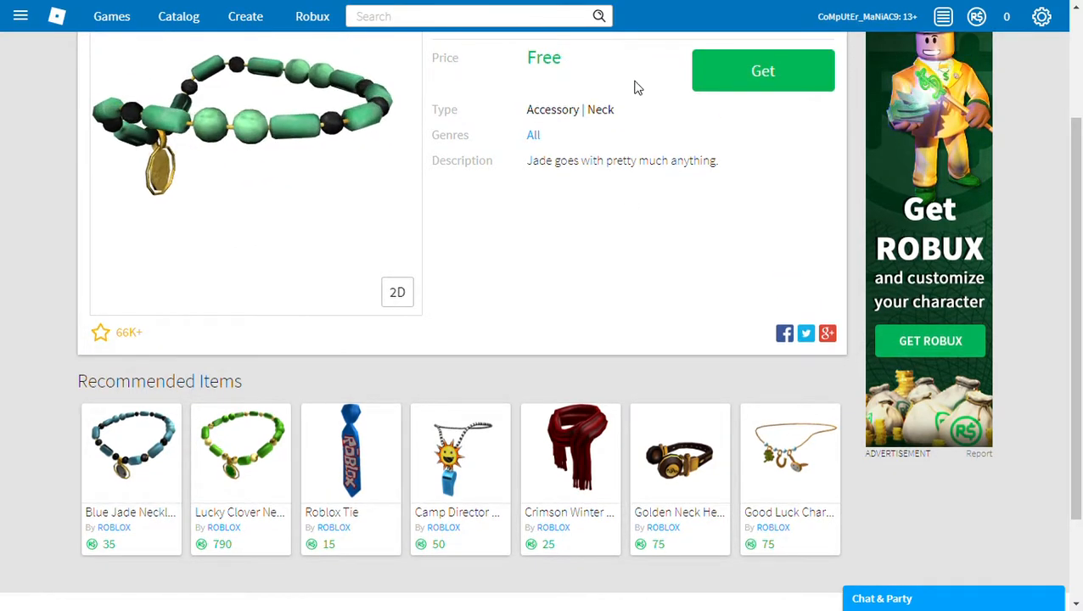
pyautogui.click(761, 70)
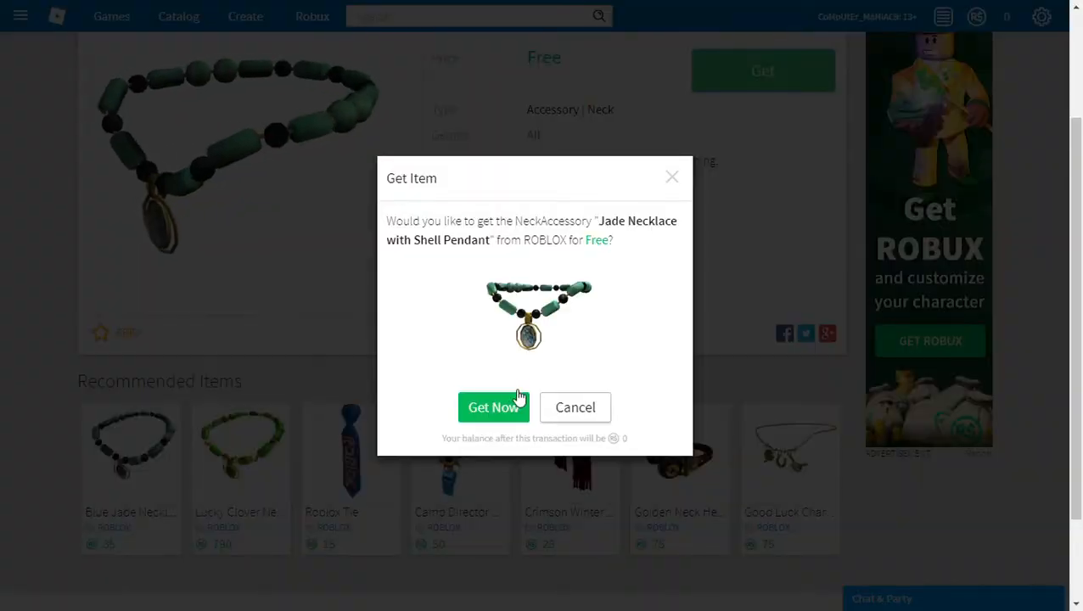
pyautogui.click(493, 408)
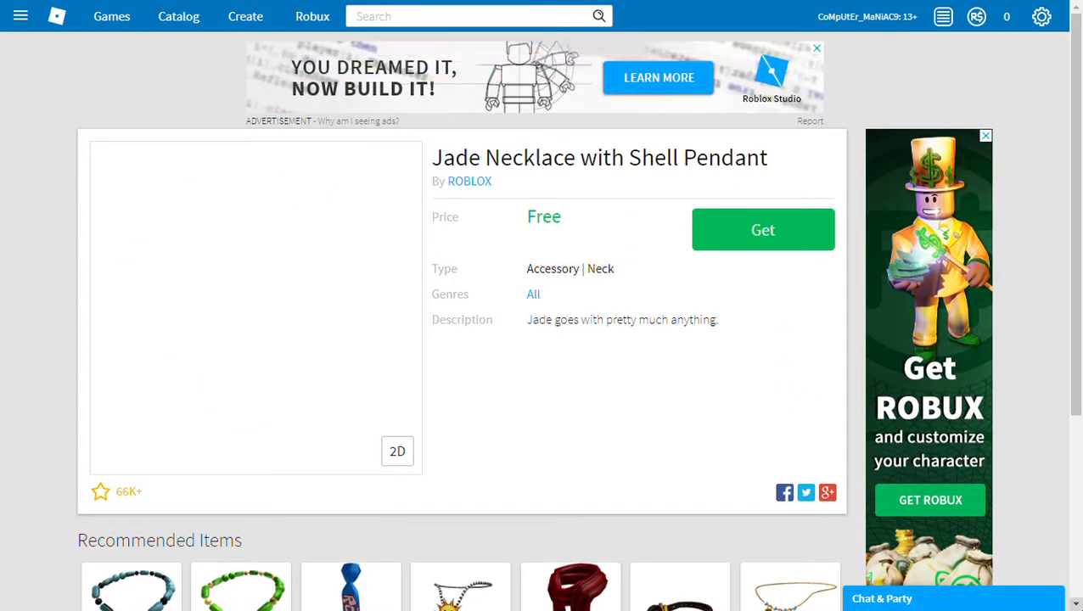
pyautogui.click(762, 230)
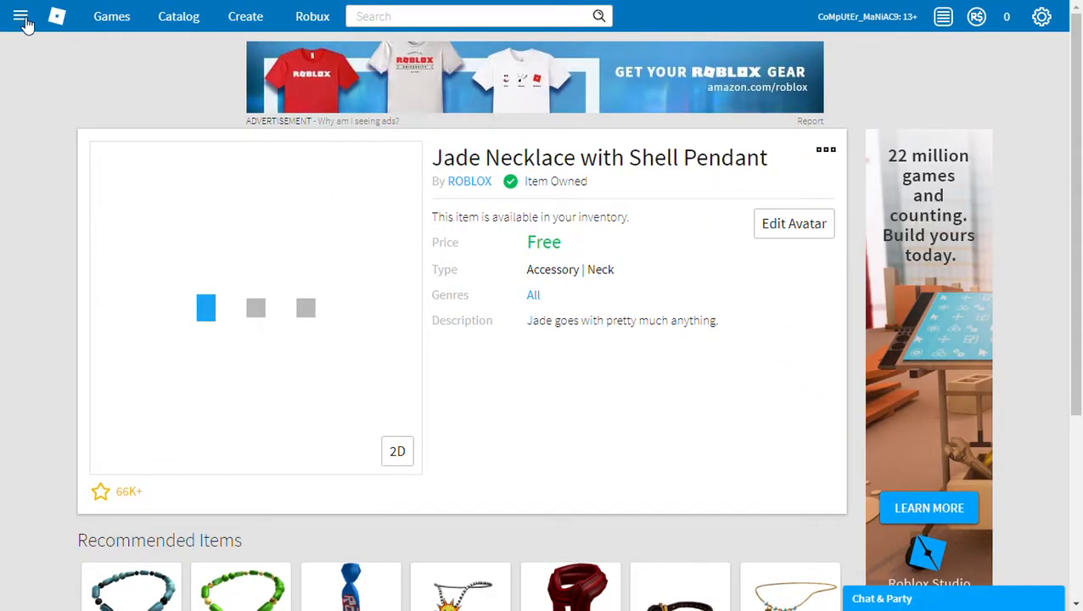
# - Confirm the Jade Necklace is equipped in the Avatar Editor, toggling R6 and back to R15
pyautogui.click(22, 17)
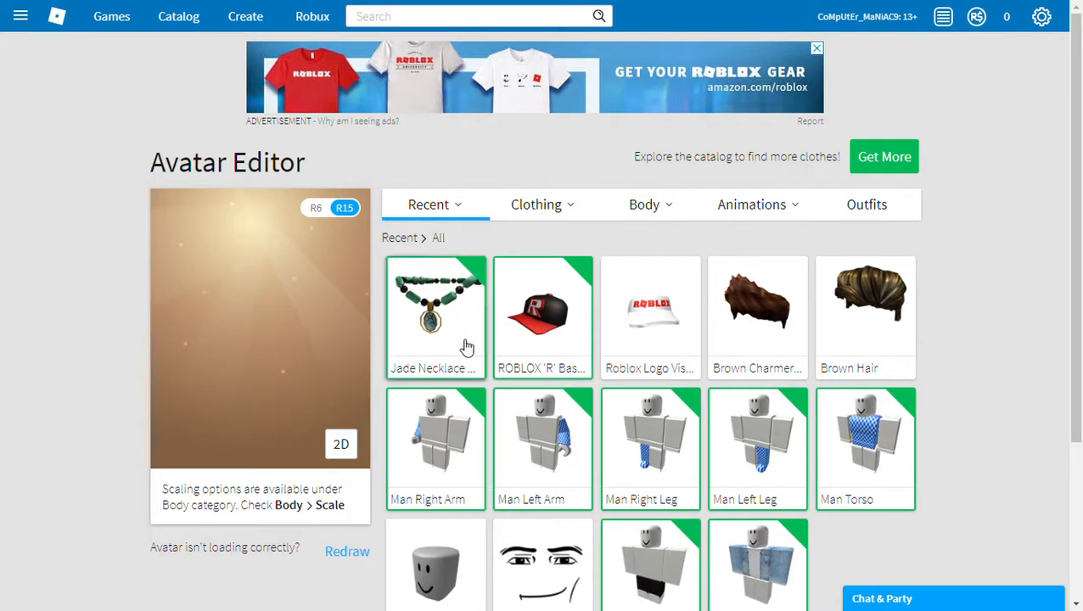
pyautogui.moveTo(696, 290)
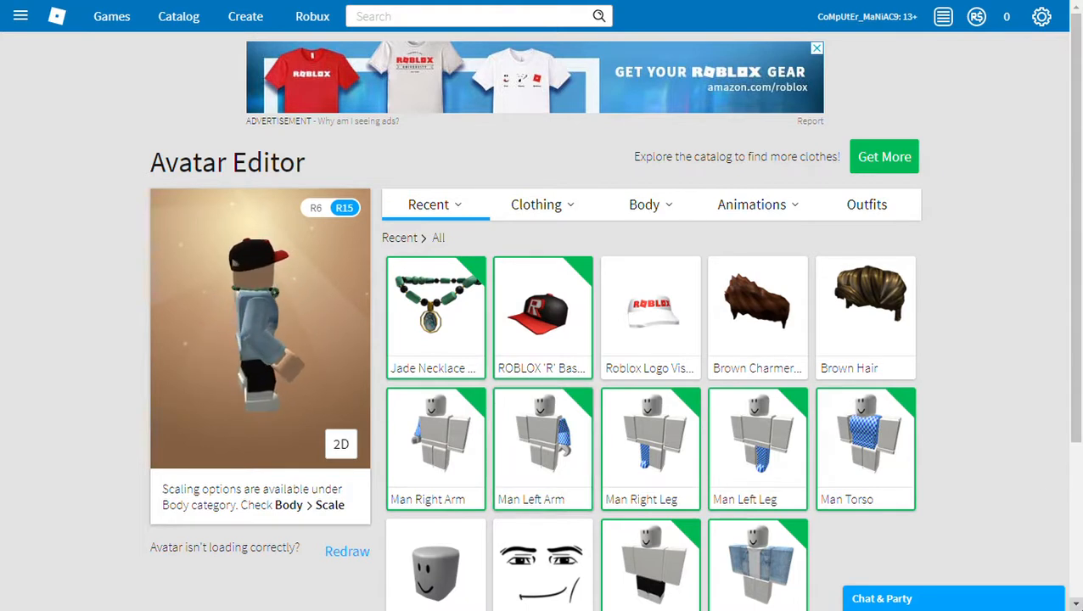
pyautogui.click(315, 207)
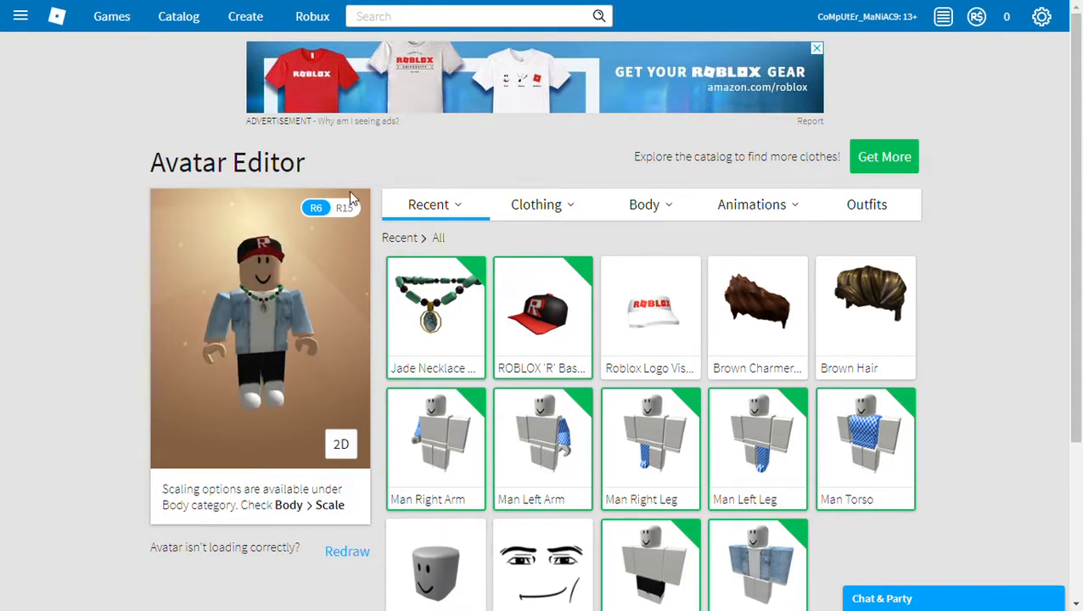
pyautogui.click(344, 208)
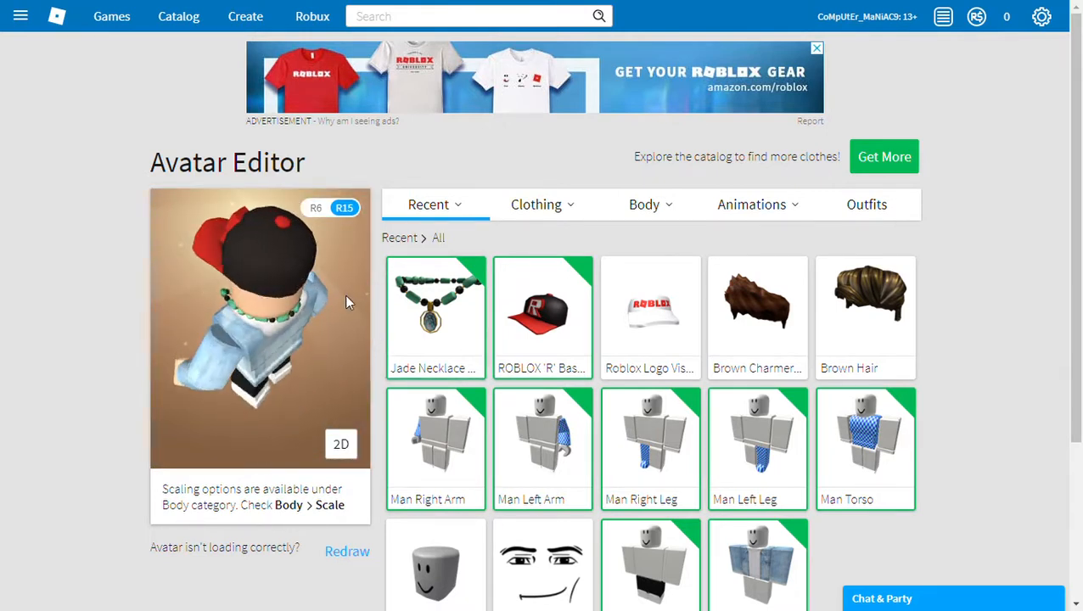
pyautogui.click(435, 317)
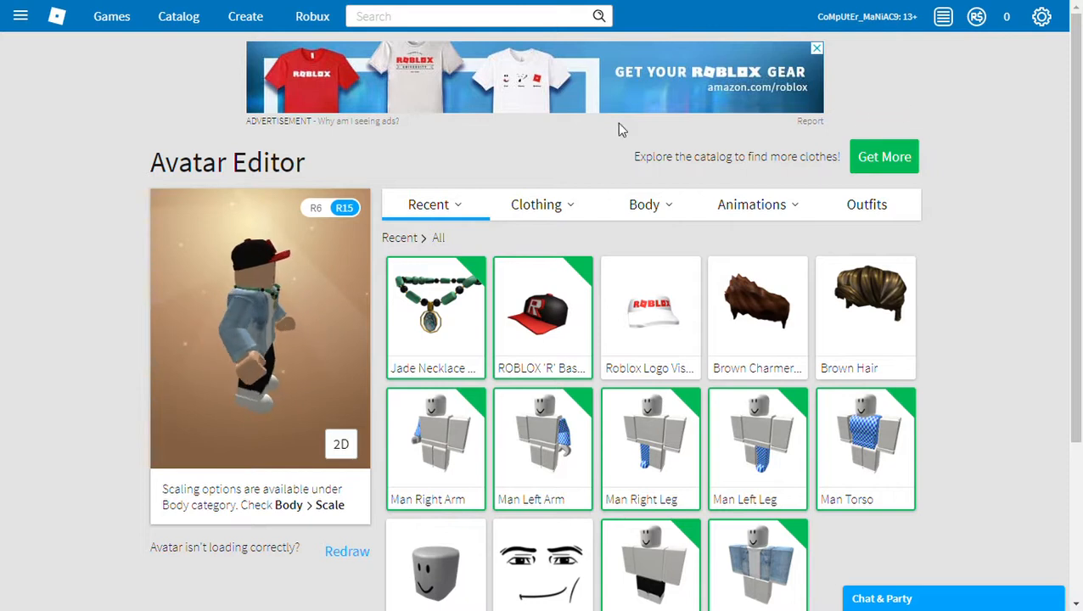
pyautogui.click(535, 205)
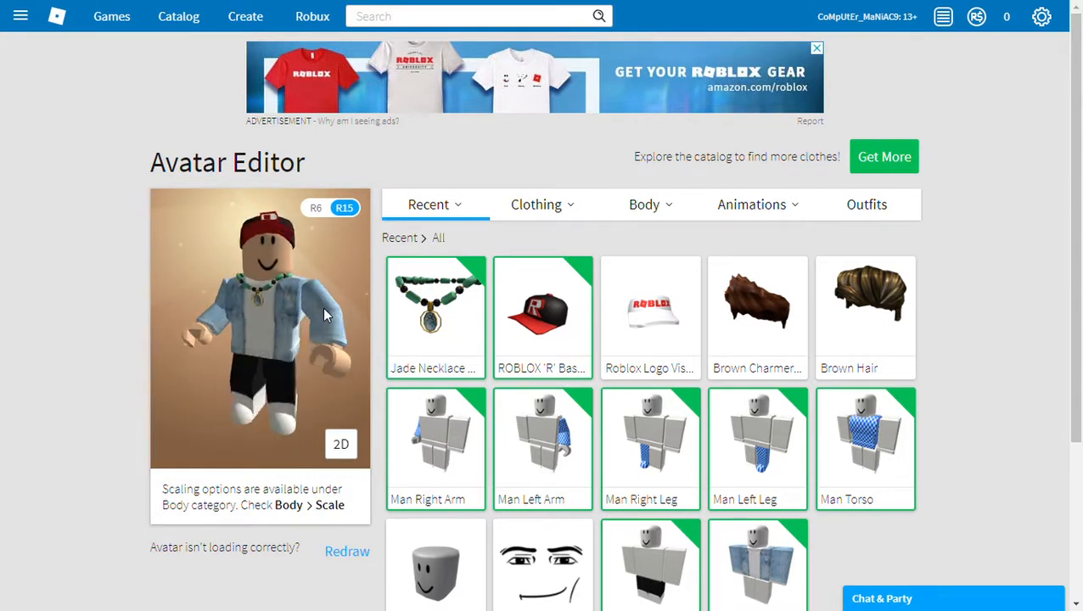
pyautogui.click(542, 305)
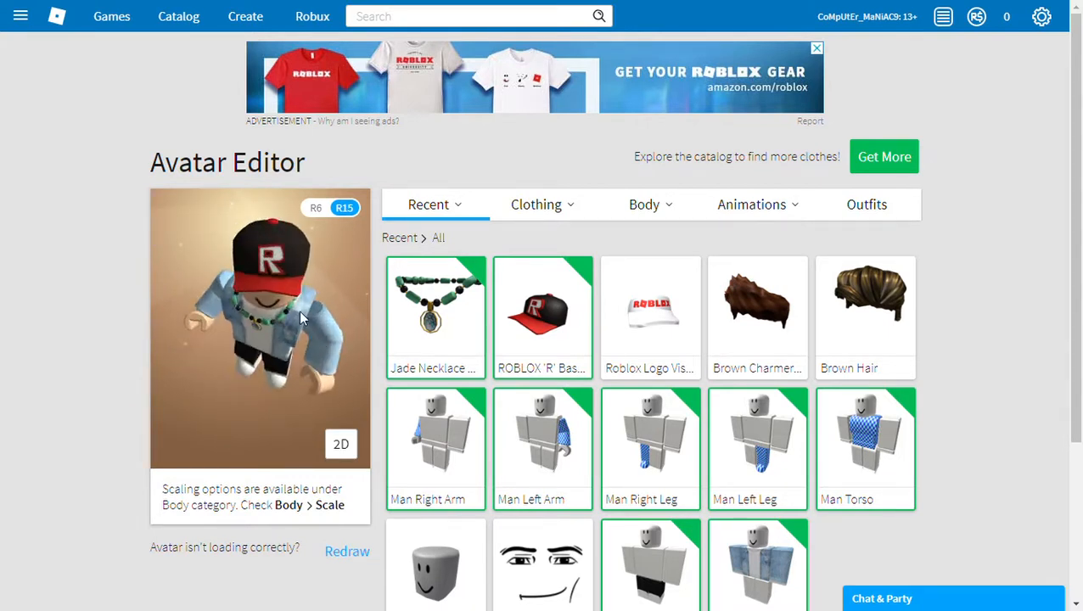